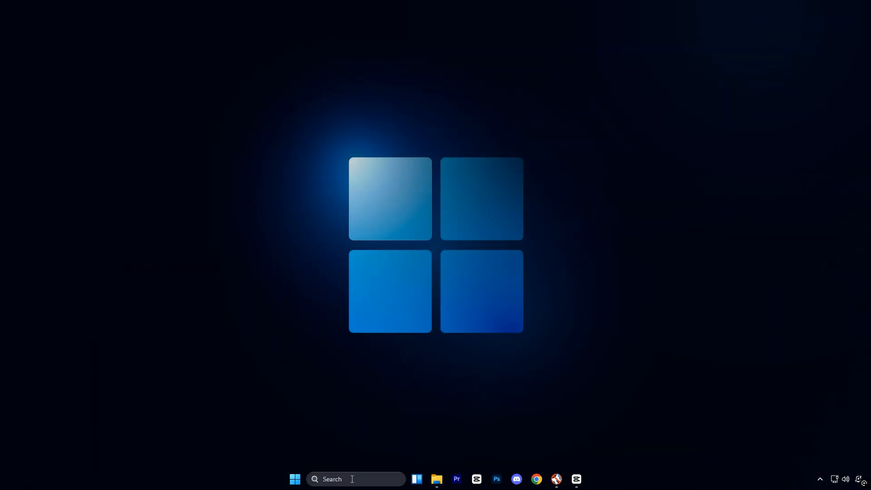
Search the taskbar for 'system configuration' to launch the app.
text(system configuration)
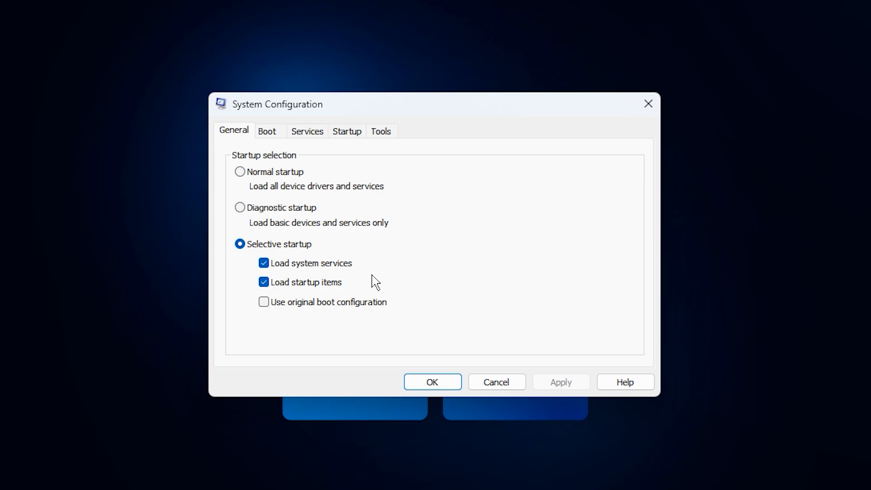
Show the Services list with all Microsoft services hidden, leaving NVIDIA, Google and Epic entries.
click(307, 131)
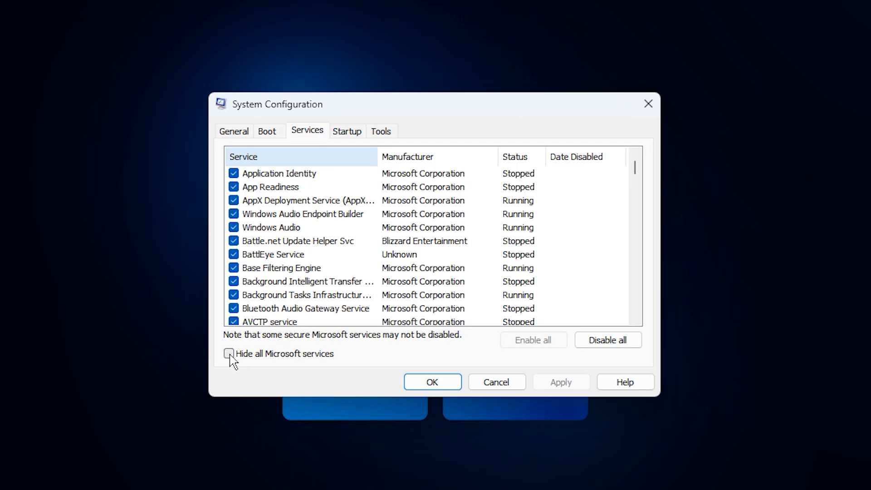
click(228, 353)
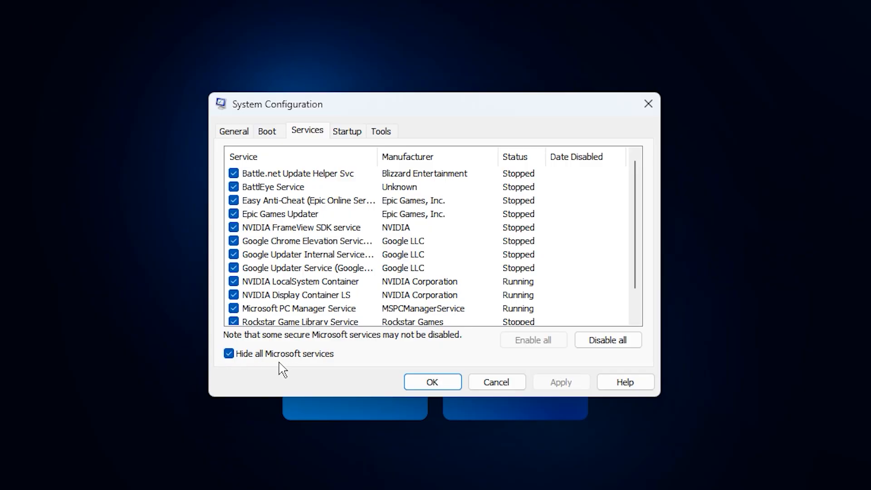
mouse_move(300, 370)
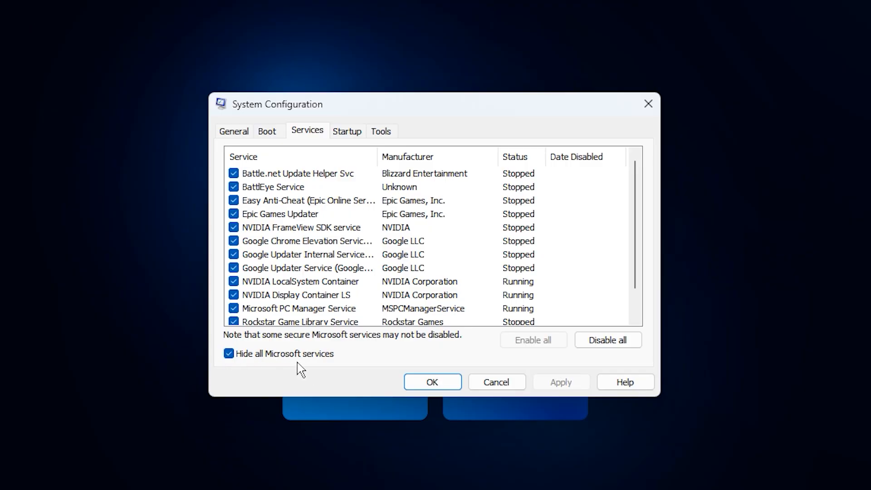
mouse_move(332, 267)
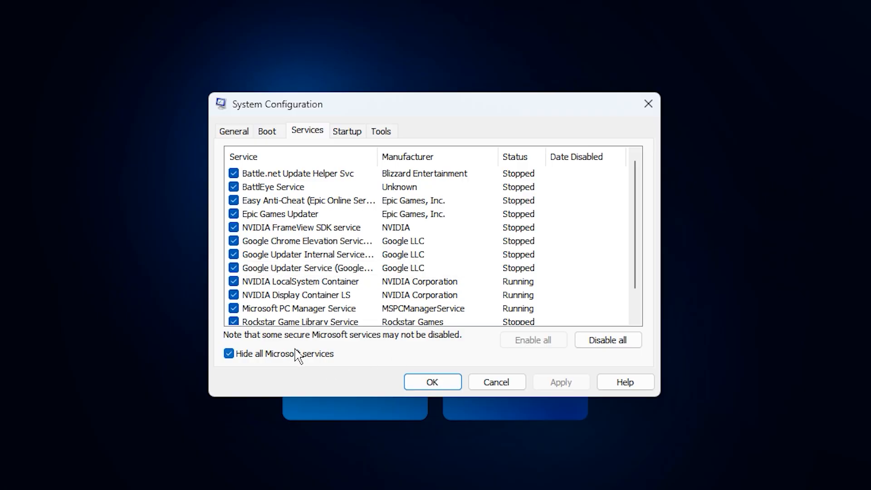
mouse_move(336, 244)
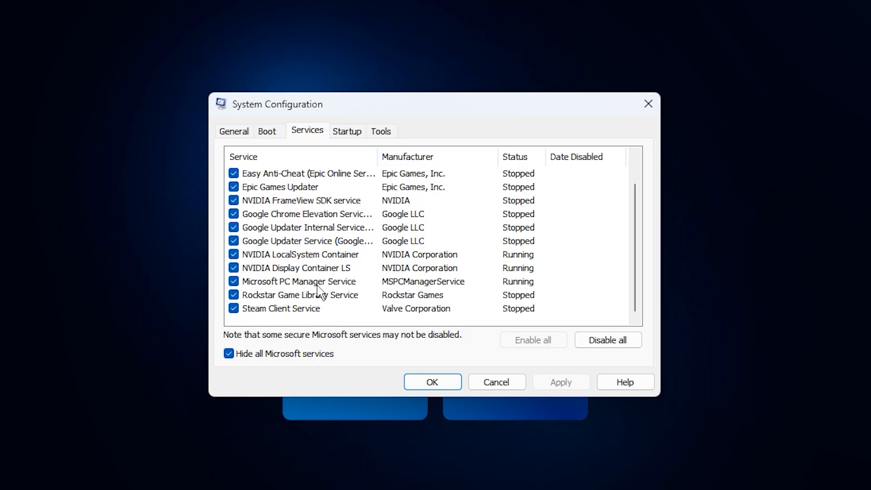
mouse_move(288, 298)
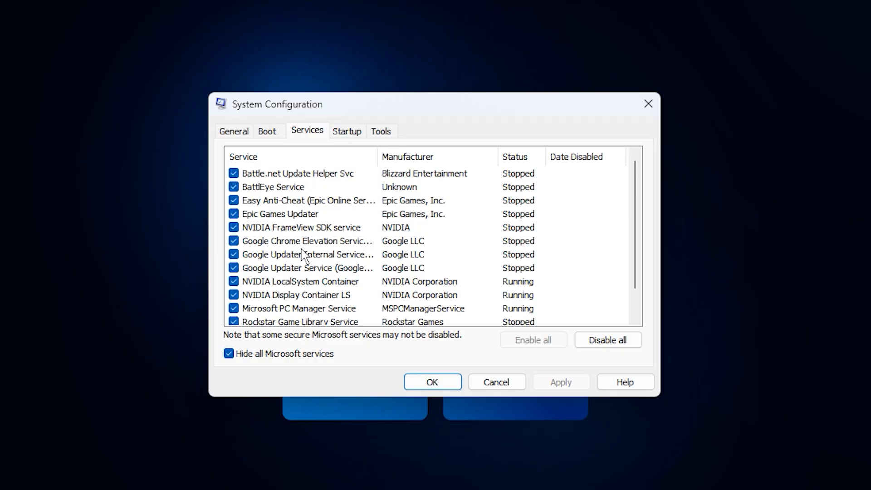
mouse_move(337, 222)
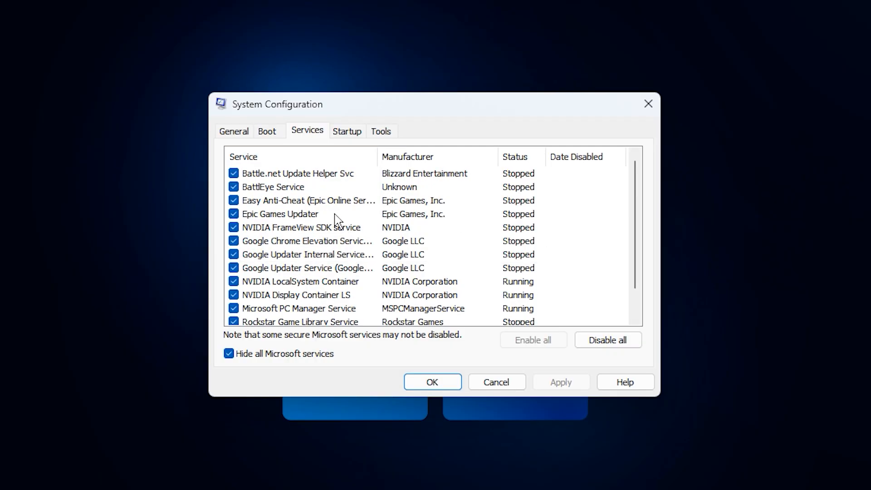
mouse_move(392, 225)
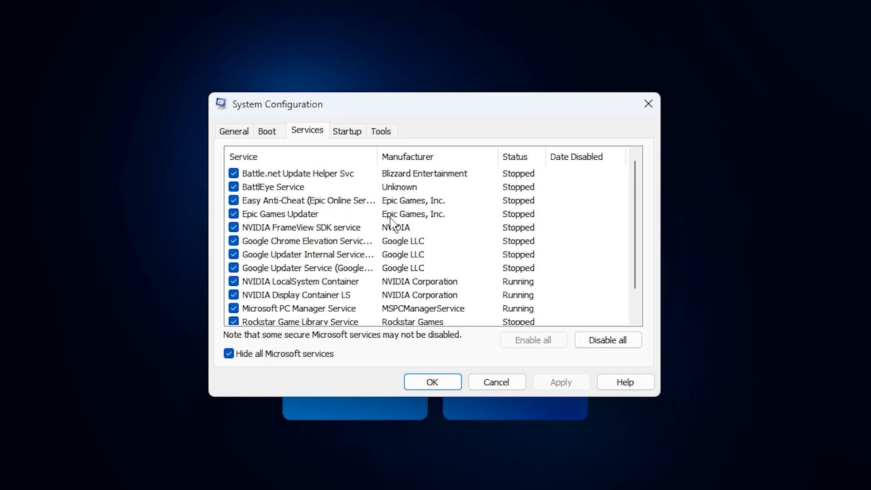
mouse_move(323, 295)
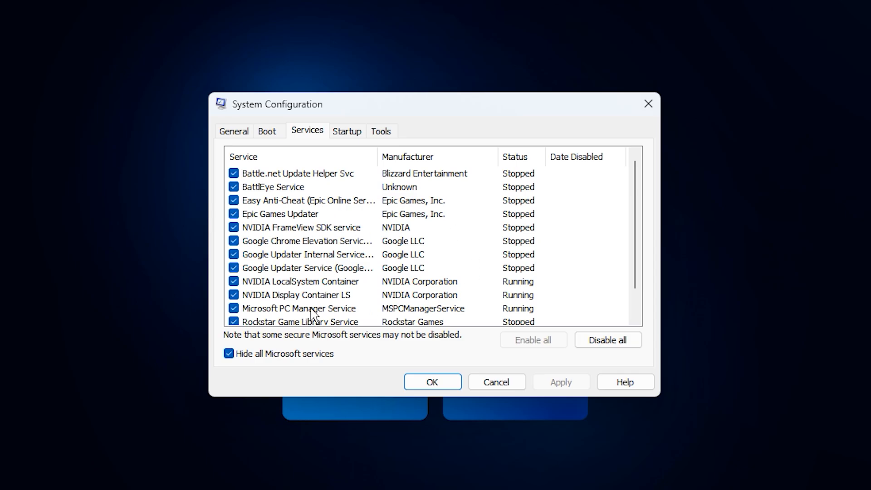
mouse_move(352, 288)
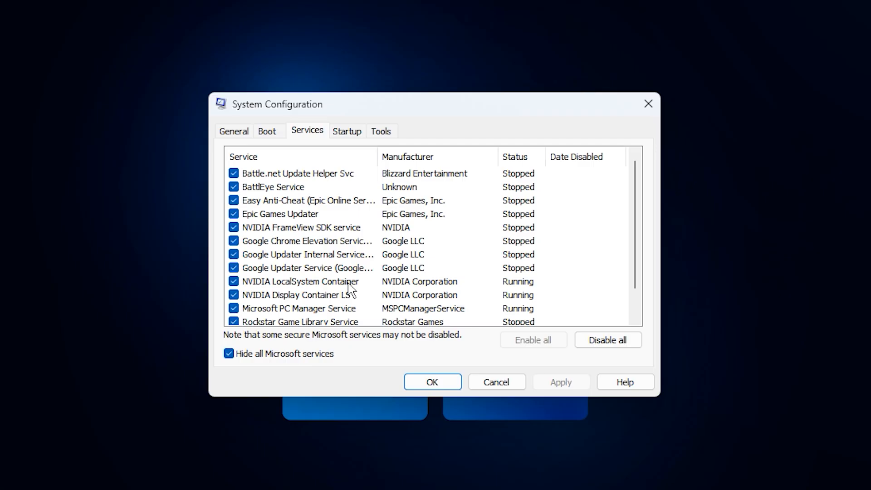
mouse_move(376, 340)
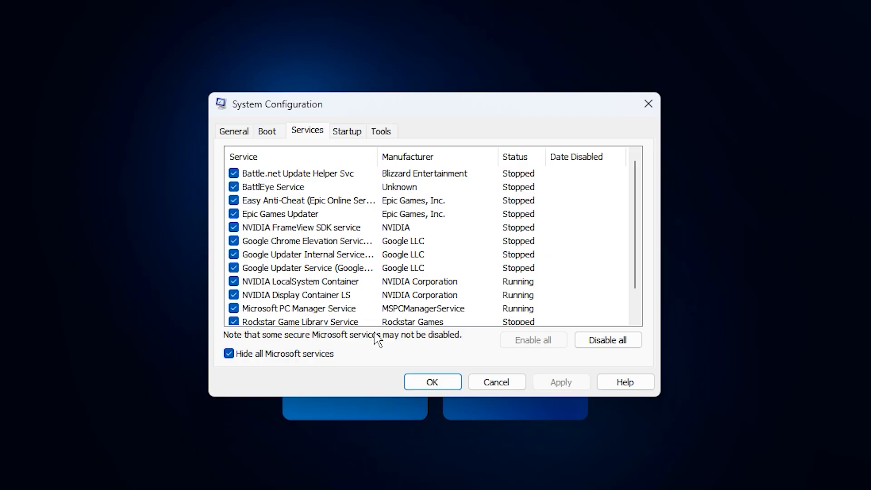
mouse_move(383, 305)
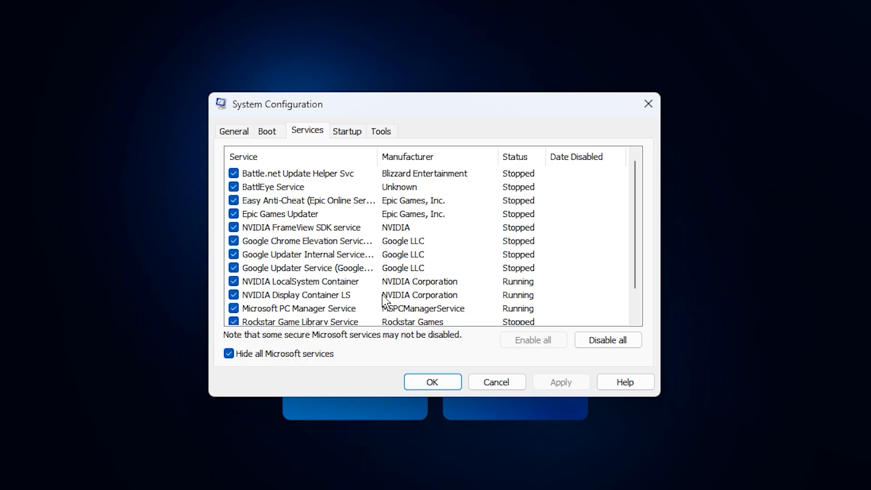
mouse_move(381, 319)
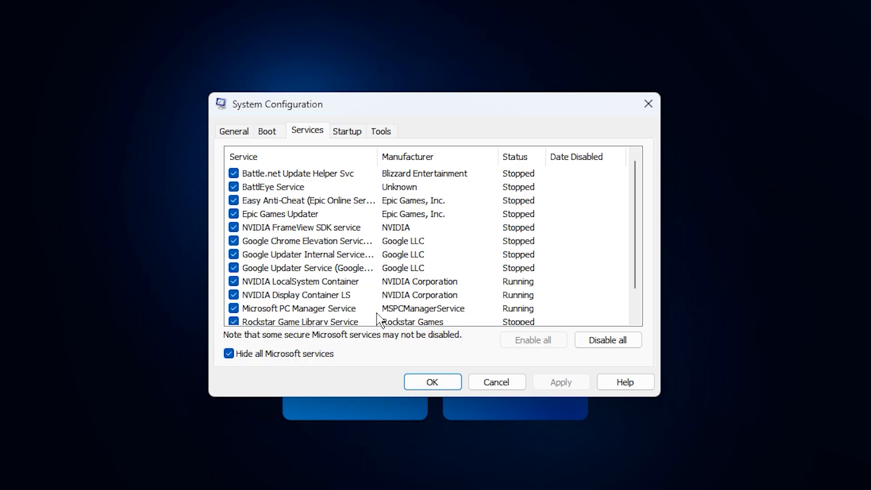
mouse_move(372, 318)
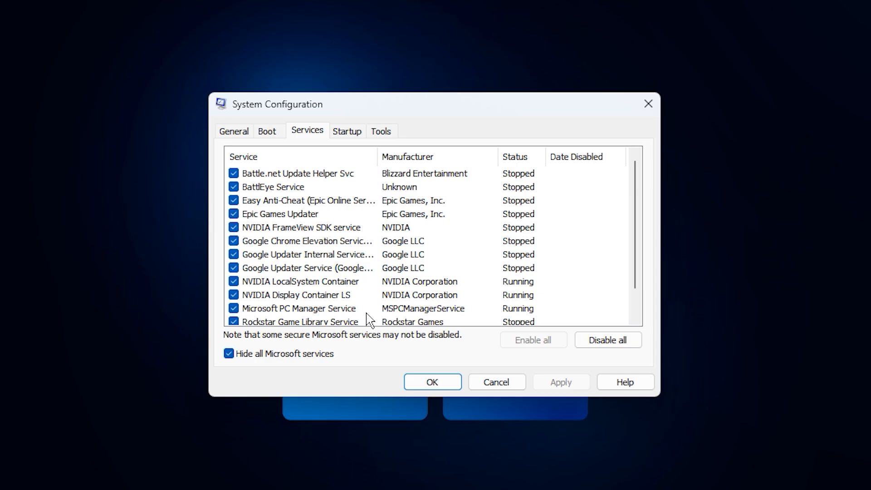
mouse_move(418, 322)
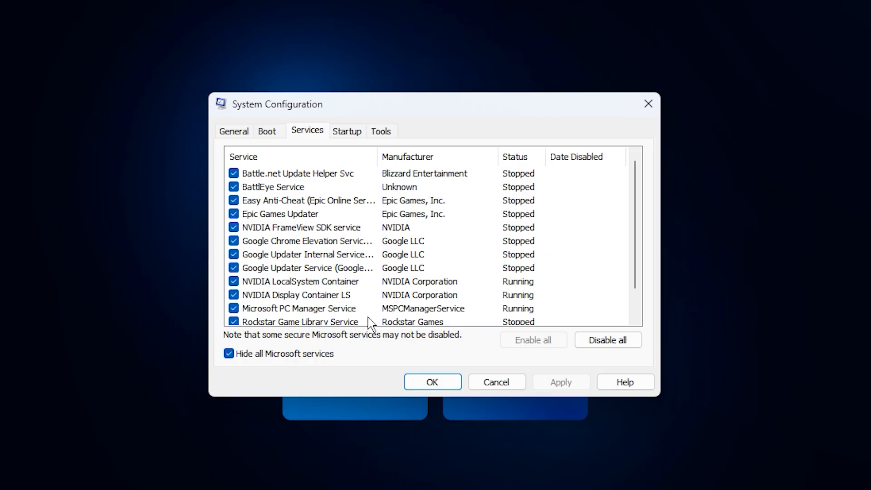
mouse_move(374, 300)
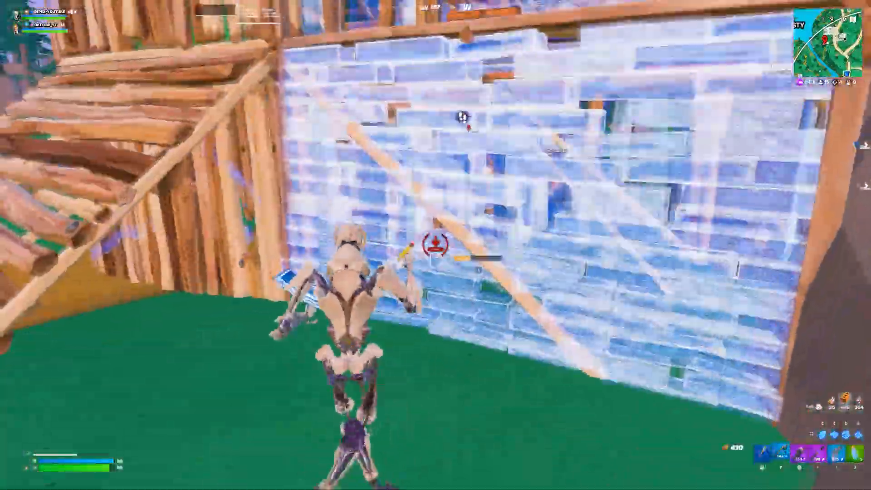
Close System Configuration and return to the Windows 11 desktop.
click(435, 245)
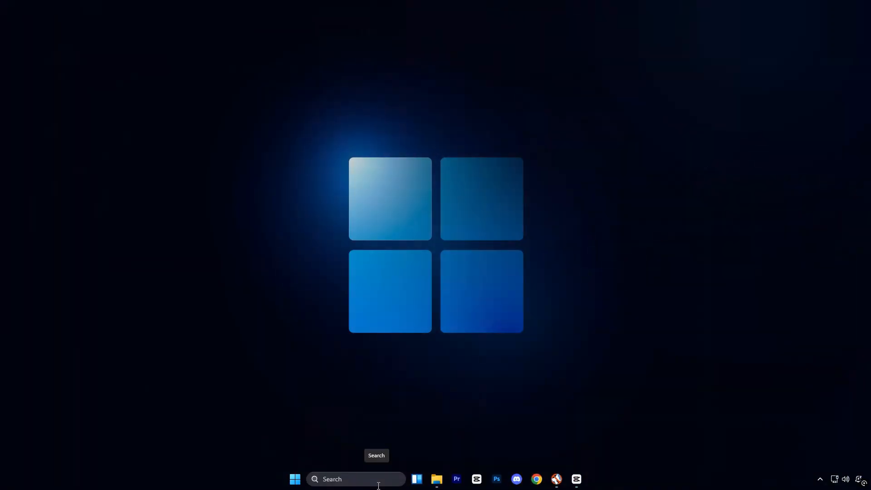
Search 'registry Editor' and bring up its launch options to run it.
text(registry Editor)
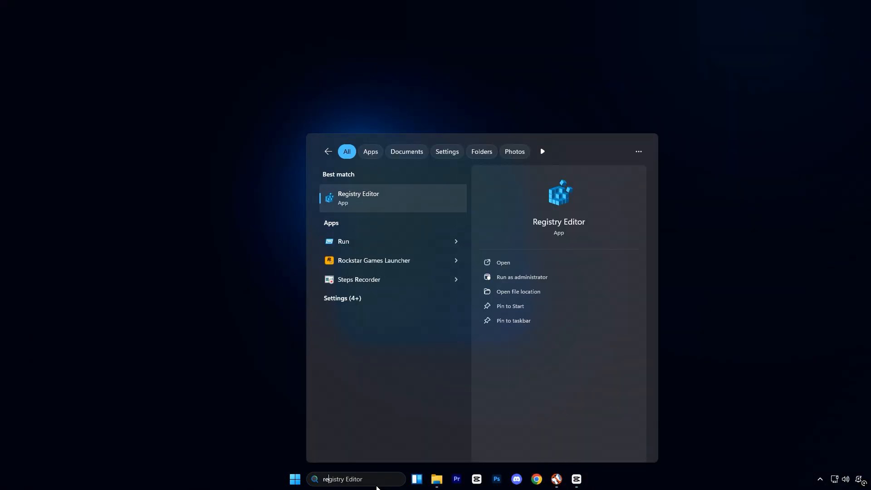
right_click(358, 198)
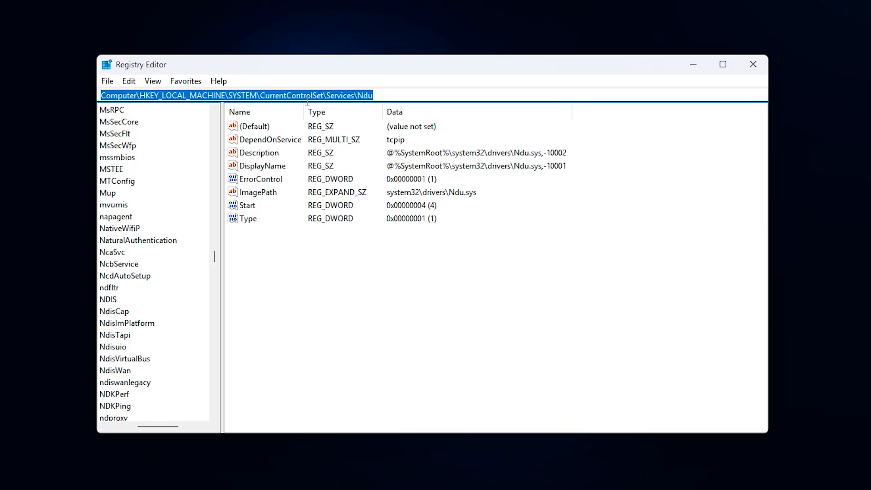
mouse_move(354, 111)
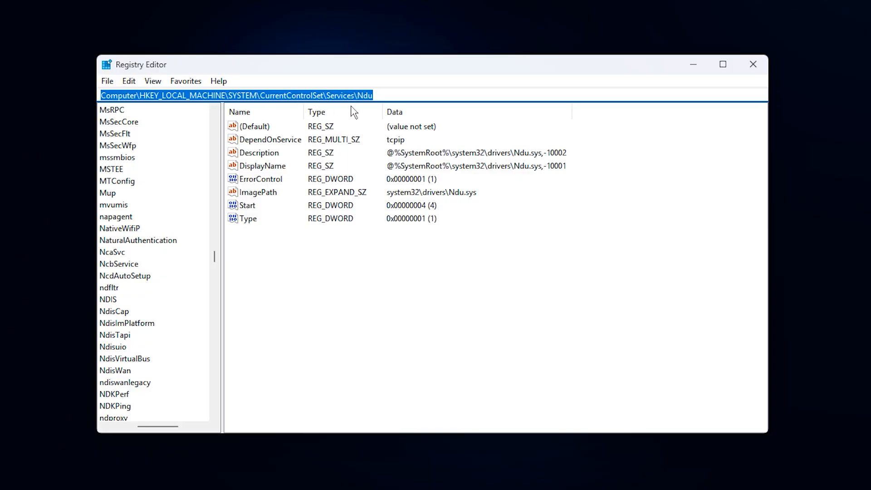
mouse_move(262, 246)
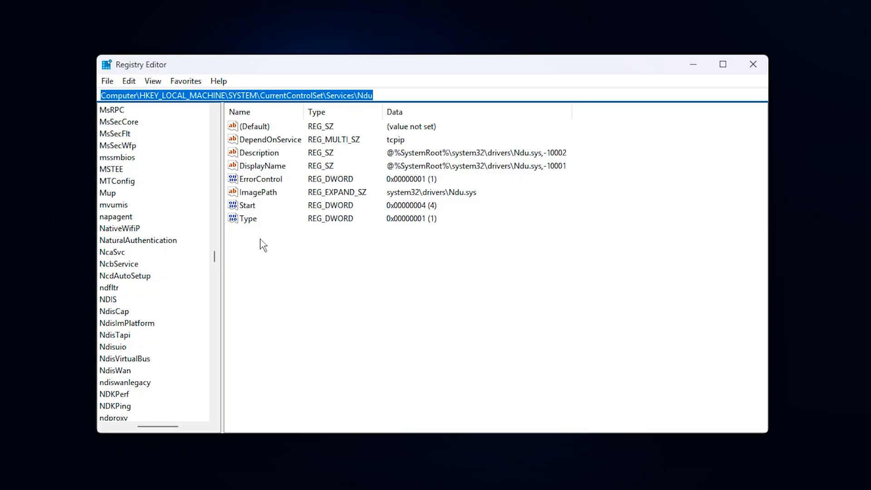
Edit Ndu's Start DWORD and confirm its value of 4 so the service stays disabled.
click(254, 126)
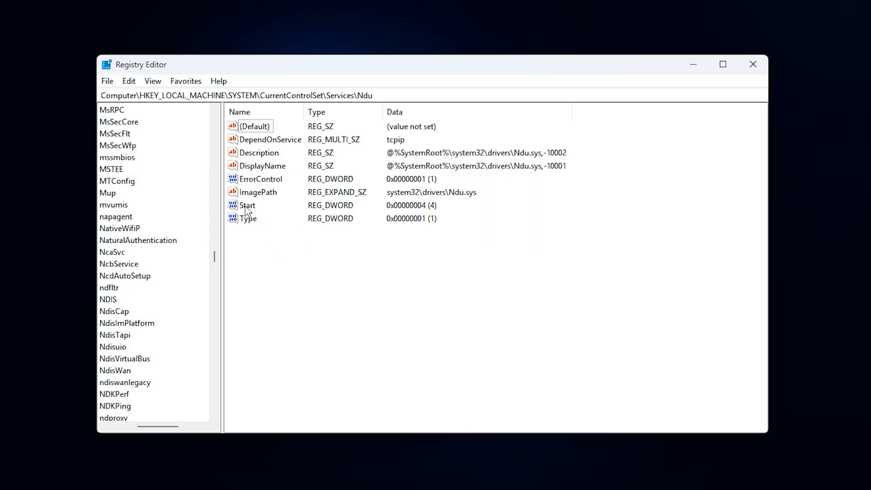
click(246, 205)
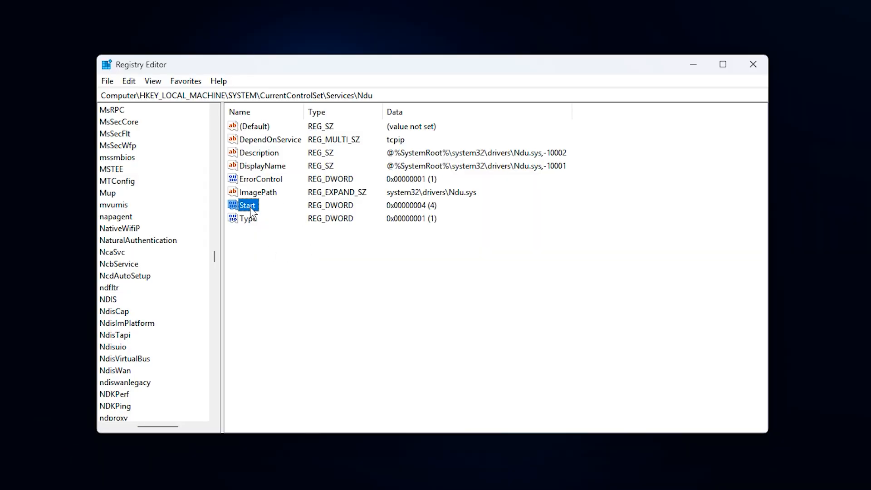
double_click(247, 205)
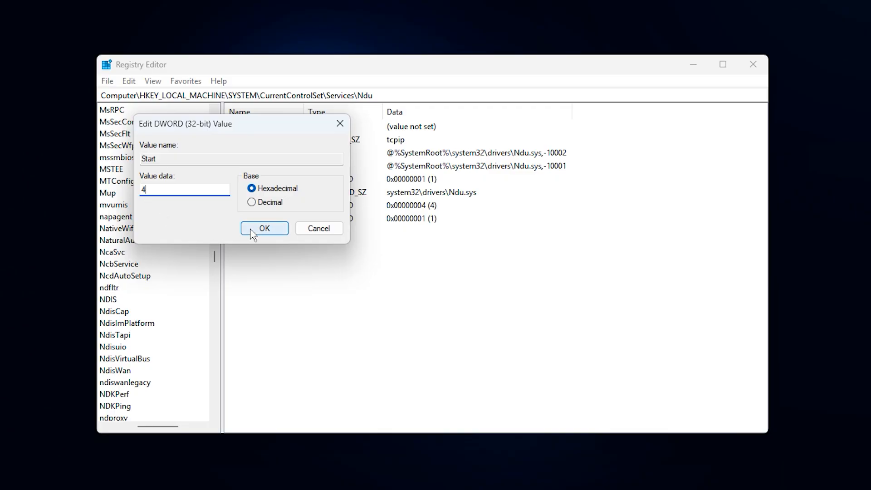
click(264, 228)
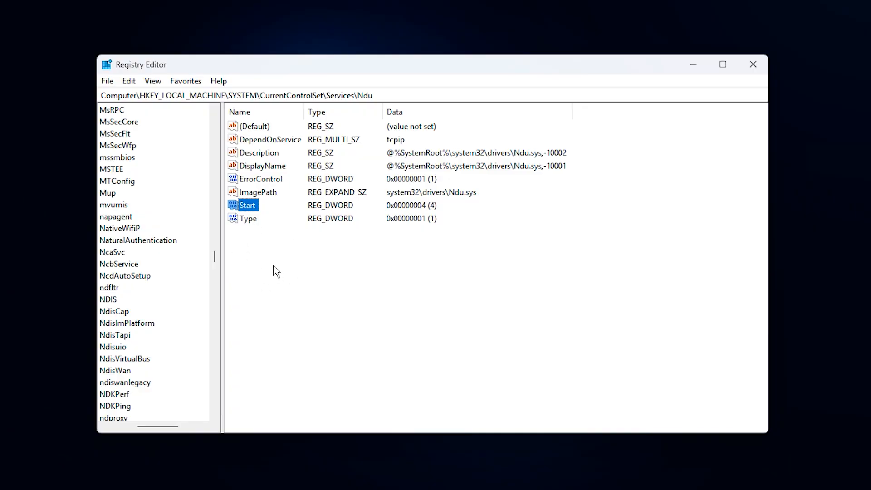
mouse_move(329, 268)
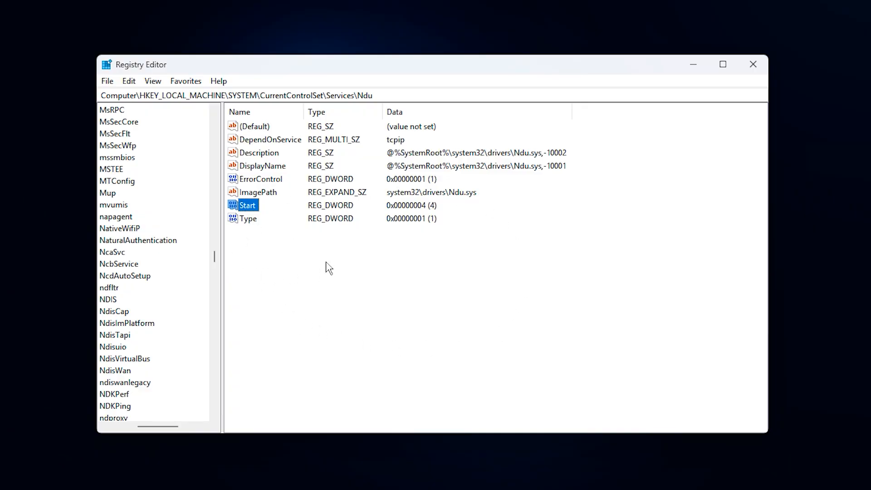
mouse_move(350, 264)
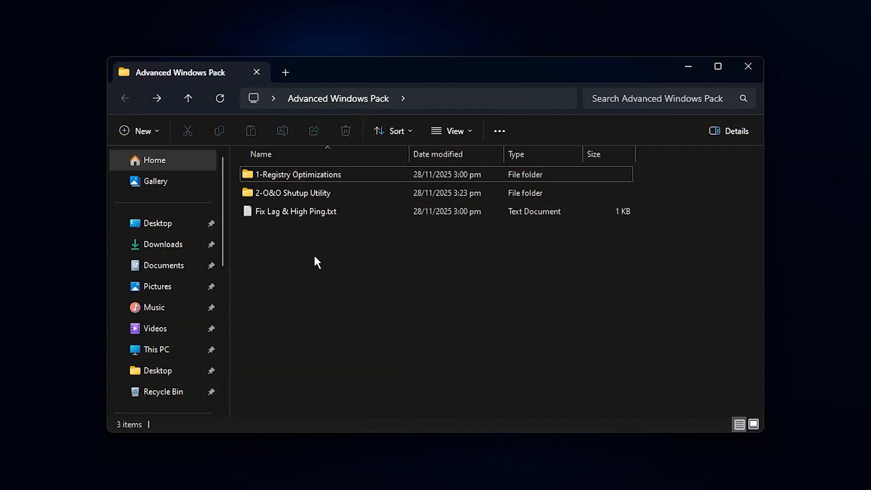
Open the 2-O&O Shutup Utility folder and run OOSU10.exe.
click(298, 193)
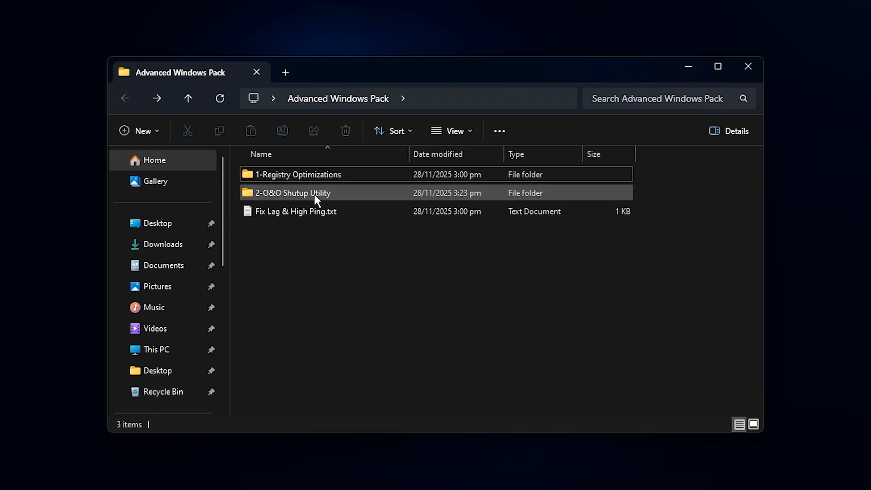
double_click(293, 193)
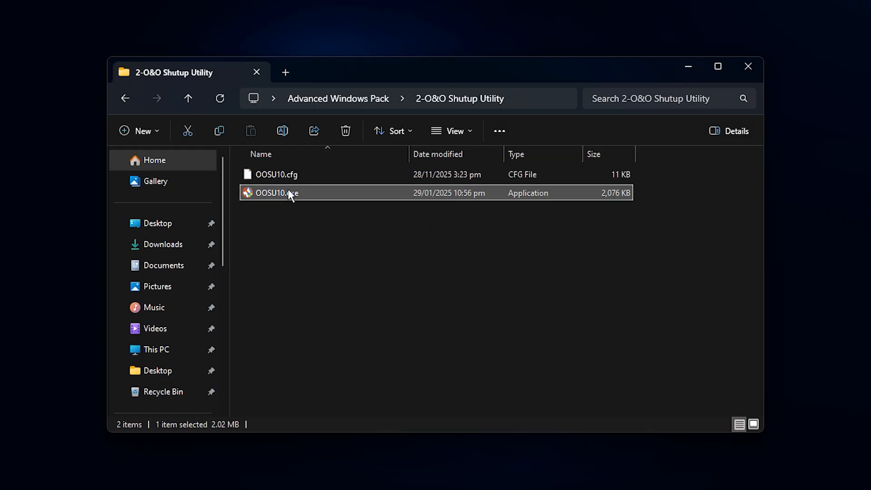
double_click(277, 192)
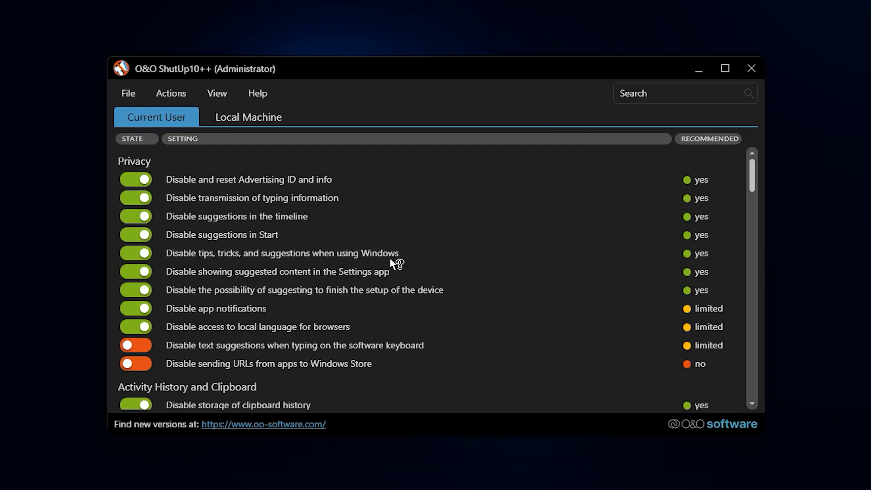
scroll(down, 3)
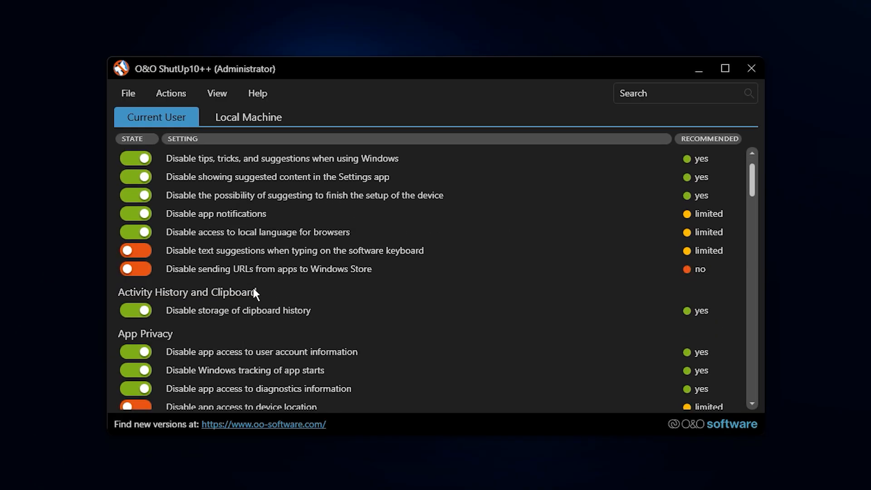
scroll(down, 3)
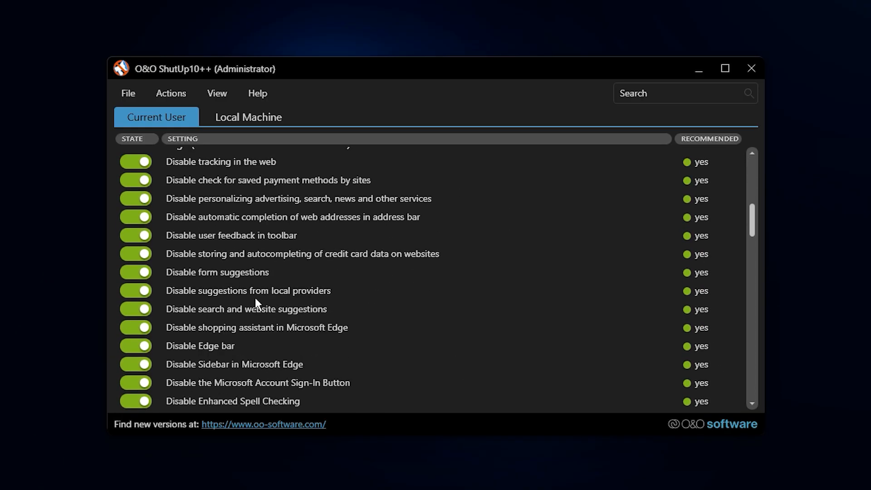
scroll(down, 3)
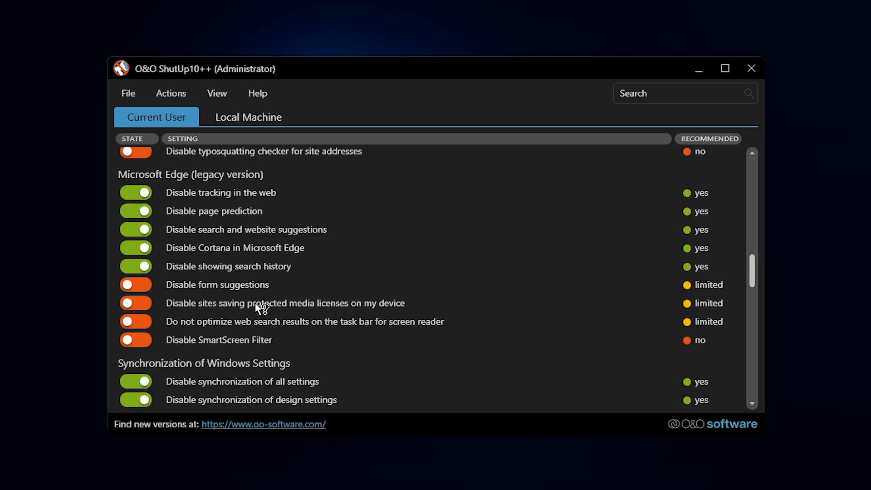
scroll(down, 3)
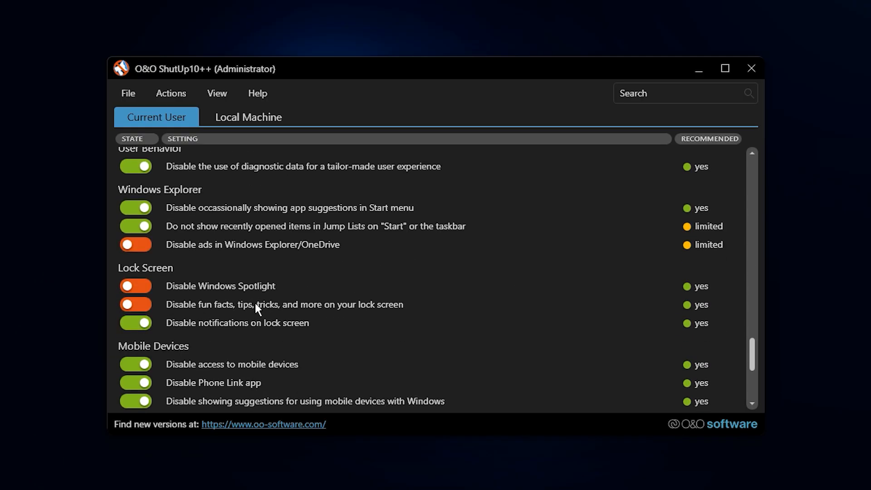
scroll(down, 3)
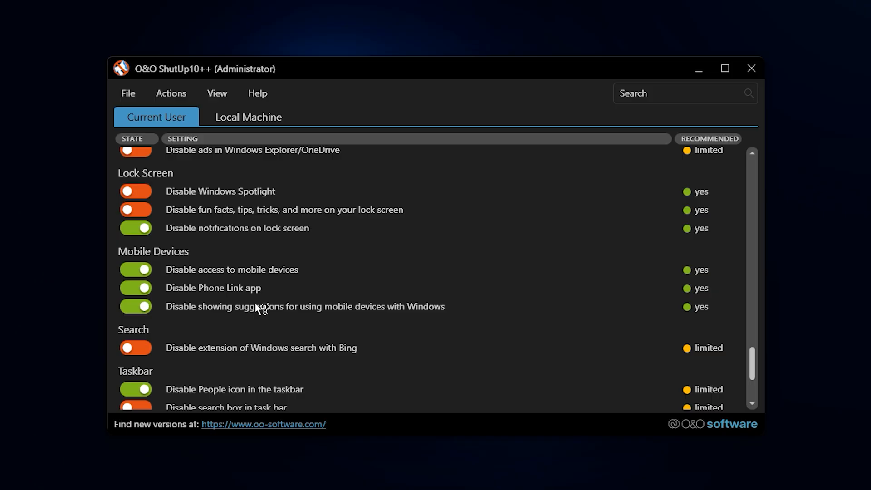
scroll(down, 3)
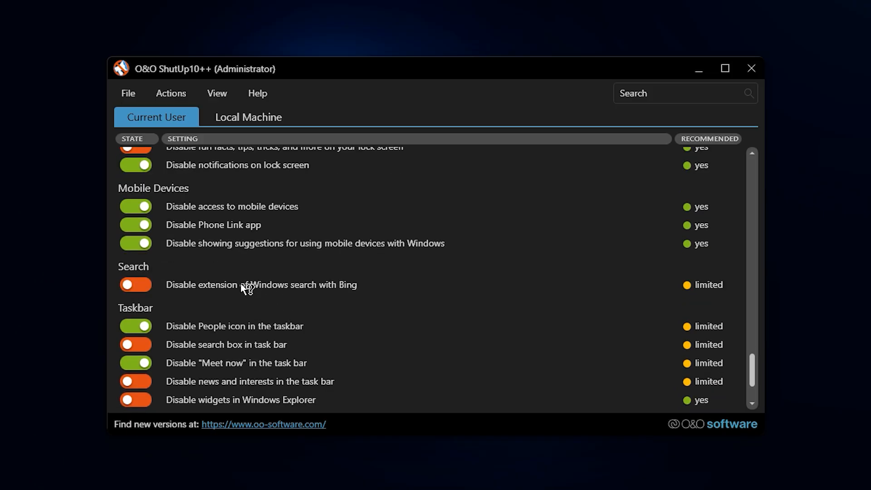
scroll(down, 3)
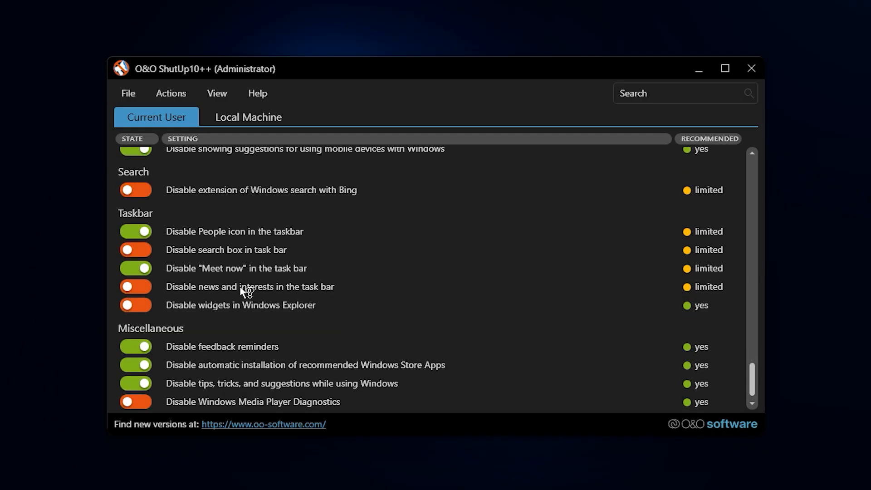
mouse_move(174, 128)
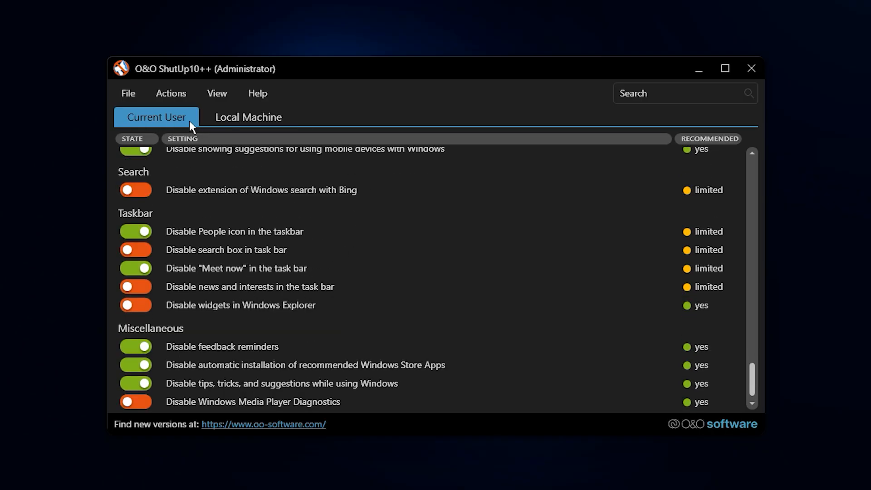
click(249, 117)
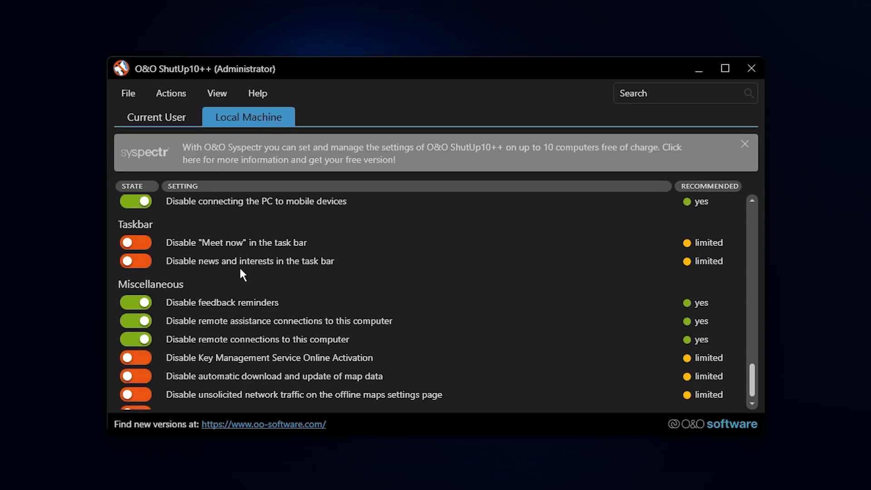
scroll(down, 3)
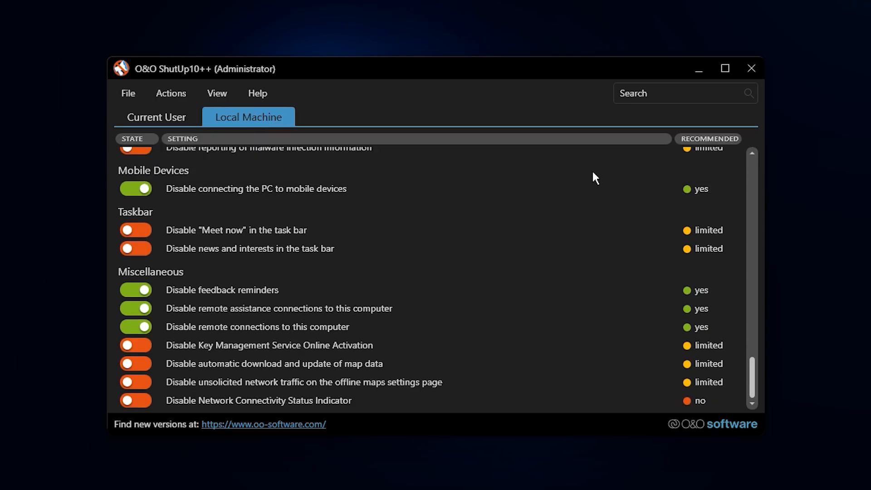
click(156, 117)
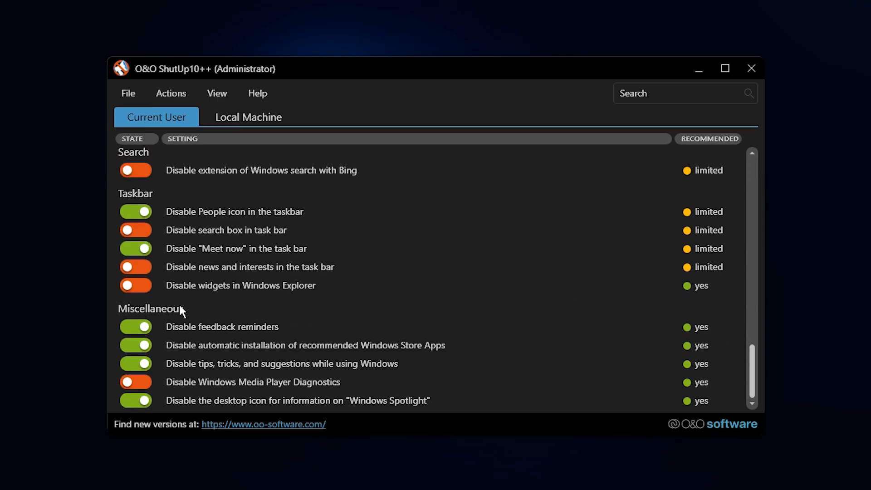
scroll(down, 3)
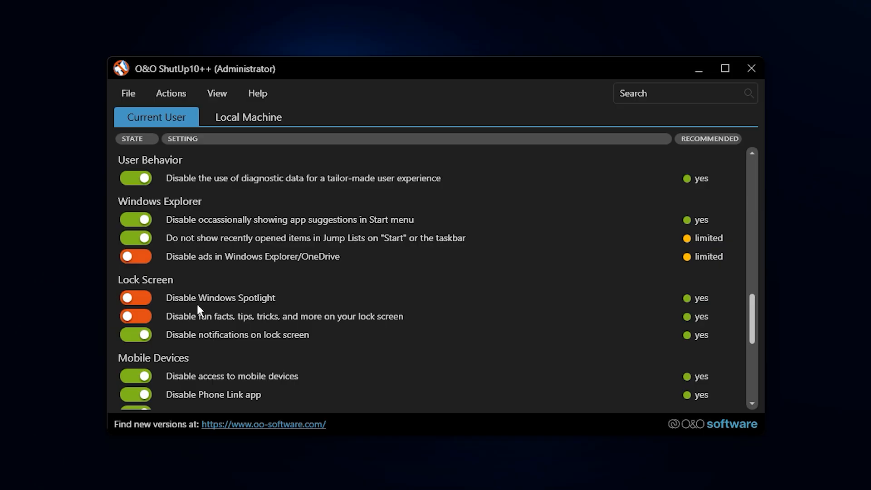
mouse_move(229, 338)
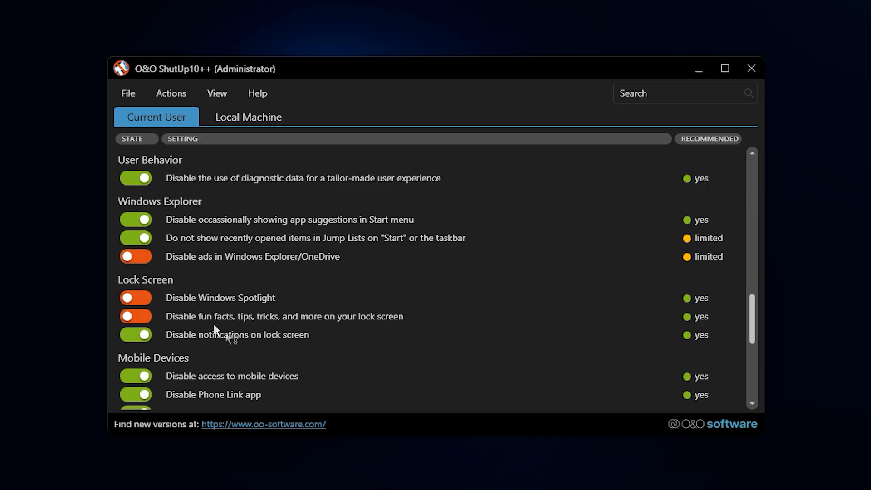
scroll(down, 3)
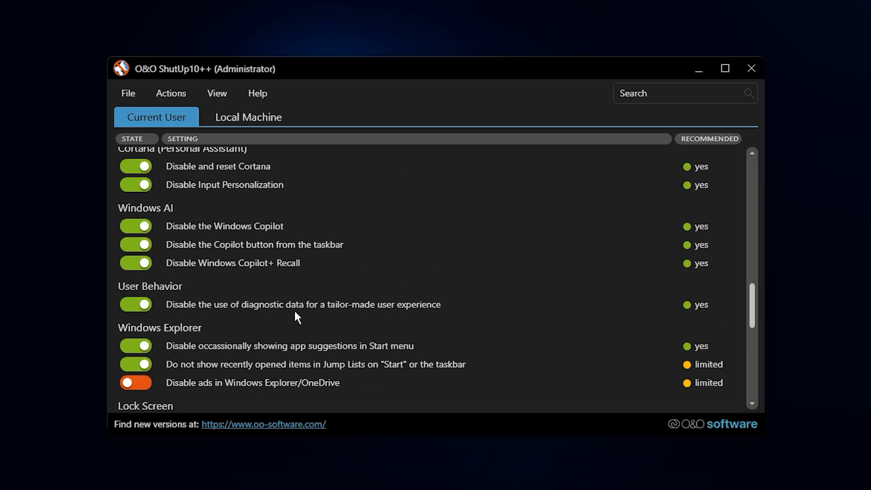
scroll(down, 3)
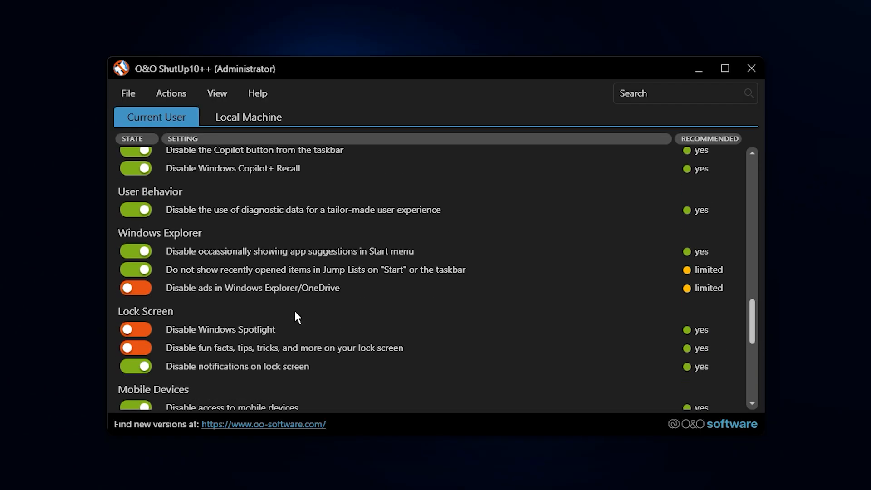
scroll(down, 3)
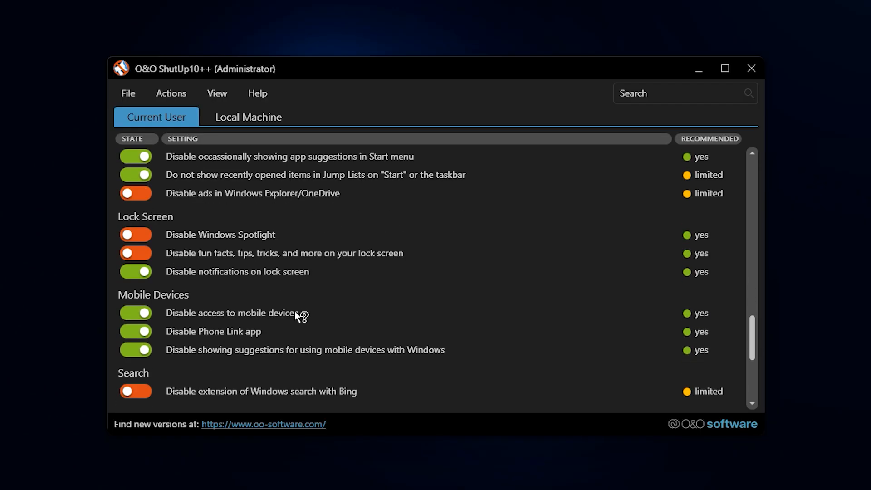
mouse_move(267, 318)
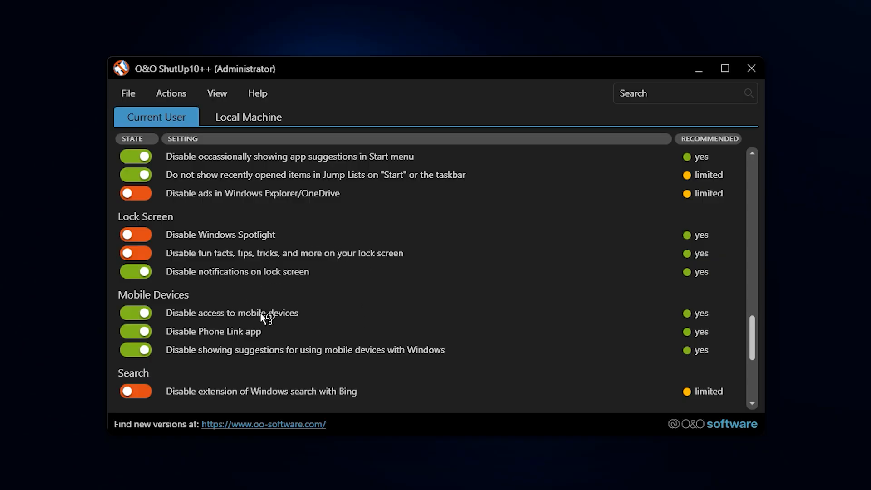
scroll(down, 3)
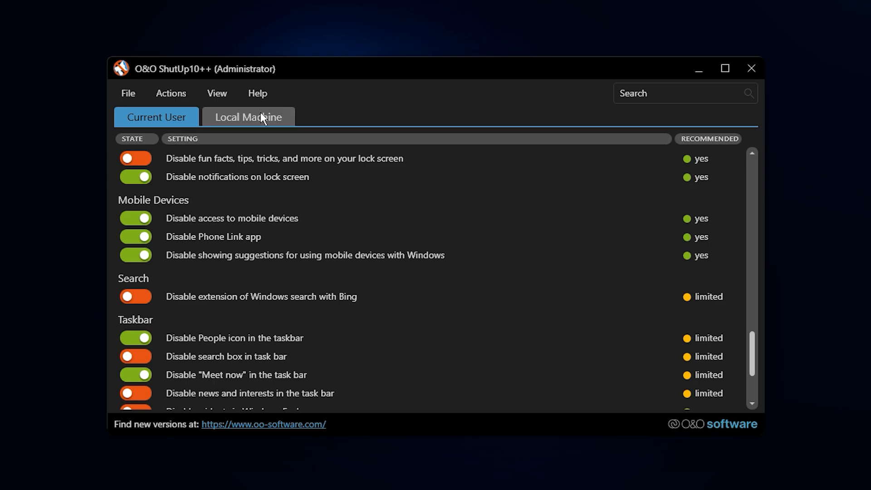
Show the Local Machine settings and review them from Edge and Cortana down to Windows Update.
click(248, 117)
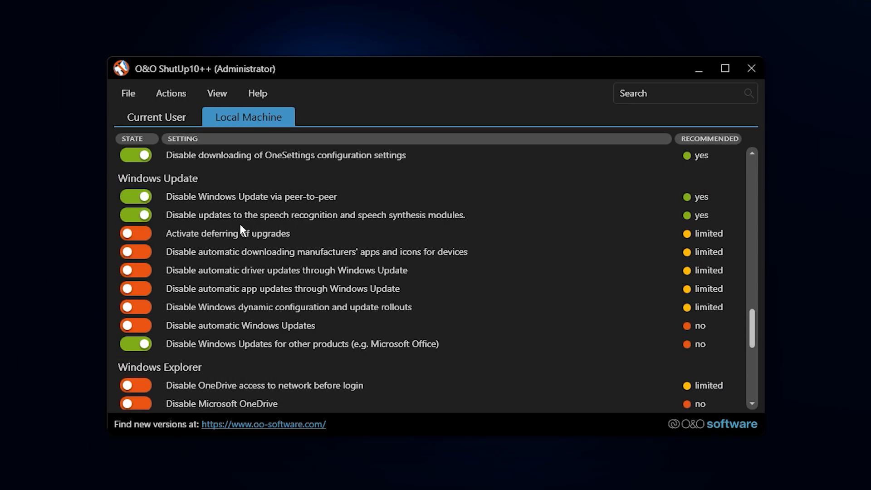
scroll(down, 3)
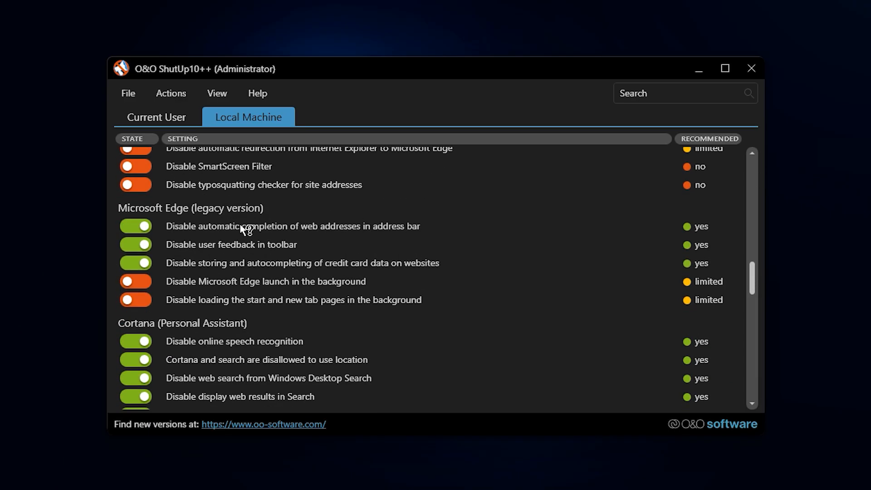
scroll(down, 3)
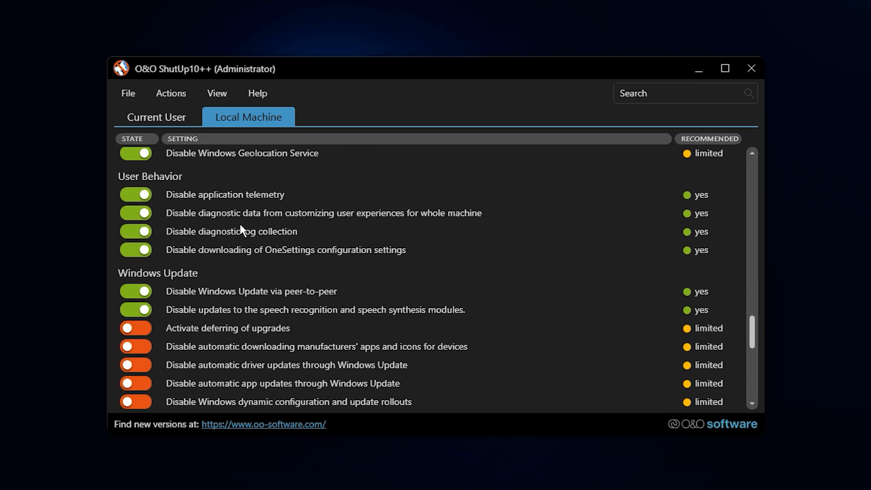
scroll(down, 3)
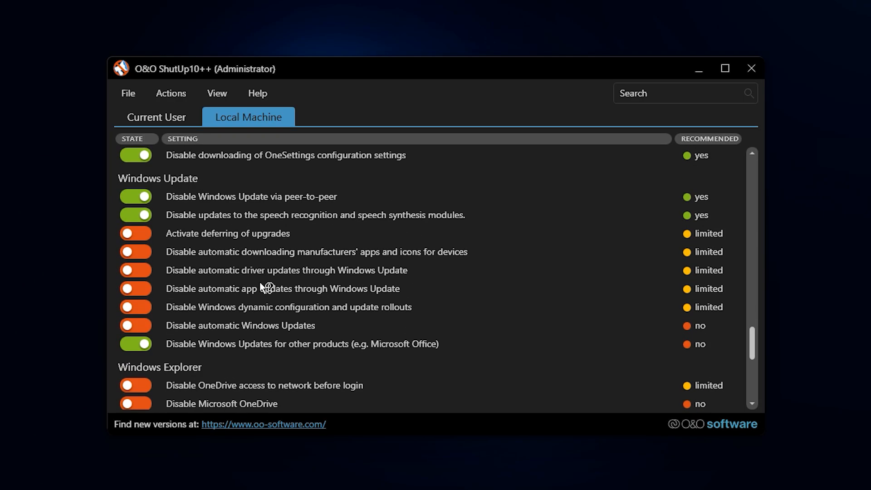
mouse_move(345, 260)
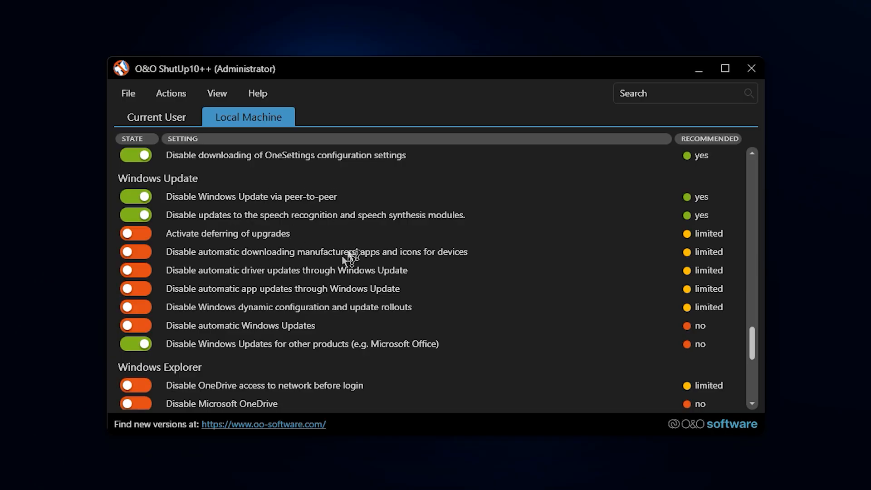
click(157, 117)
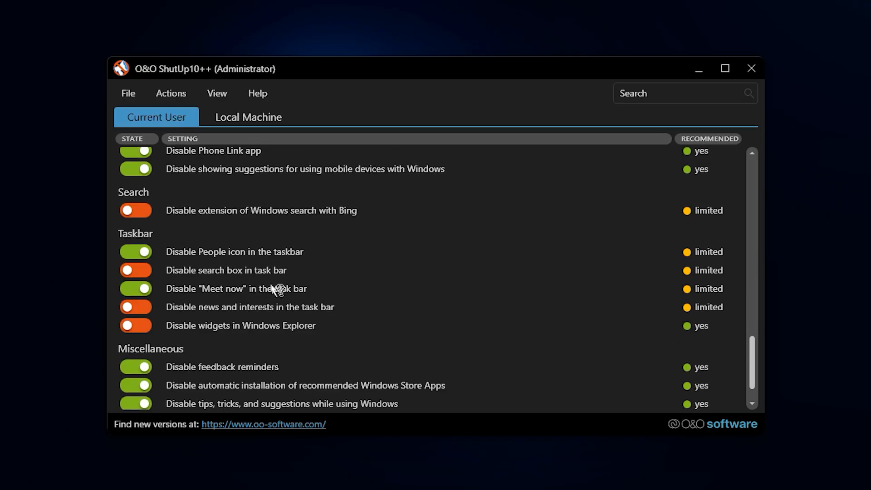
scroll(down, 3)
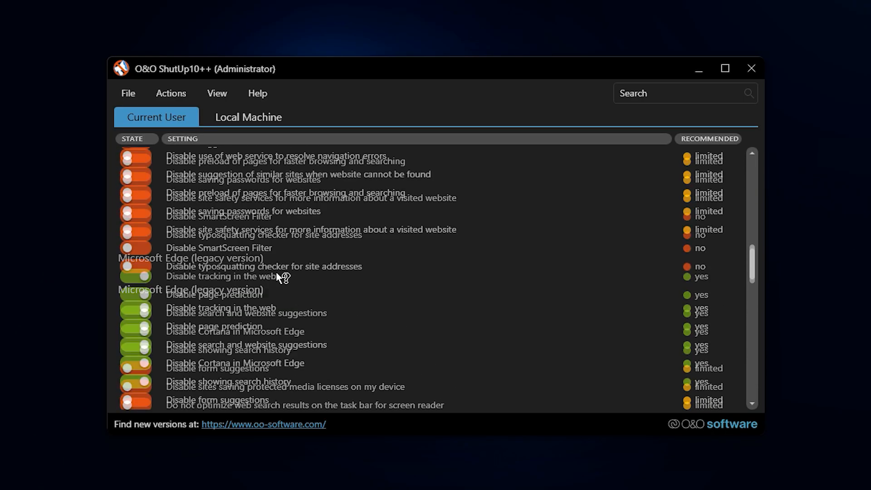
scroll(down, 3)
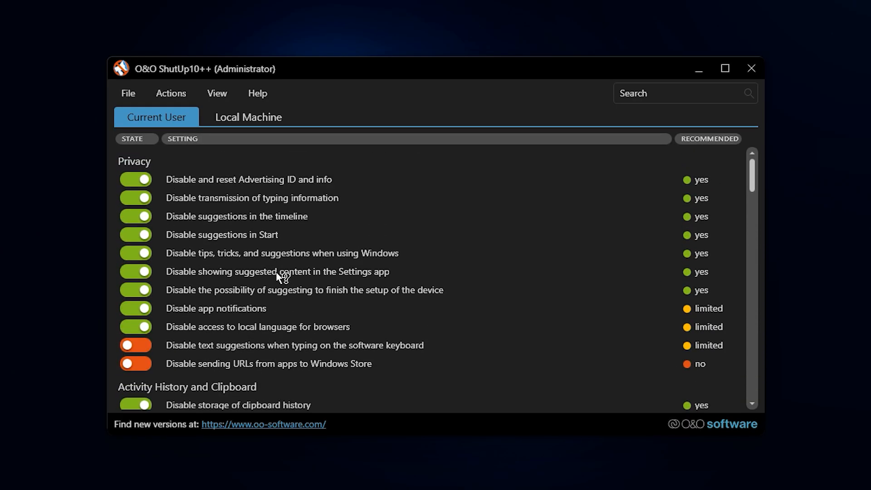
mouse_move(260, 227)
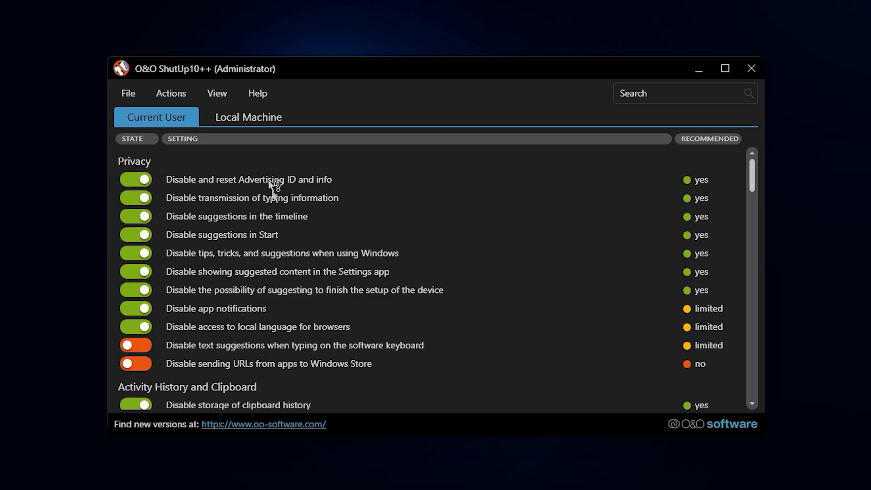
click(171, 93)
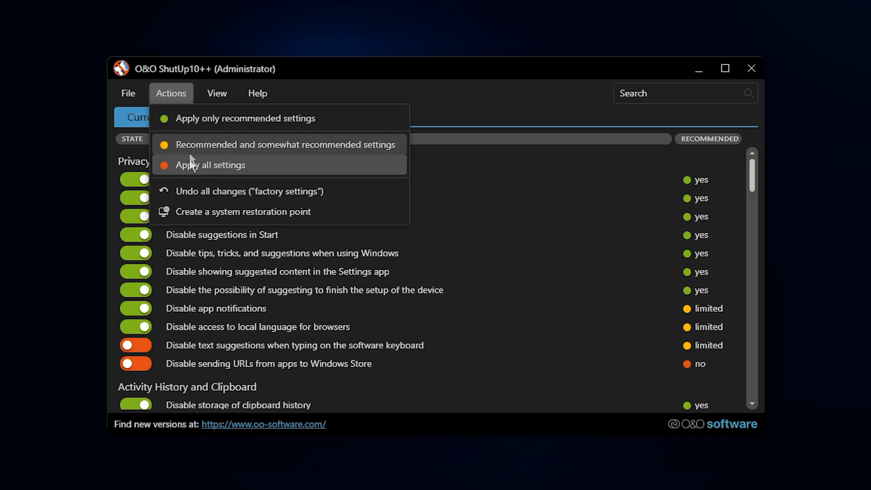
mouse_move(222, 144)
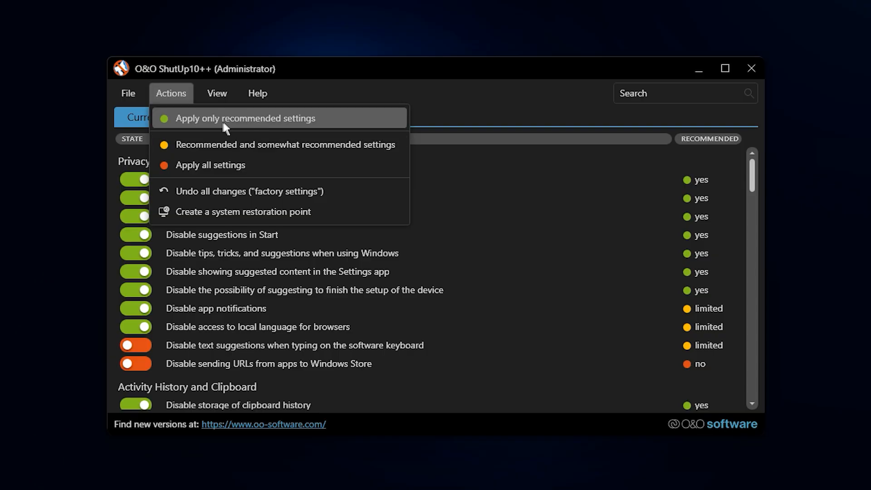
mouse_move(226, 128)
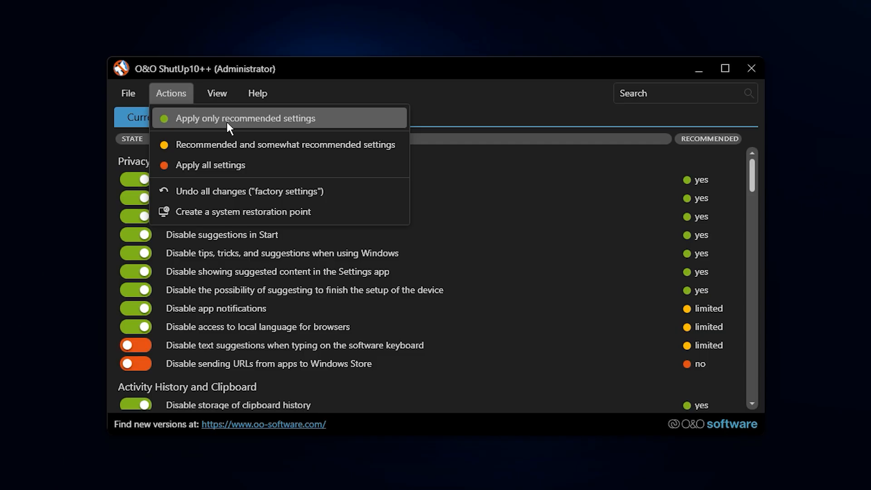
mouse_move(232, 144)
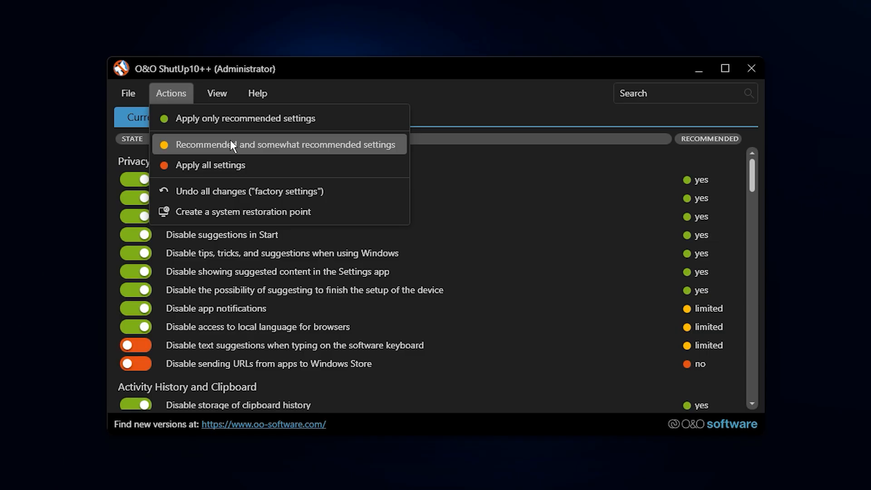
mouse_move(228, 156)
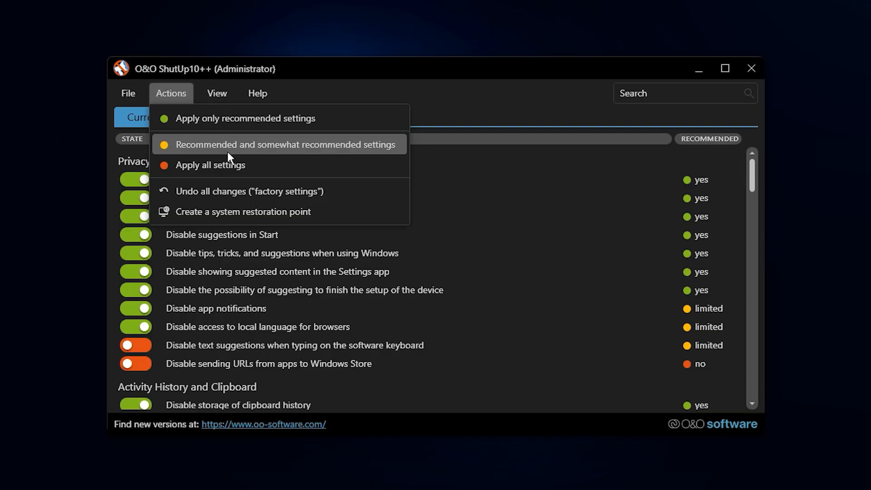
mouse_move(227, 165)
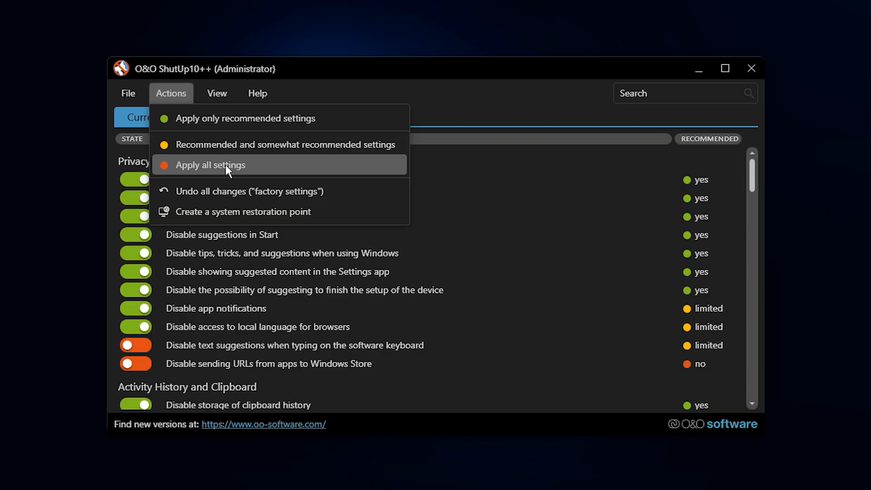
mouse_move(261, 172)
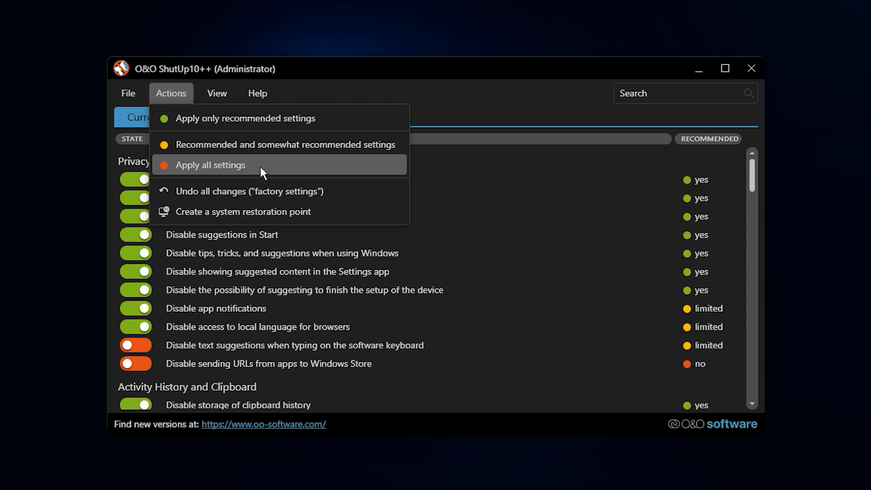
mouse_move(254, 173)
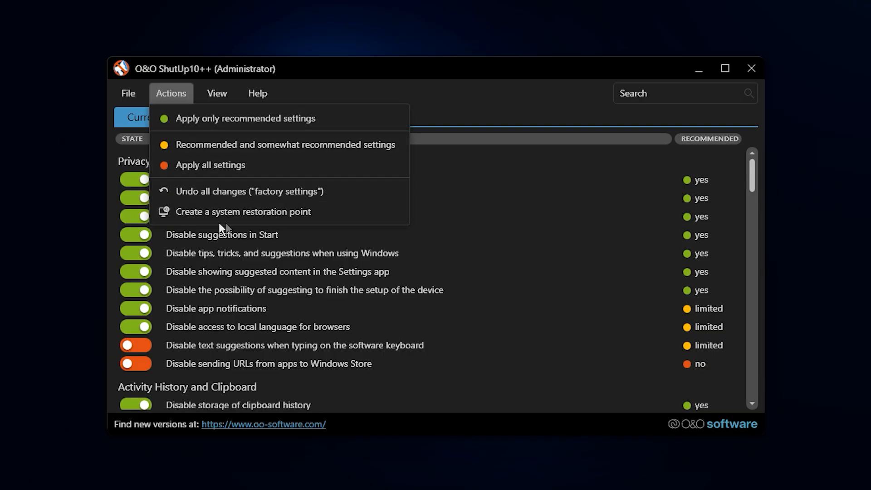
mouse_move(223, 216)
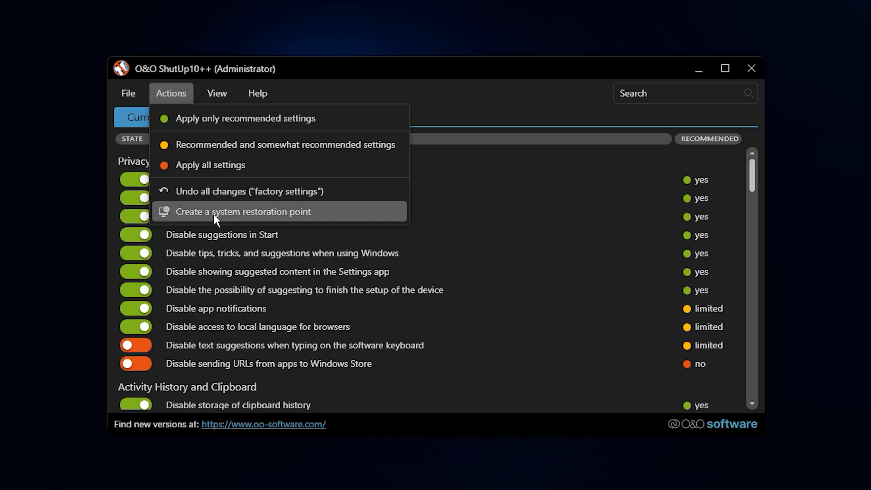
click(216, 93)
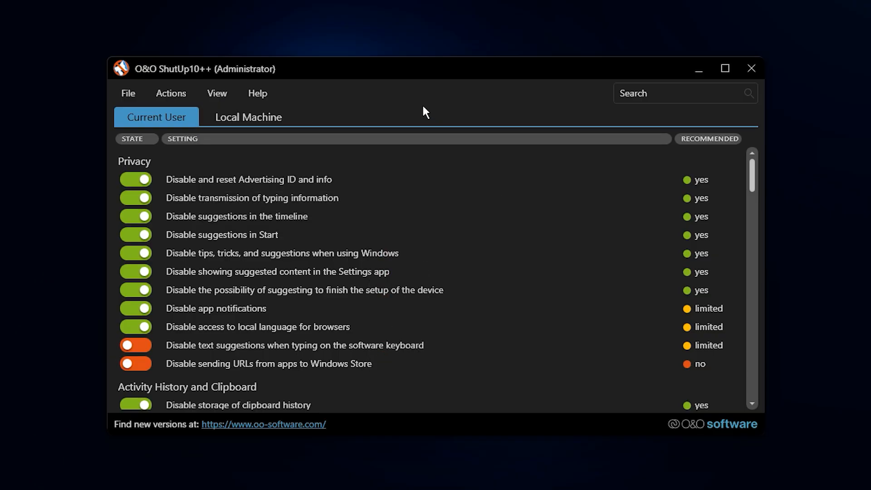
mouse_move(392, 245)
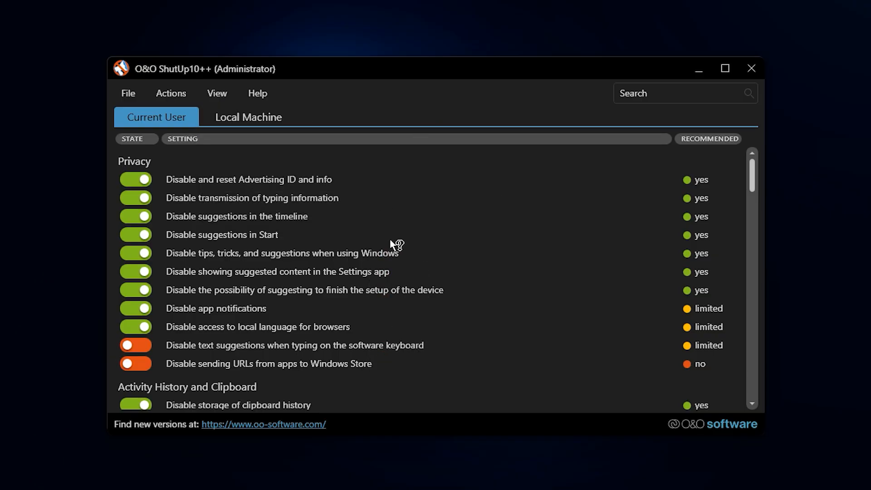
Scroll the Advanced Windows Pack folder to its registry, O&O and ping-fix items.
scroll(down, 3)
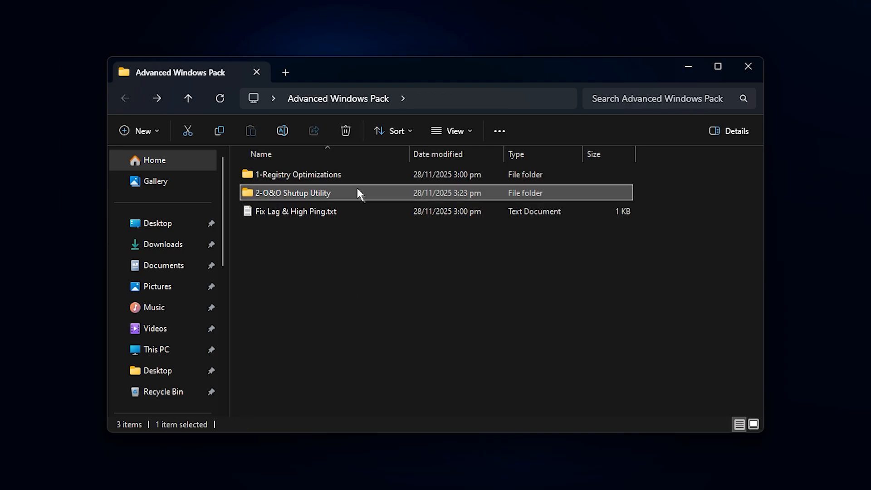
click(298, 174)
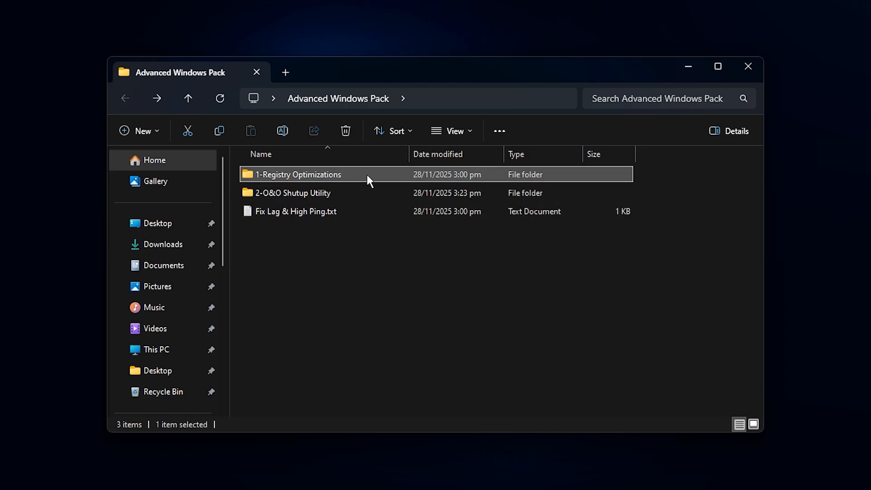
double_click(298, 174)
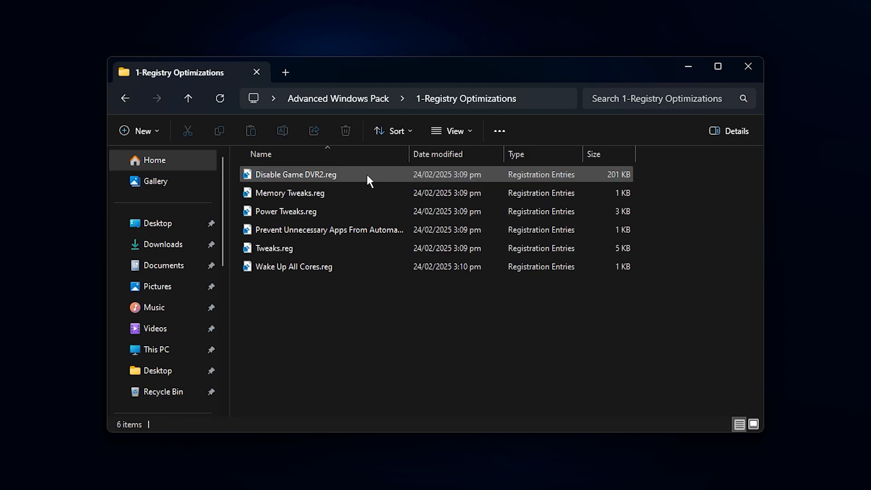
click(273, 248)
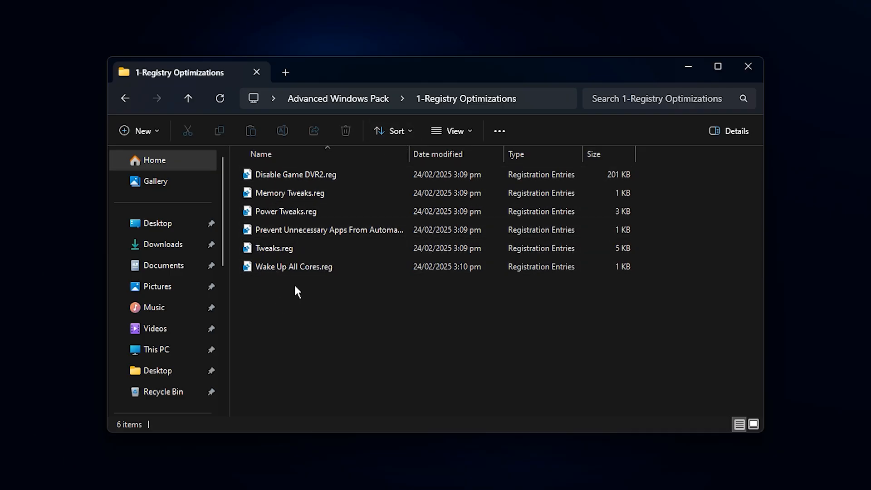
key(ctrl+a)
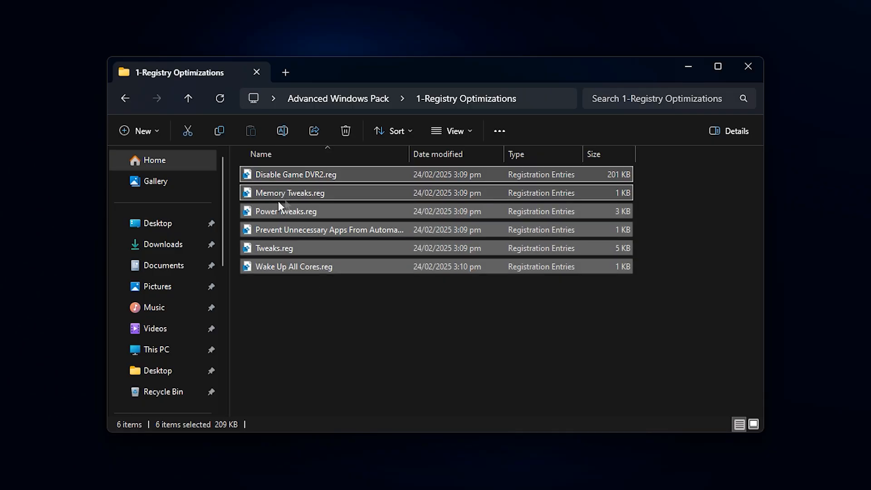
mouse_move(356, 251)
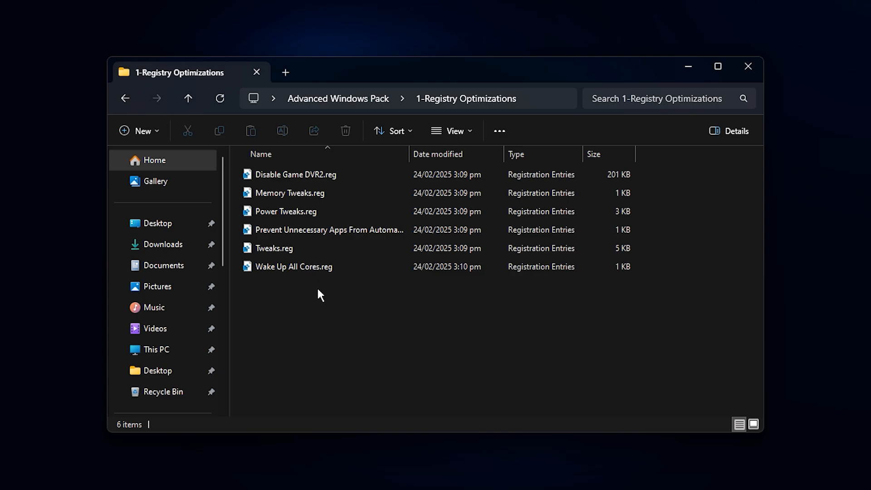
click(188, 98)
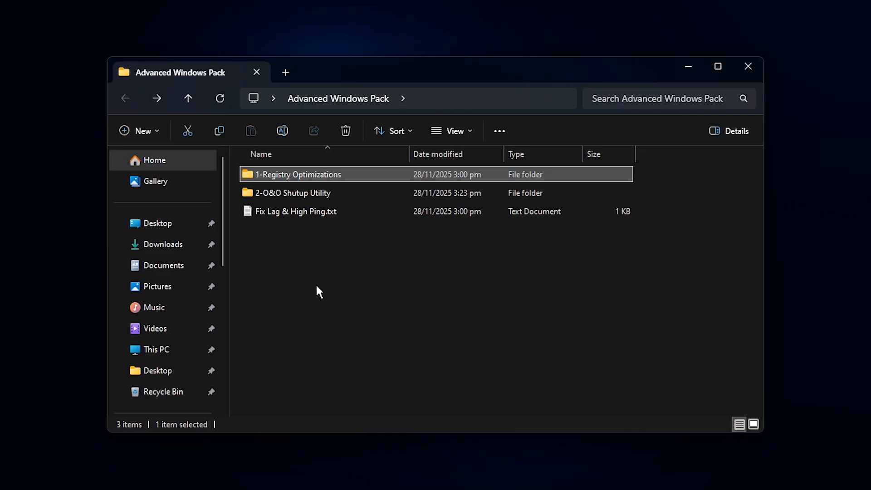
Open Fix Lag & High Ping.txt in Notepad.
click(328, 254)
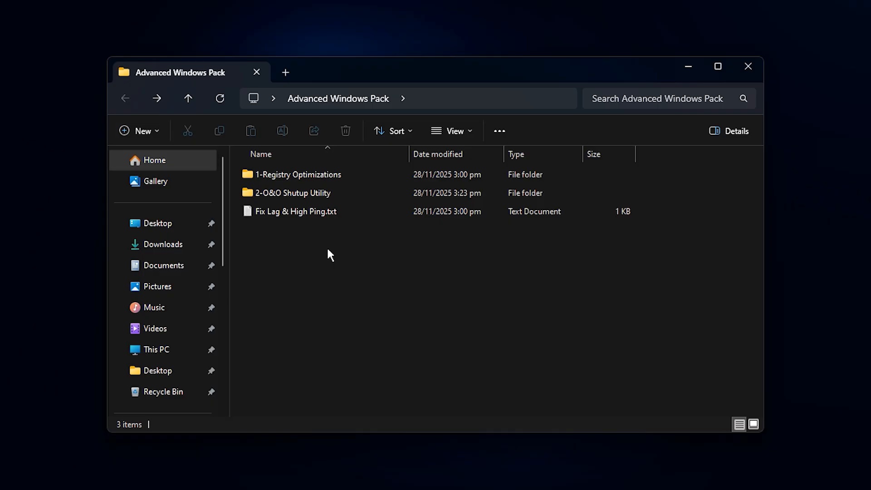
click(297, 212)
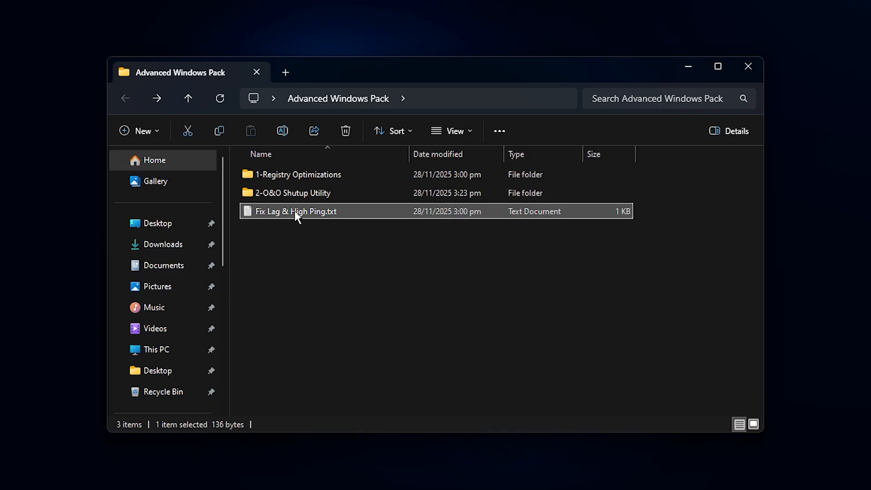
double_click(295, 211)
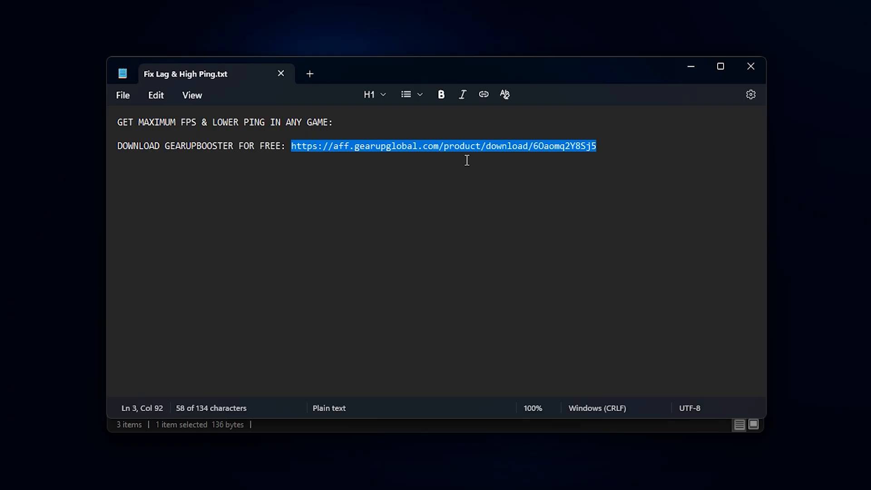
mouse_move(461, 165)
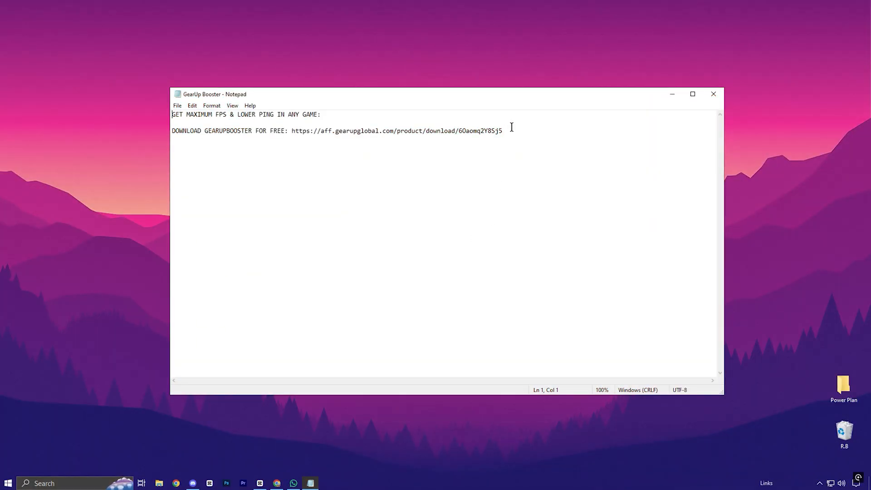
Select the GearUP Booster download link in the note.
drag(292, 131, 500, 131)
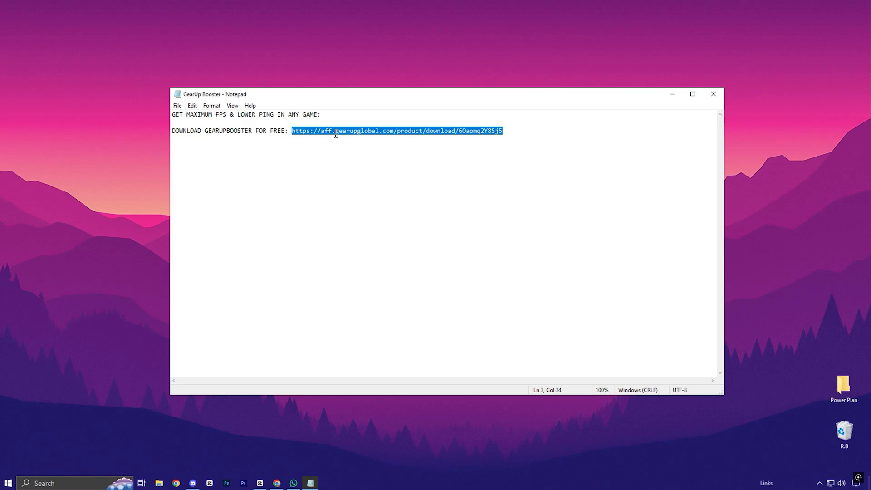
mouse_move(386, 136)
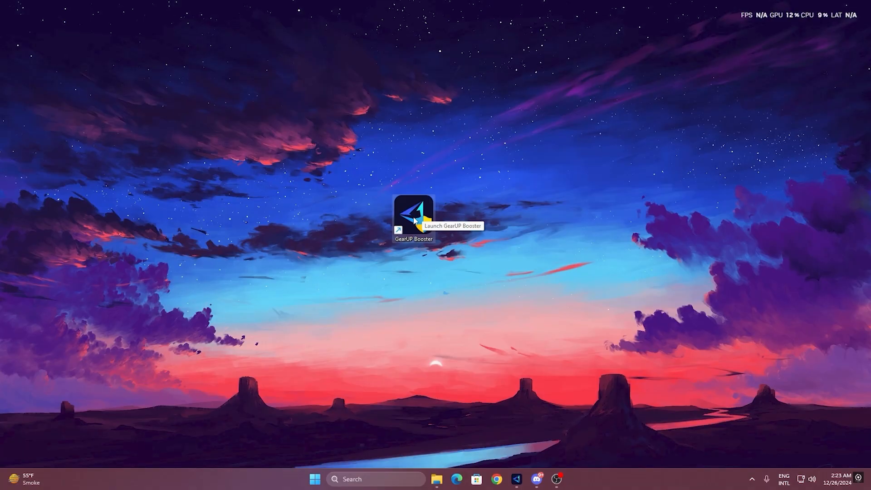
Launch GearUP Booster, browse the popular games catalogue, then start boosting Fortnite from Home.
double_click(414, 214)
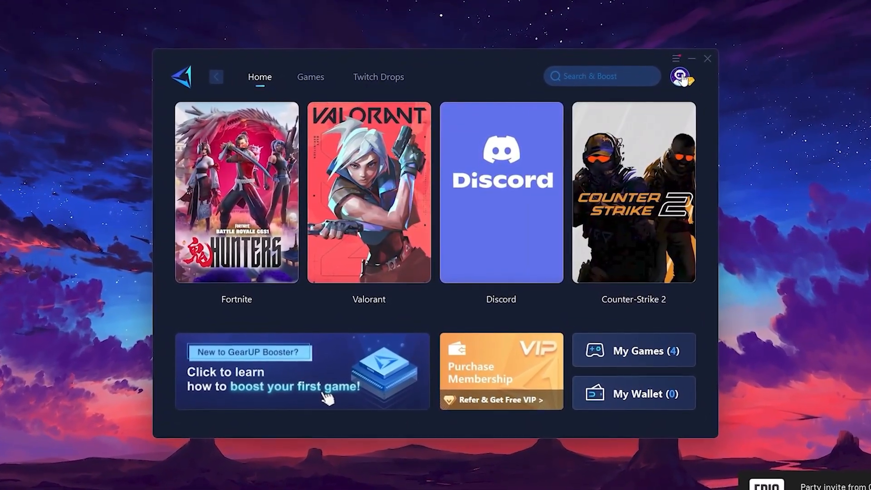
click(682, 77)
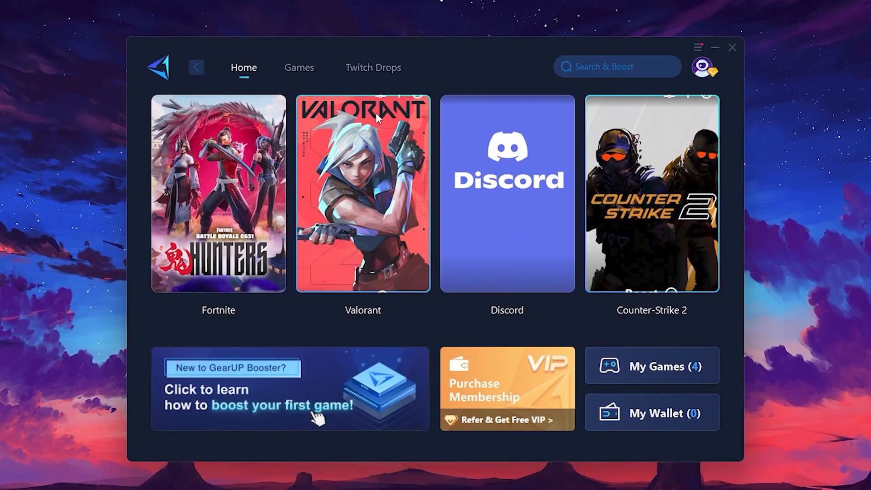
click(298, 67)
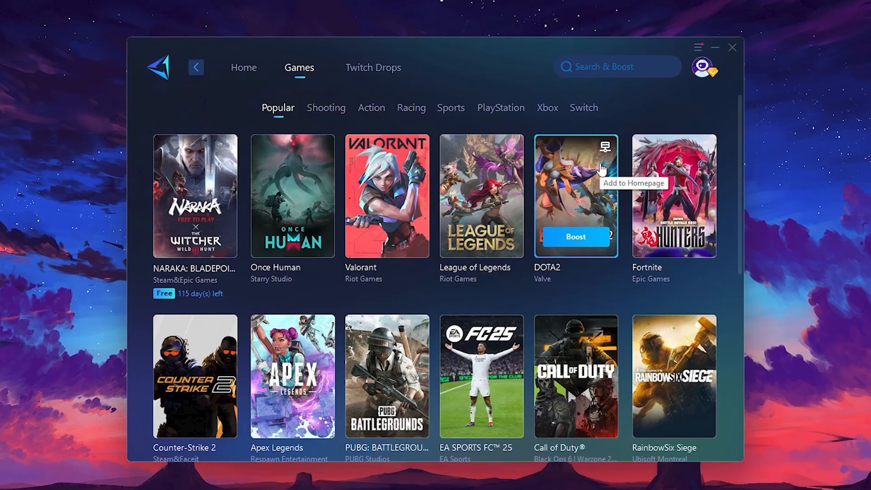
click(243, 67)
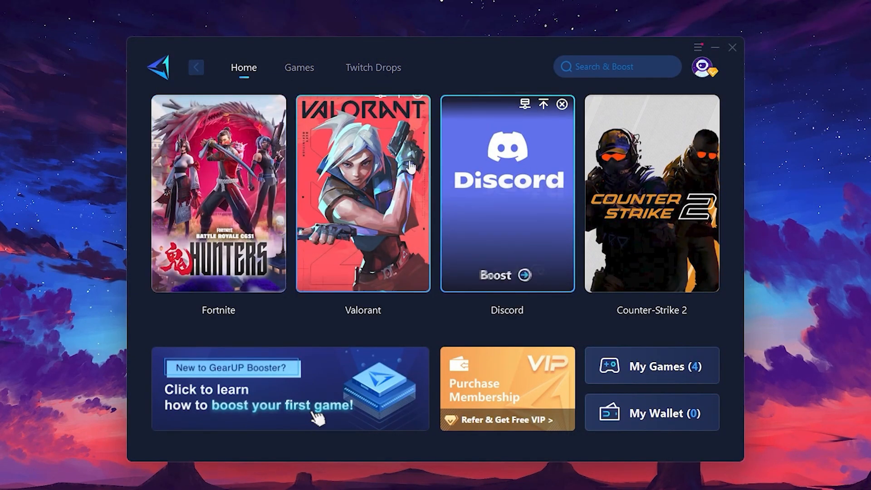
mouse_move(239, 202)
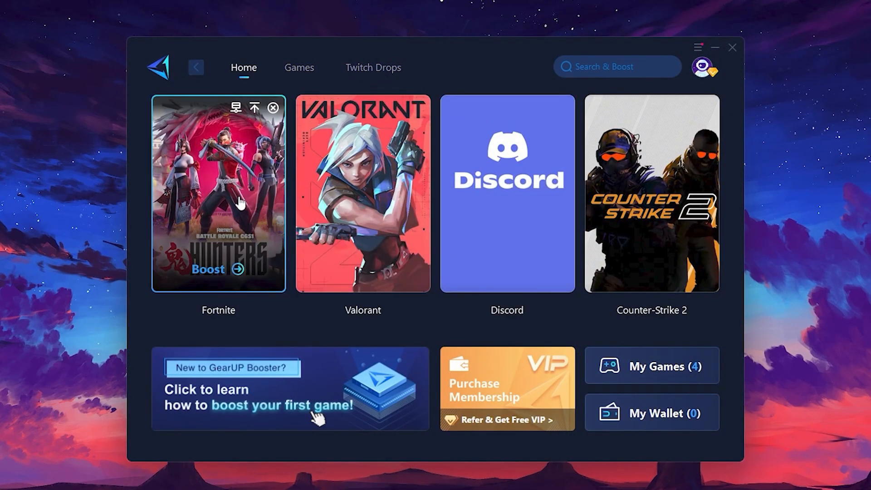
mouse_move(233, 259)
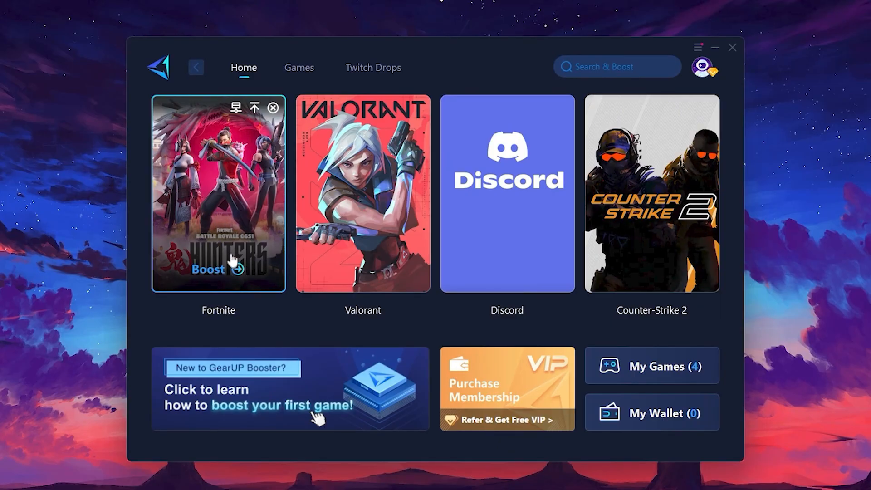
mouse_move(211, 277)
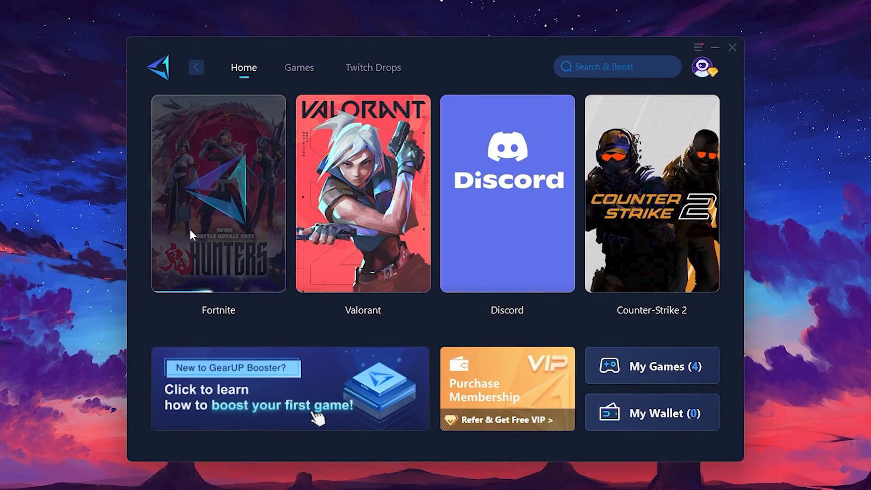
click(218, 194)
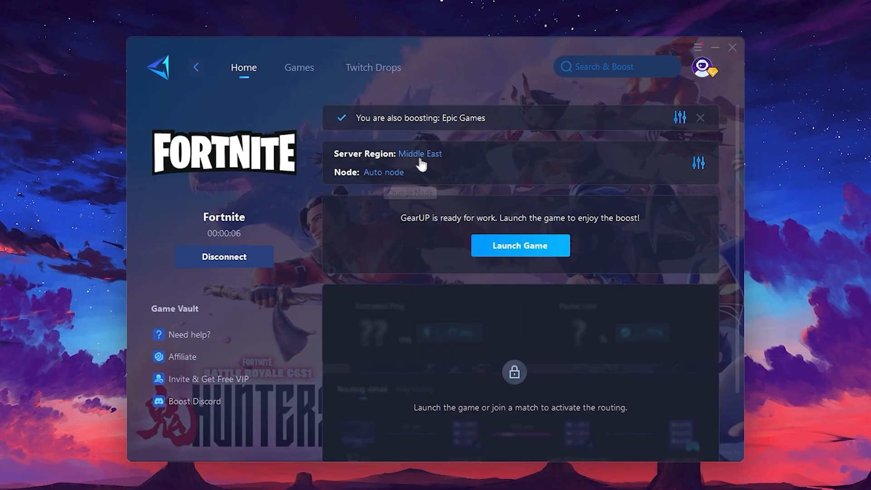
click(419, 154)
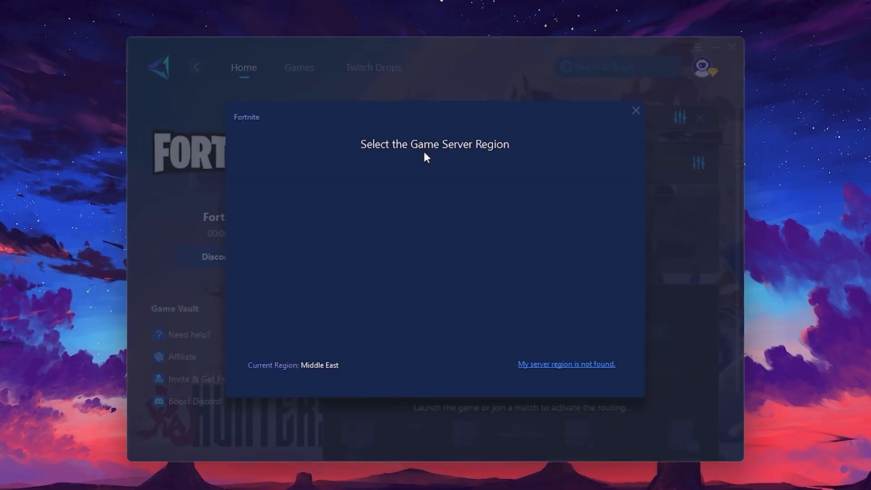
click(430, 274)
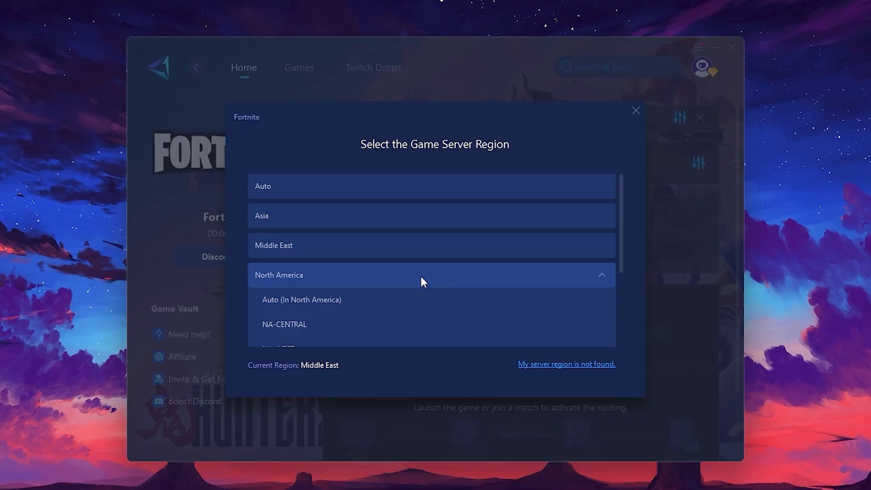
mouse_move(427, 283)
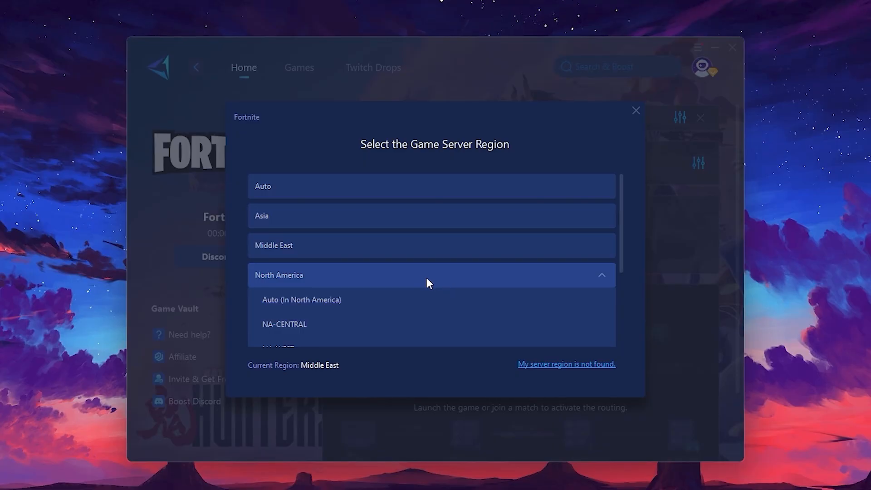
mouse_move(388, 245)
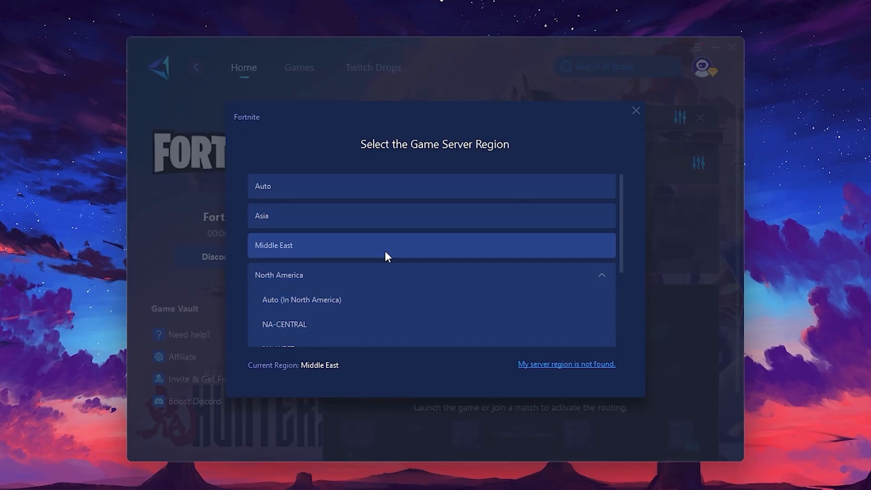
scroll(down, 3)
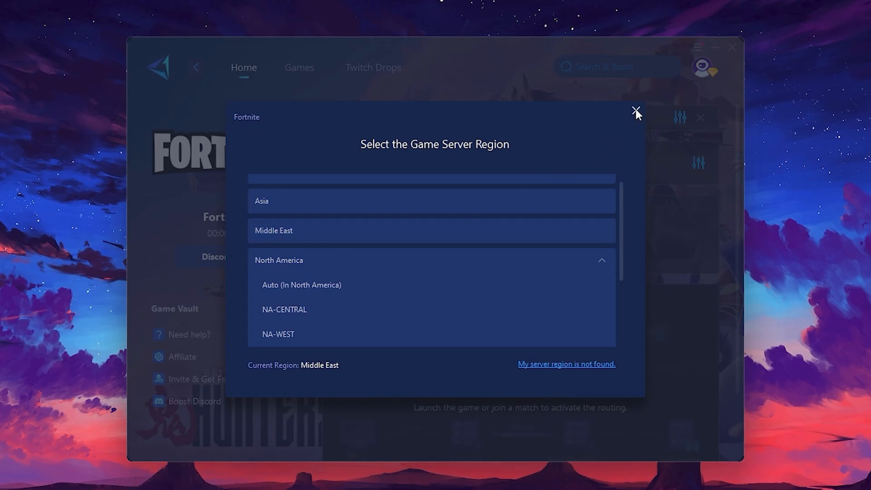
click(636, 111)
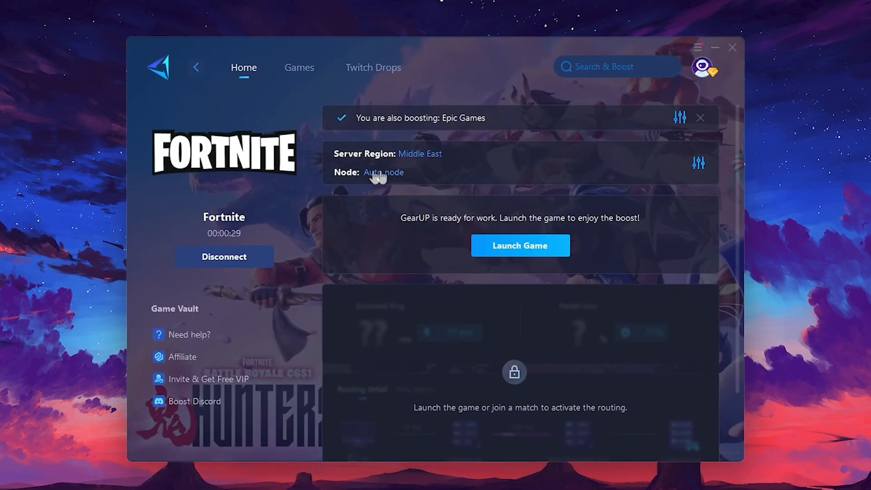
click(383, 172)
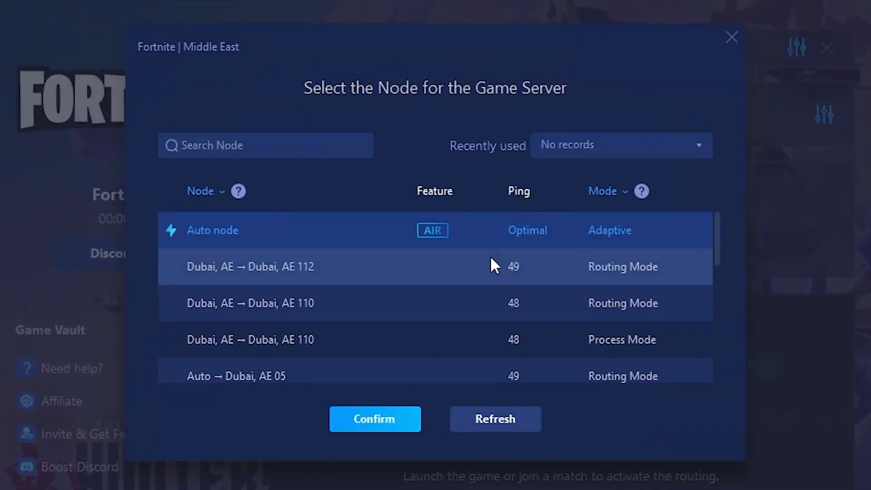
scroll(down, 3)
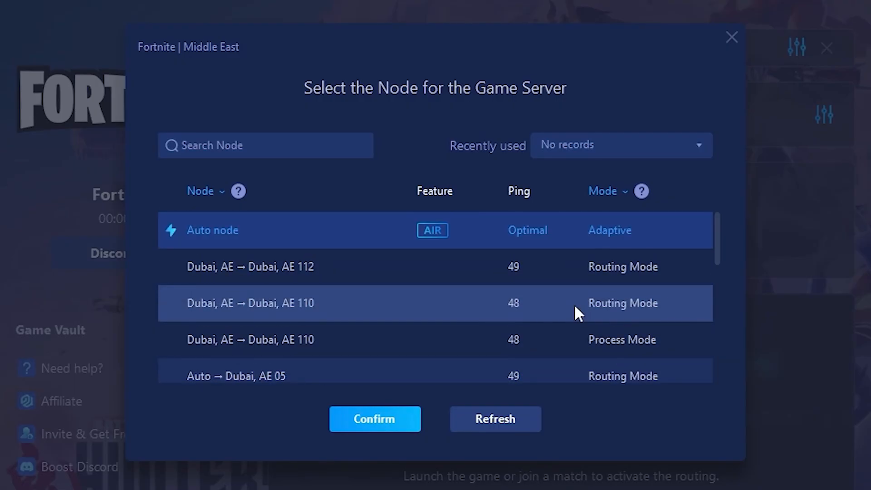
mouse_move(522, 229)
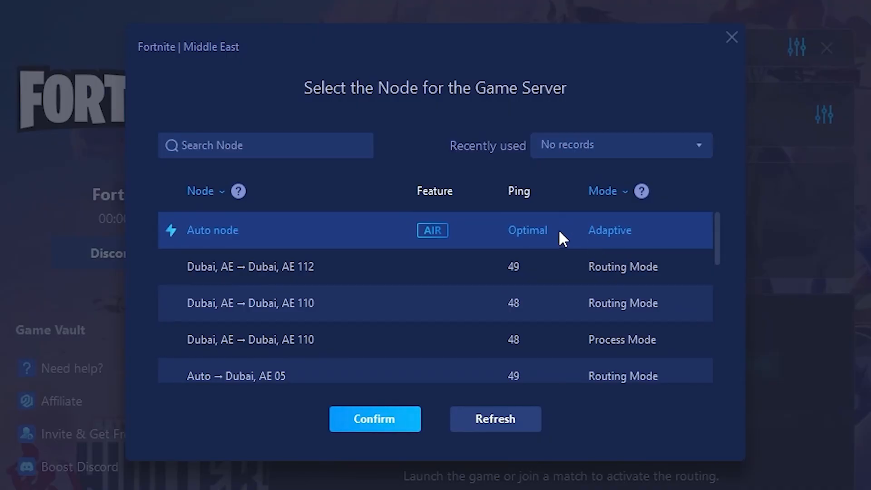
click(374, 418)
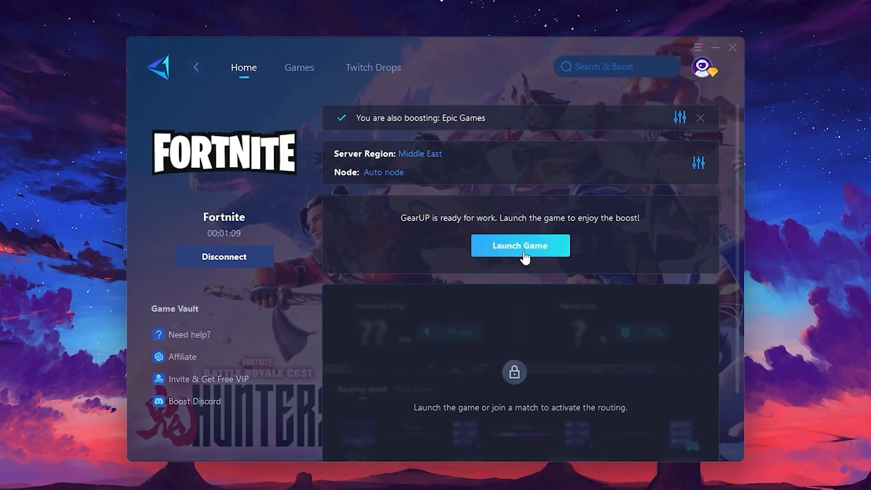
Launch Fortnite through the active Middle East boost.
click(520, 246)
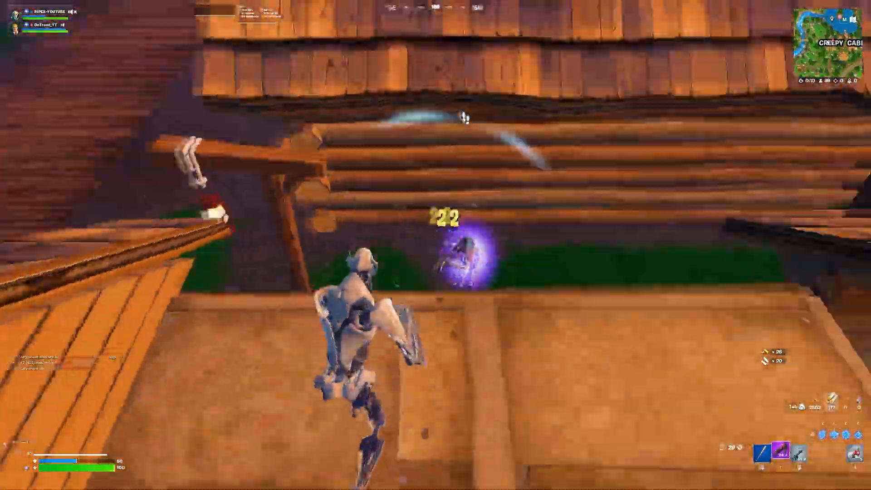
Open the Services console via Windows search for 'services' and scroll down the list.
click(294, 479)
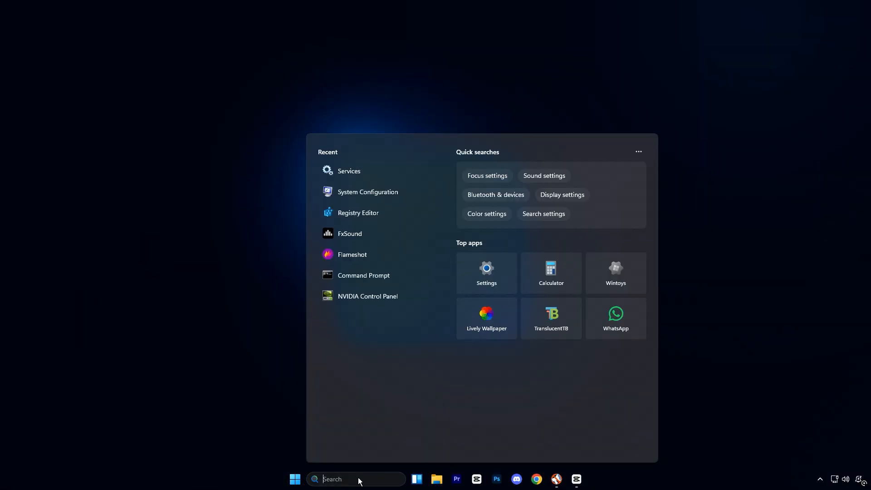
text(services)
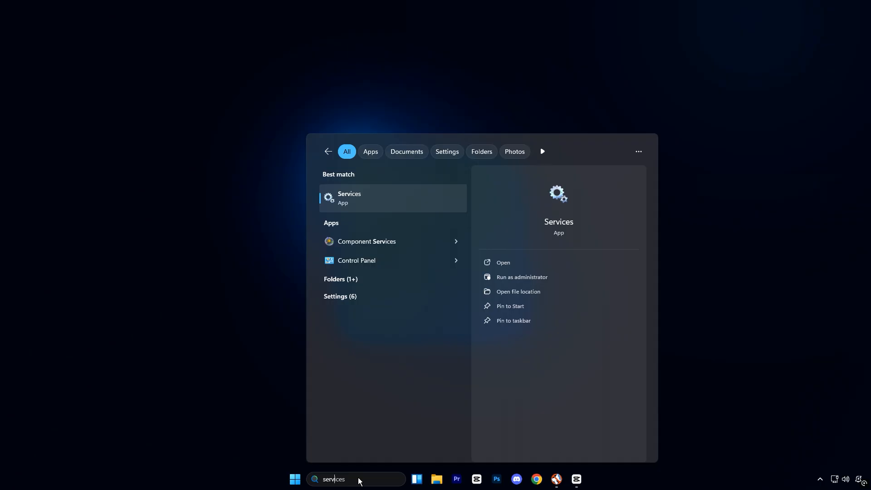
key(Escape)
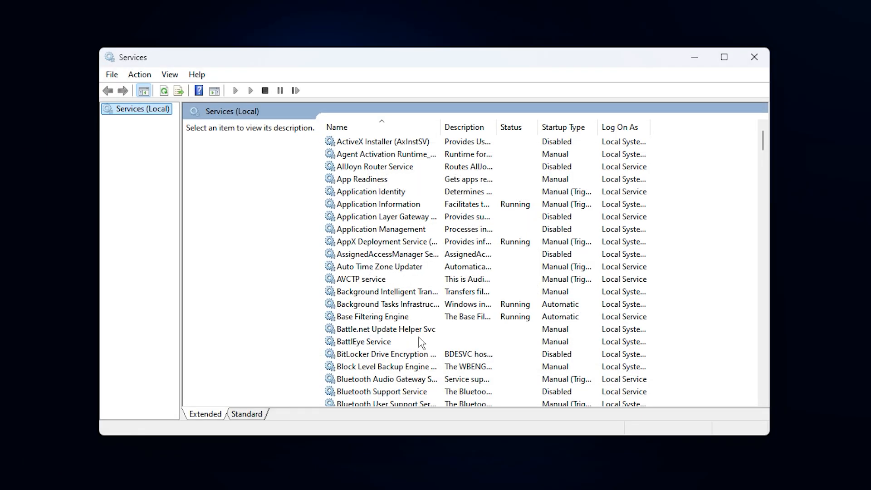
scroll(down, 3)
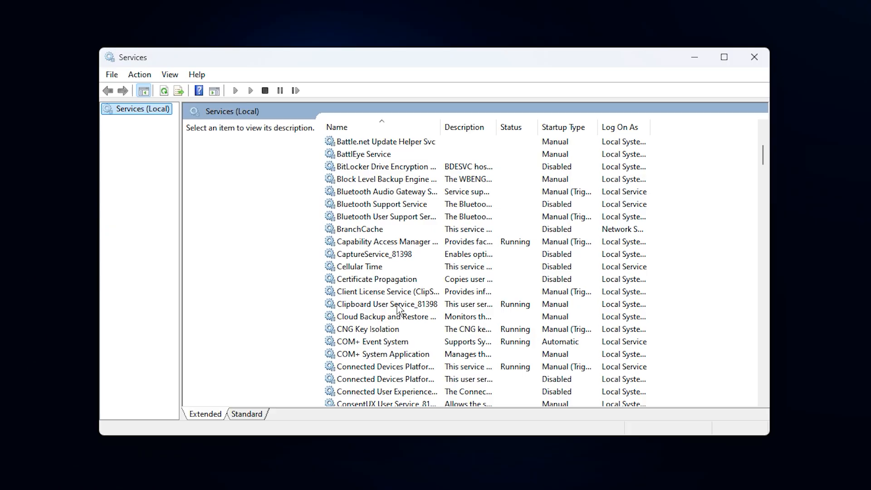
scroll(down, 3)
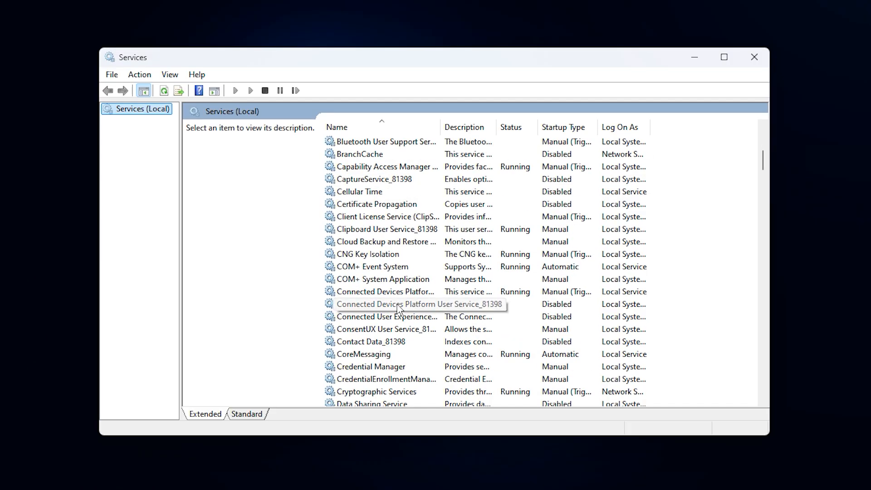
scroll(down, 3)
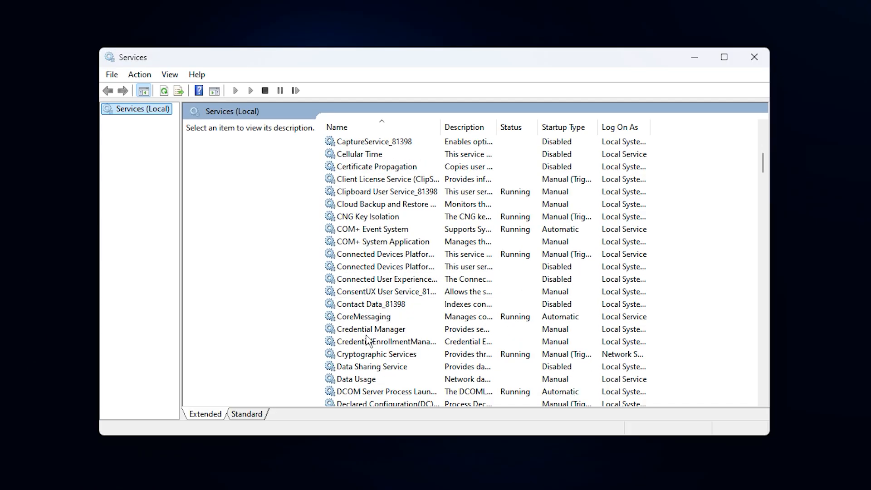
mouse_move(400, 312)
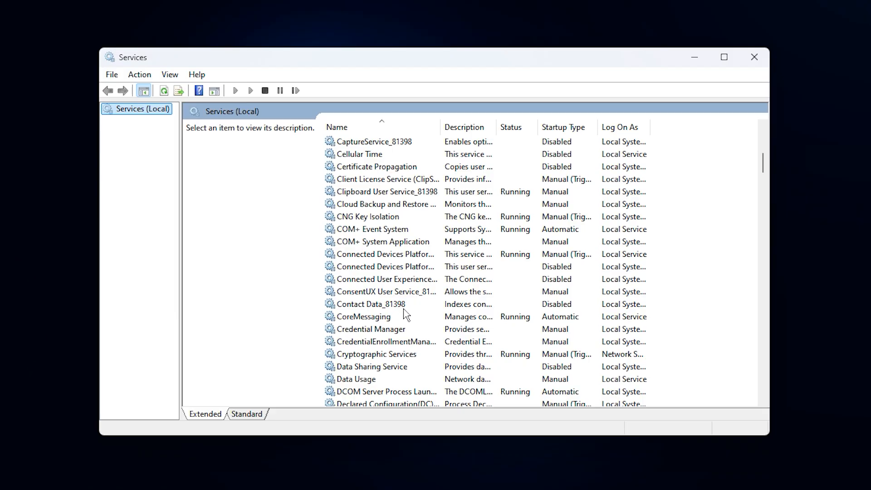
click(383, 278)
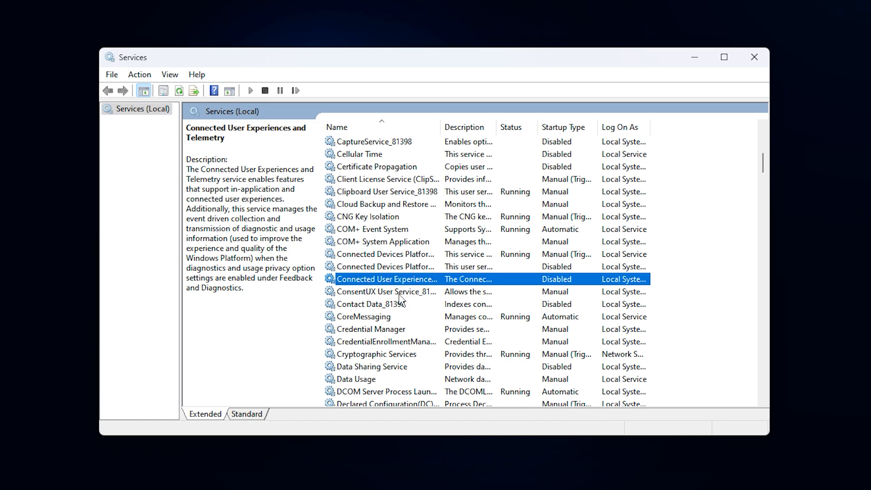
mouse_move(389, 278)
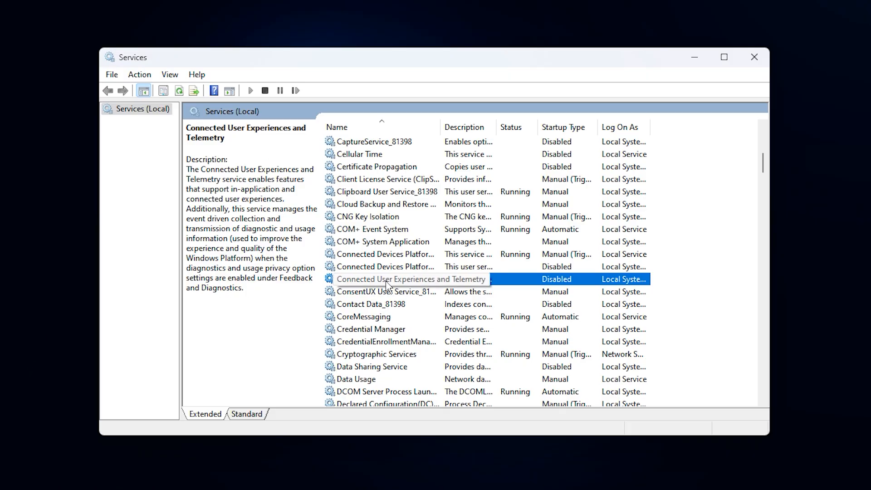
mouse_move(395, 286)
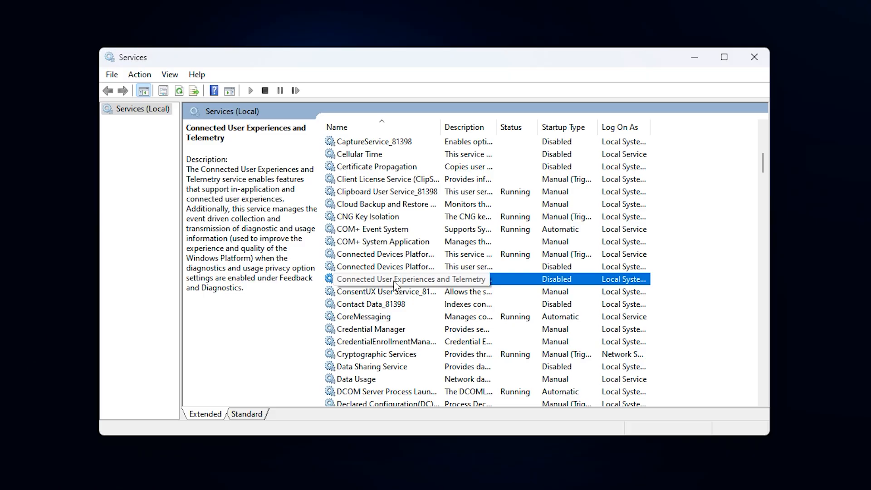
right_click(411, 278)
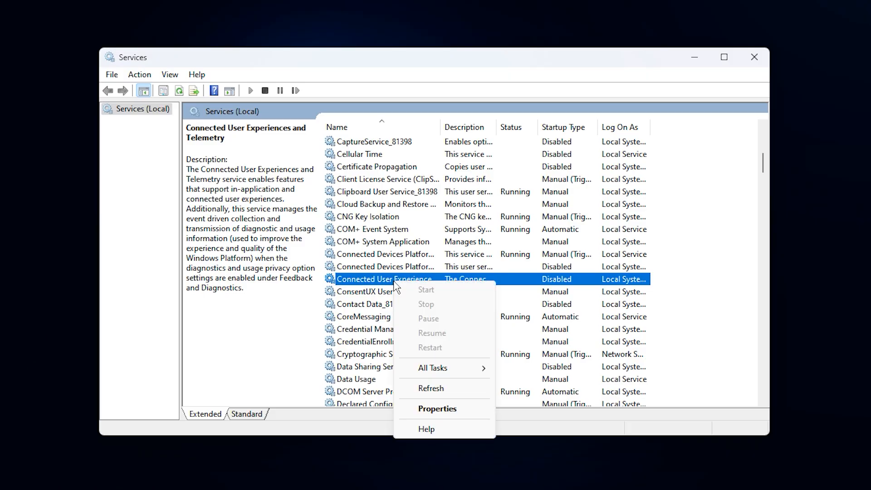
click(436, 408)
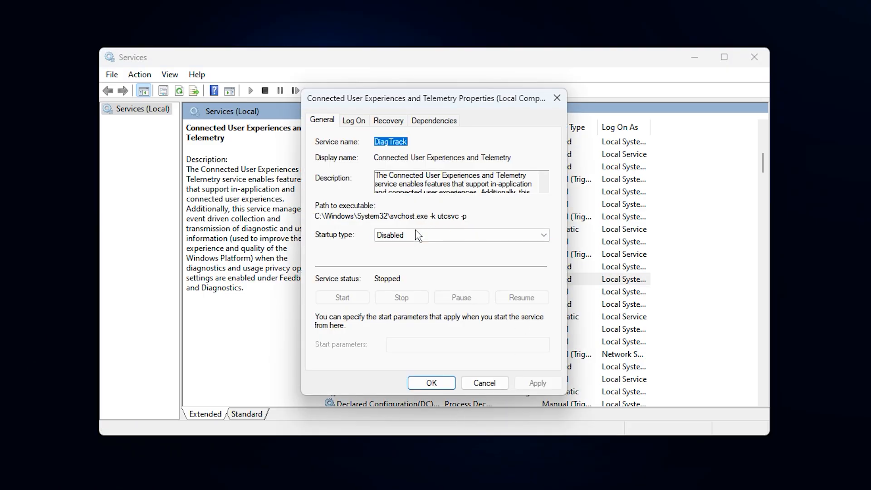
click(460, 234)
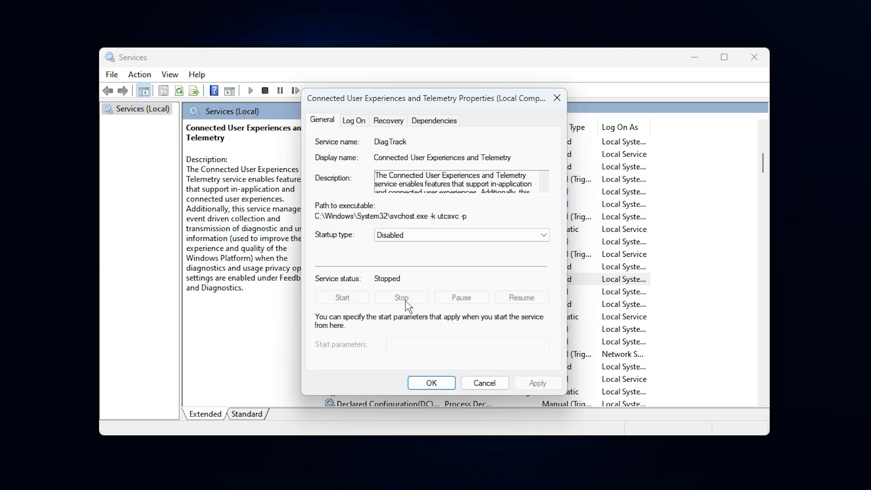
click(431, 383)
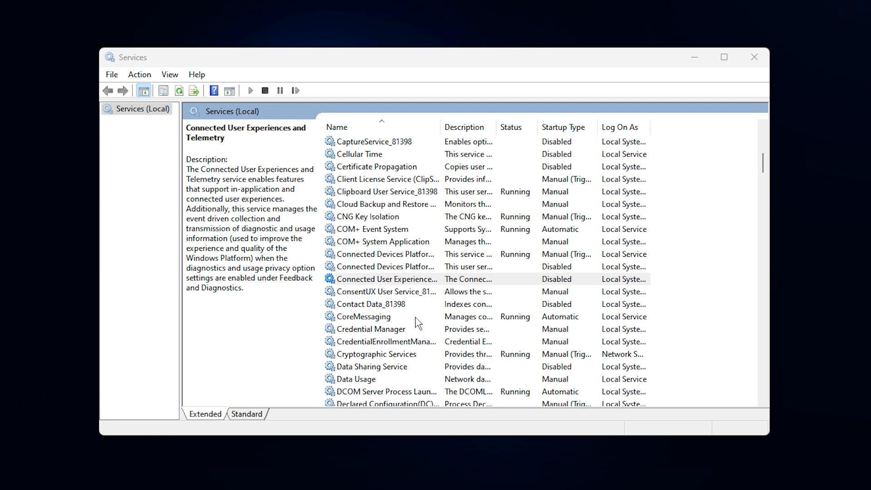
scroll(down, 3)
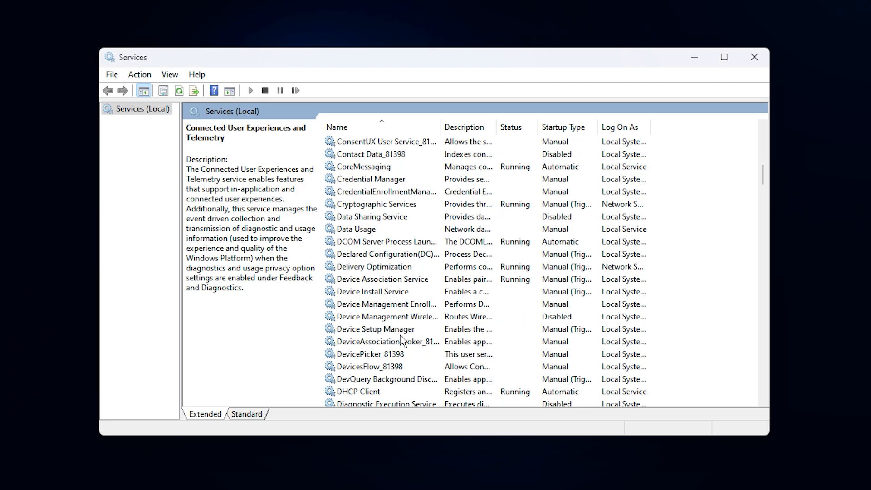
scroll(down, 3)
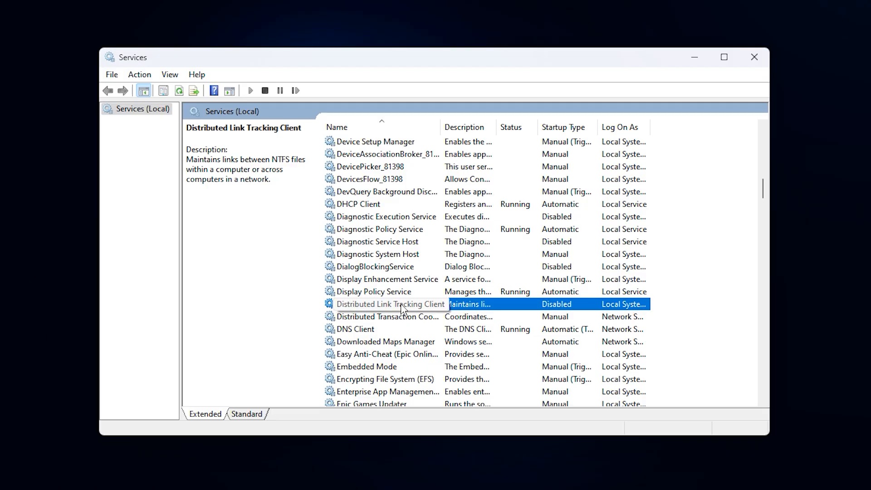
right_click(389, 304)
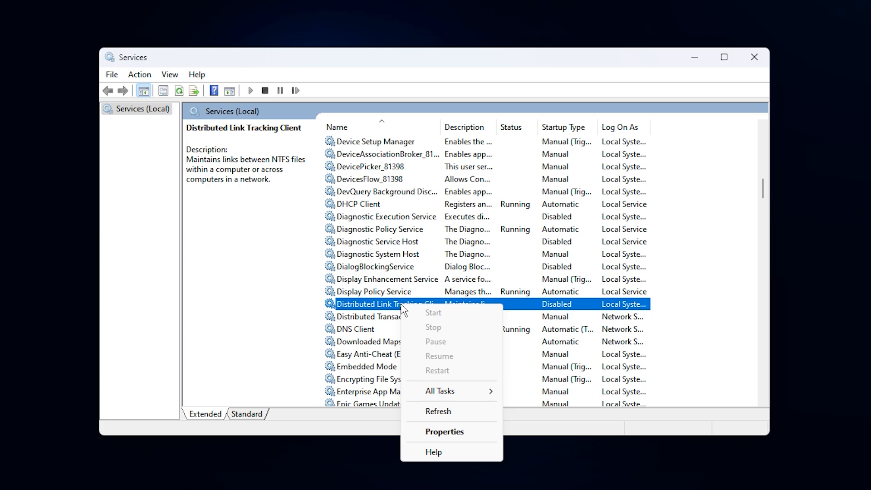
click(444, 431)
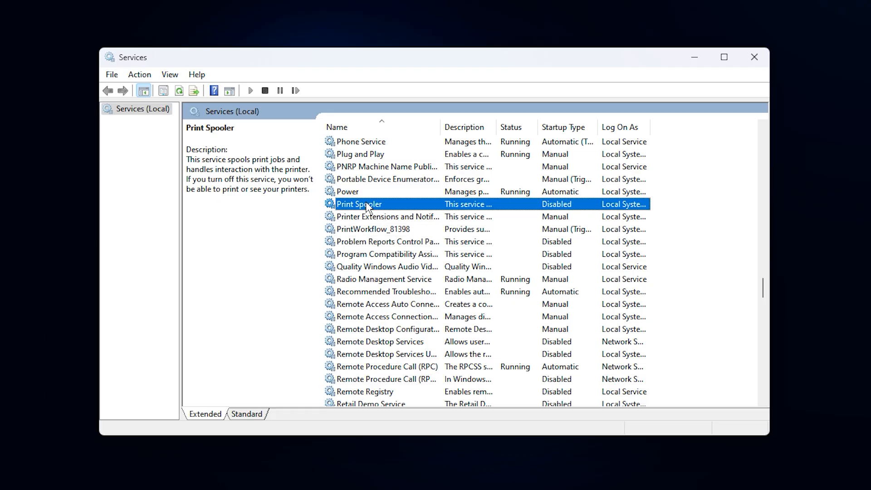
mouse_move(357, 211)
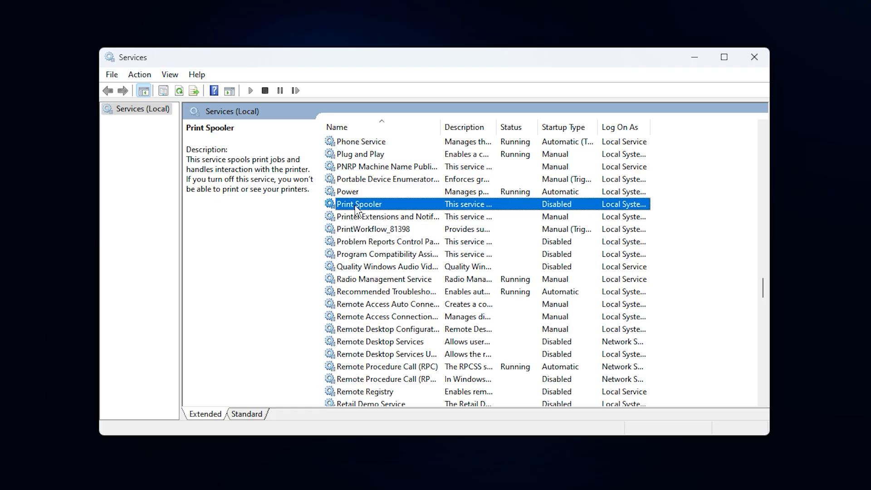
right_click(359, 204)
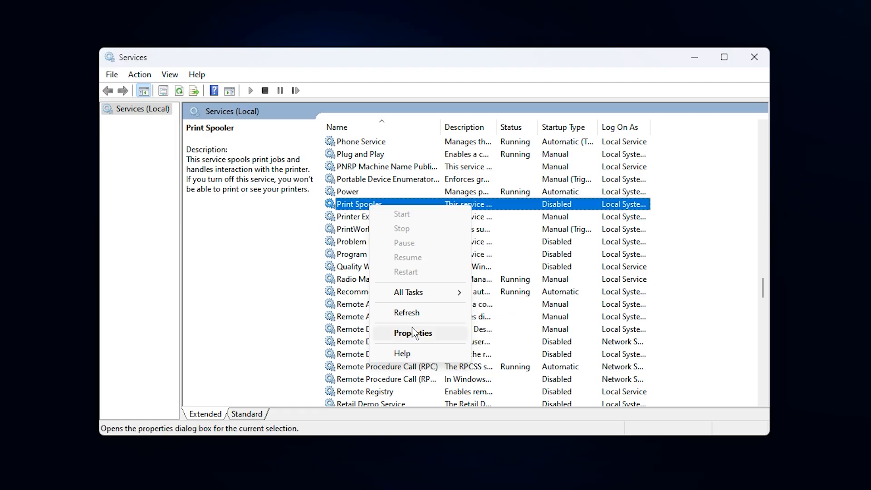
click(412, 333)
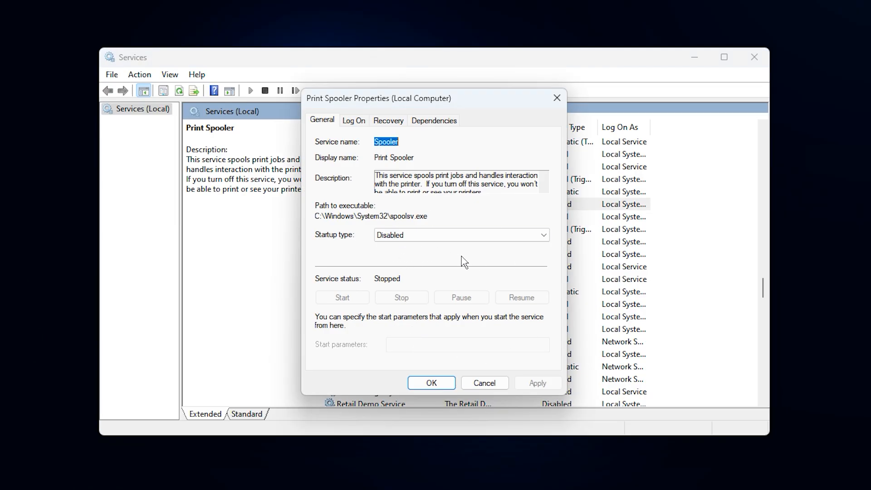
mouse_move(429, 249)
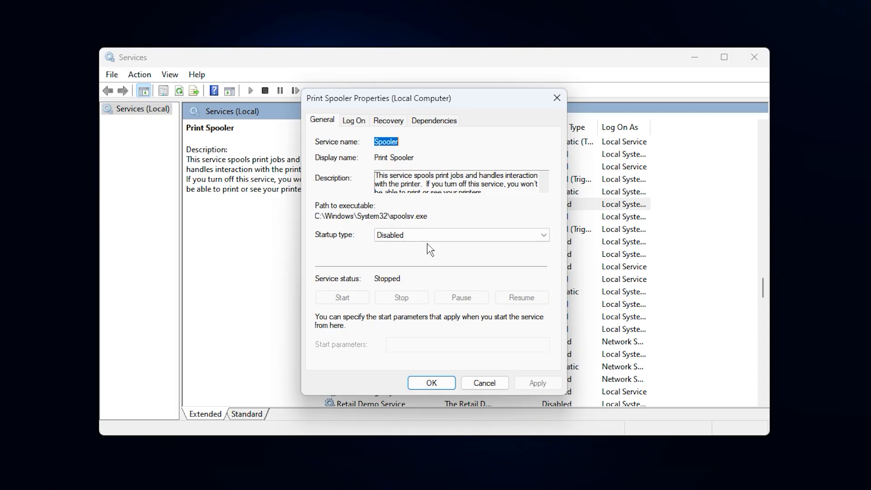
mouse_move(414, 257)
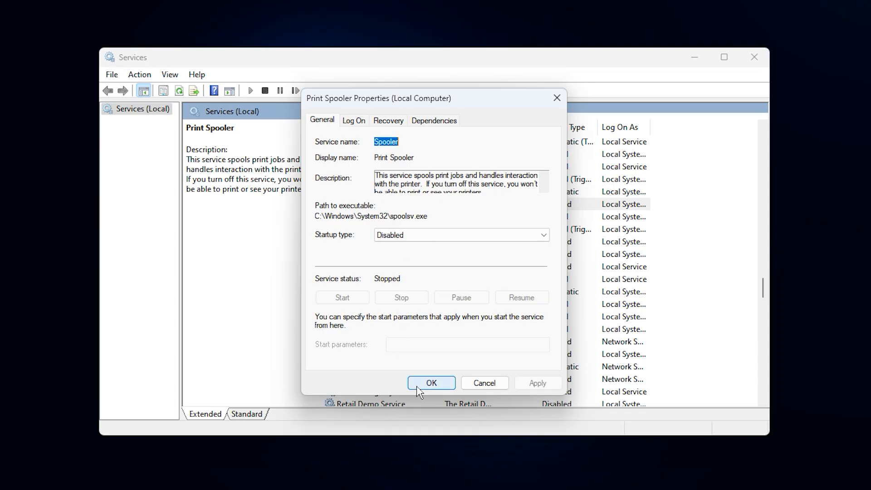
click(431, 383)
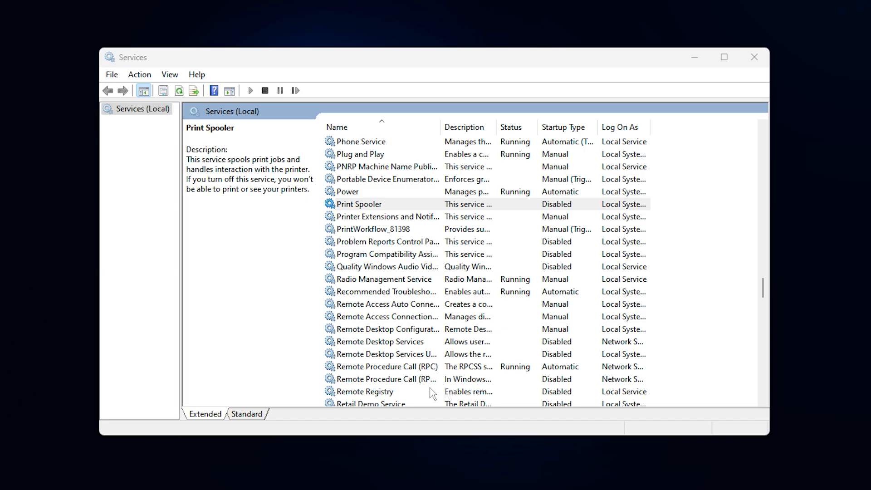
click(359, 205)
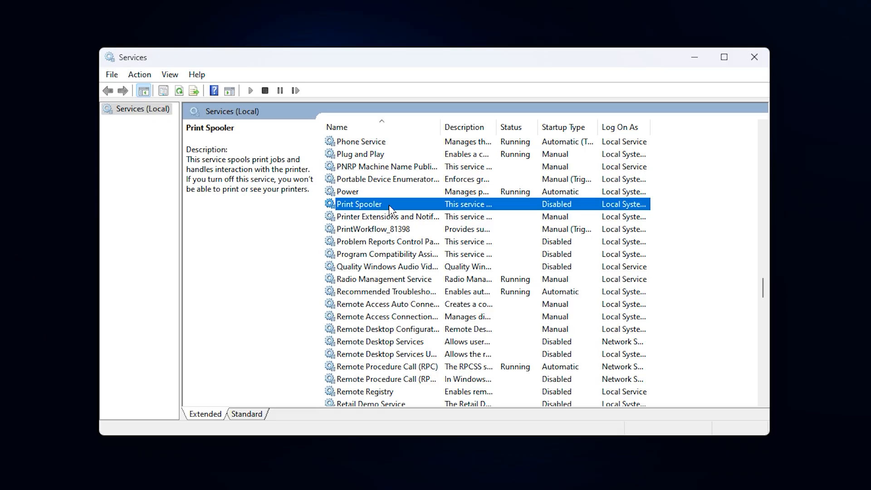
right_click(359, 205)
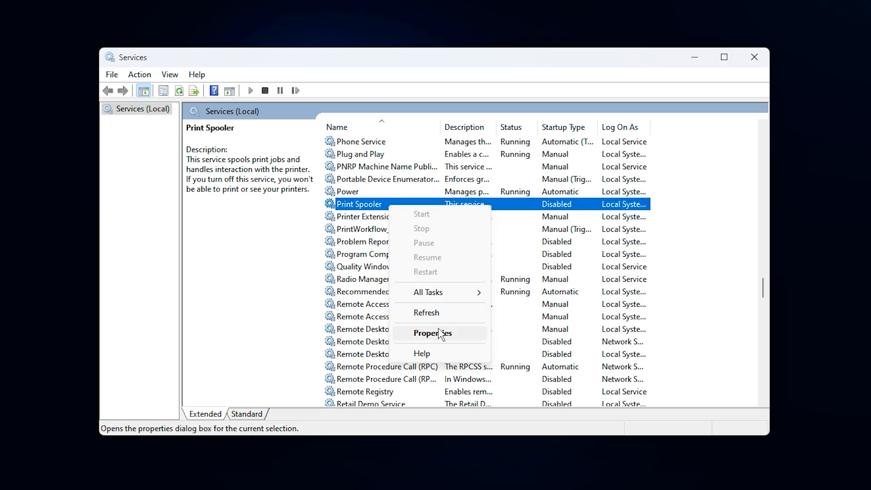
click(433, 333)
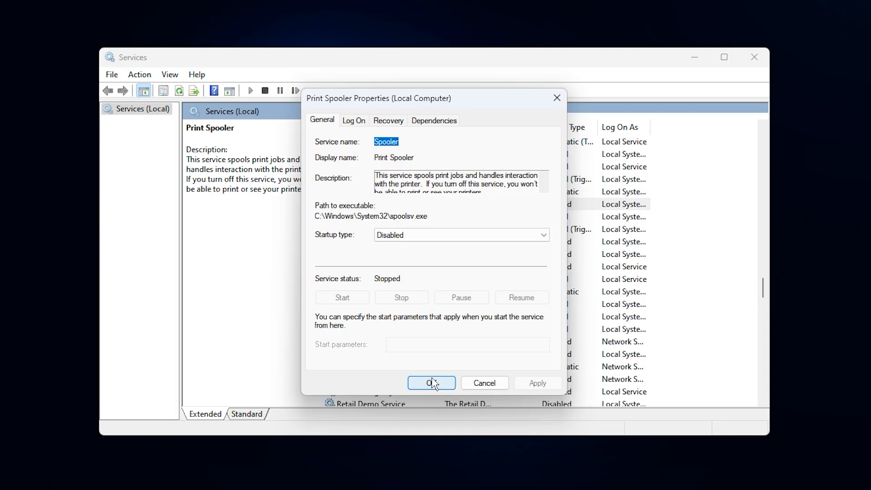
click(431, 383)
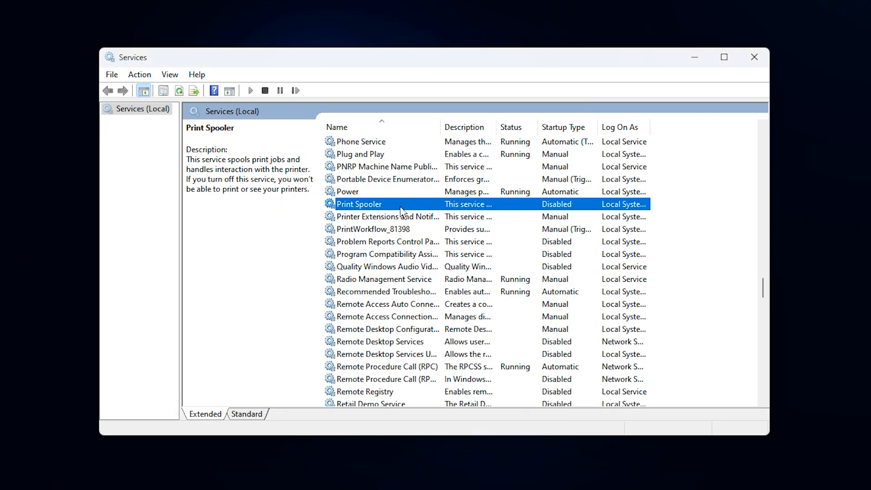
Look through the Remote Desktop and RPC services to locate Remote Registry.
click(387, 291)
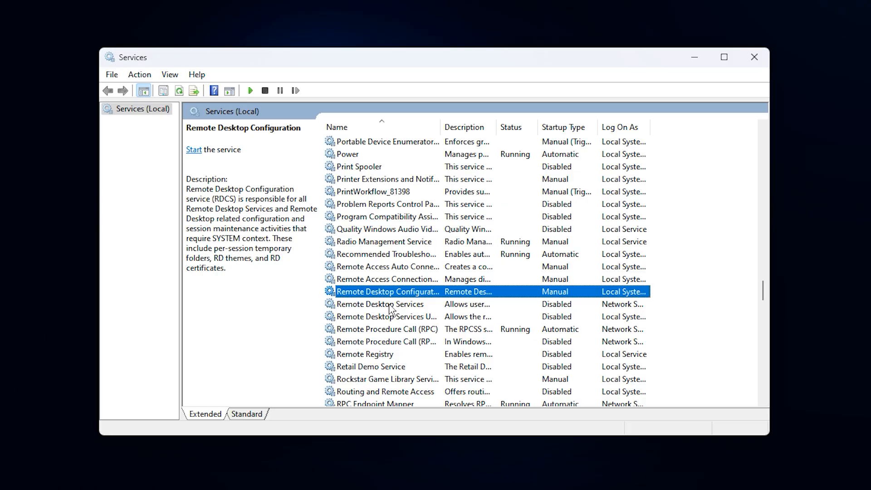
click(385, 316)
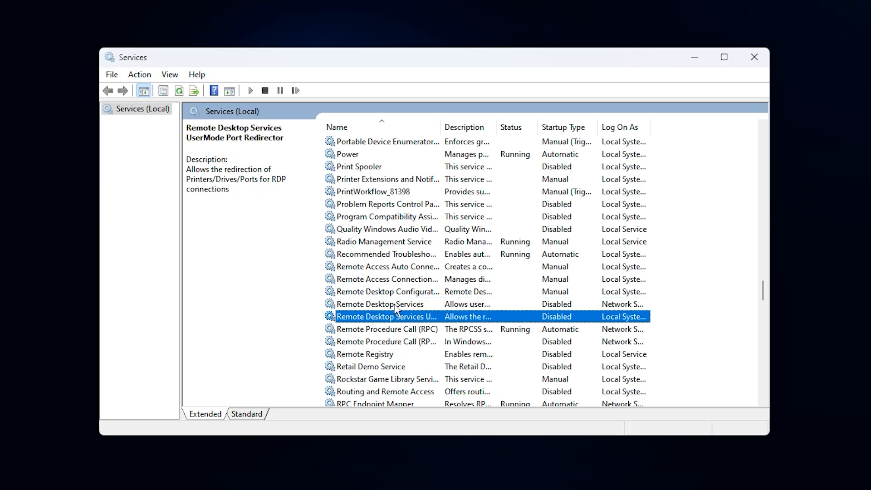
click(380, 304)
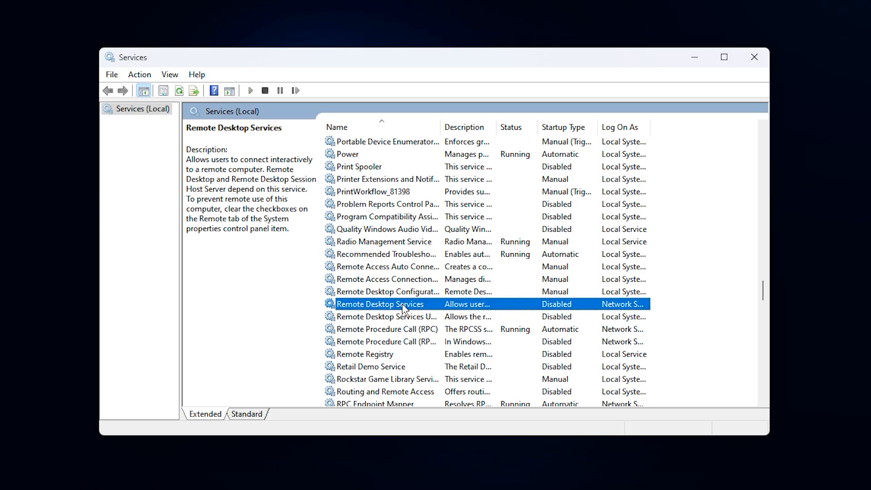
click(387, 316)
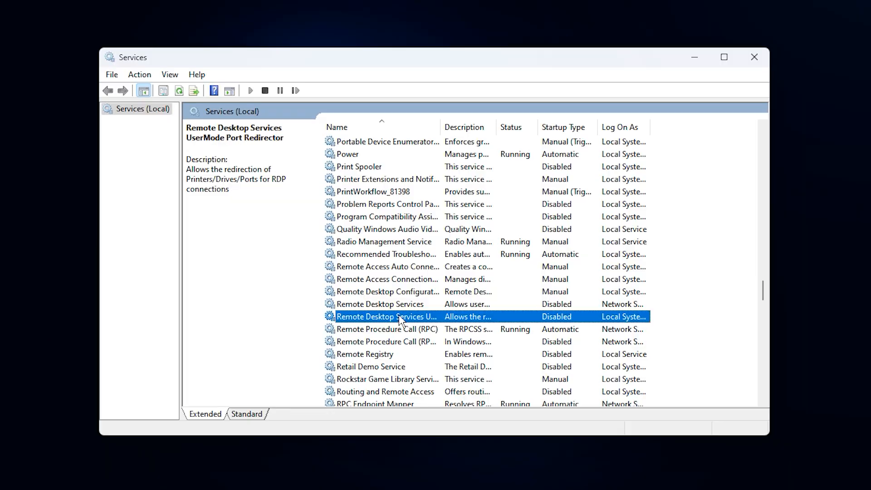
click(387, 329)
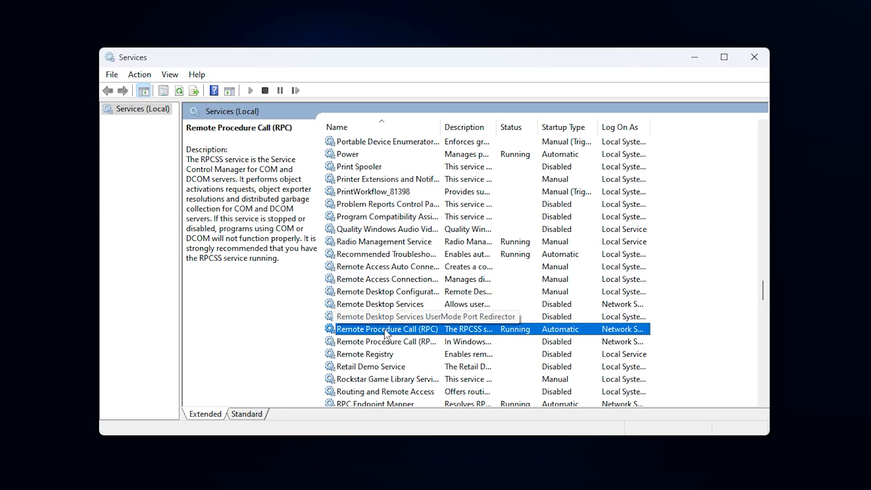
click(366, 354)
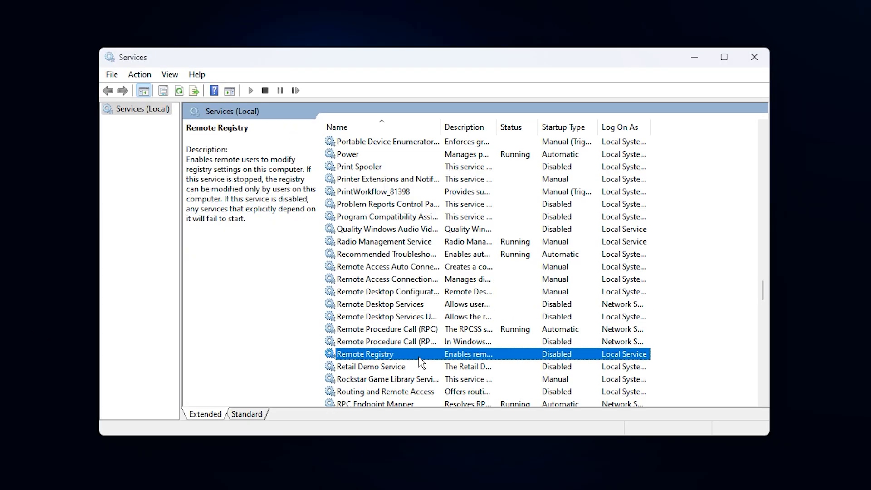
scroll(down, 3)
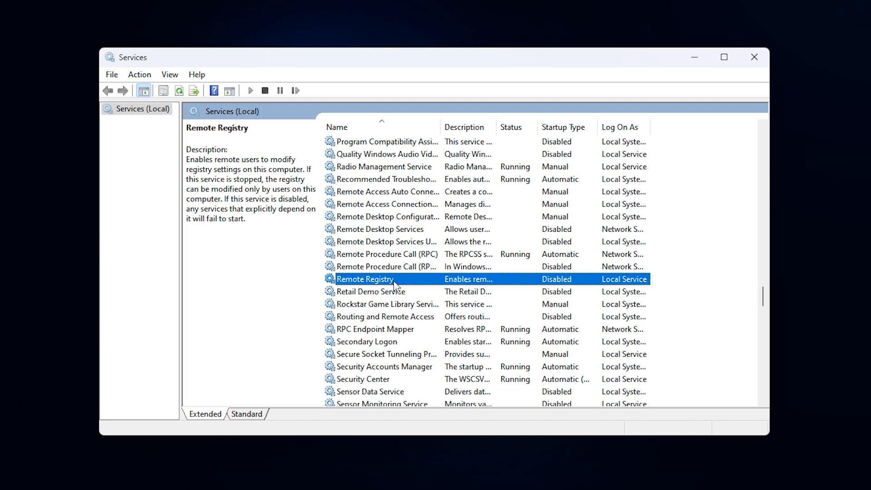
mouse_move(420, 287)
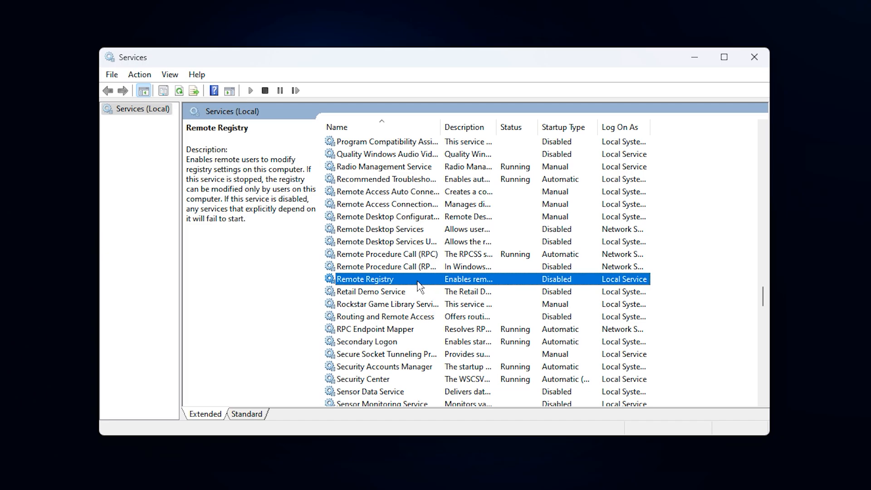
click(380, 229)
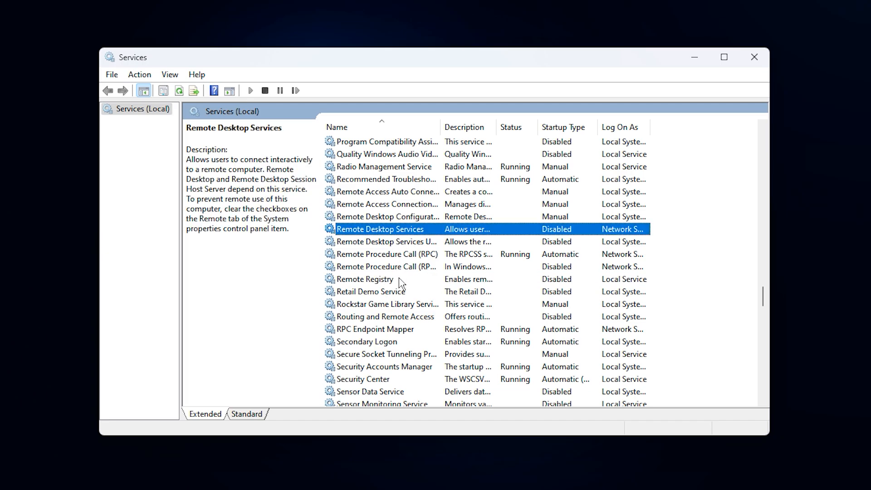
Confirm Remote Registry's properties stay Disabled and Stopped and return to the list.
right_click(365, 278)
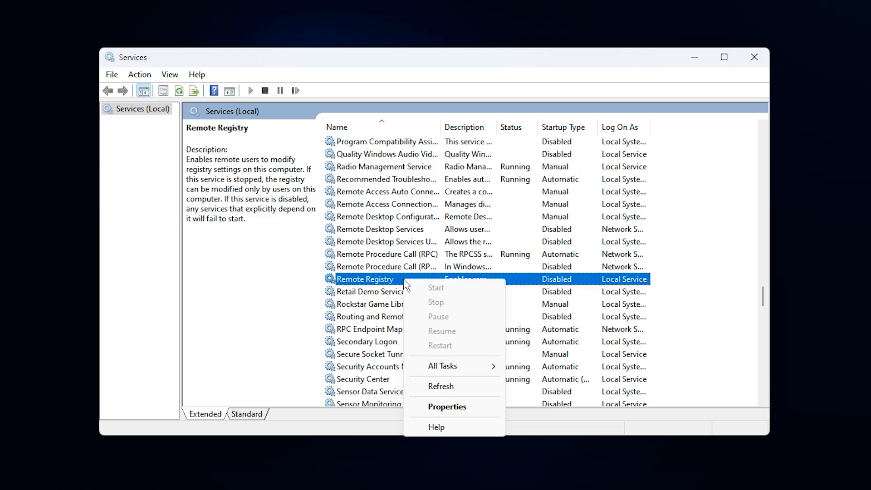
click(446, 406)
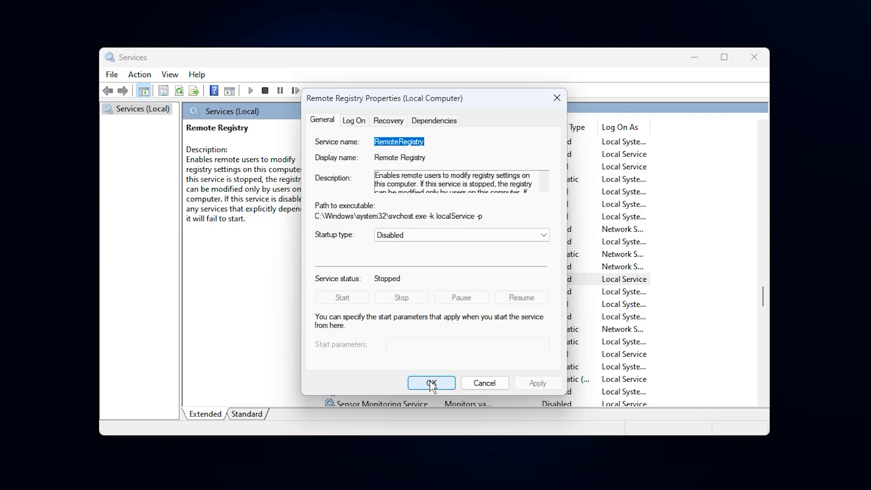
click(431, 383)
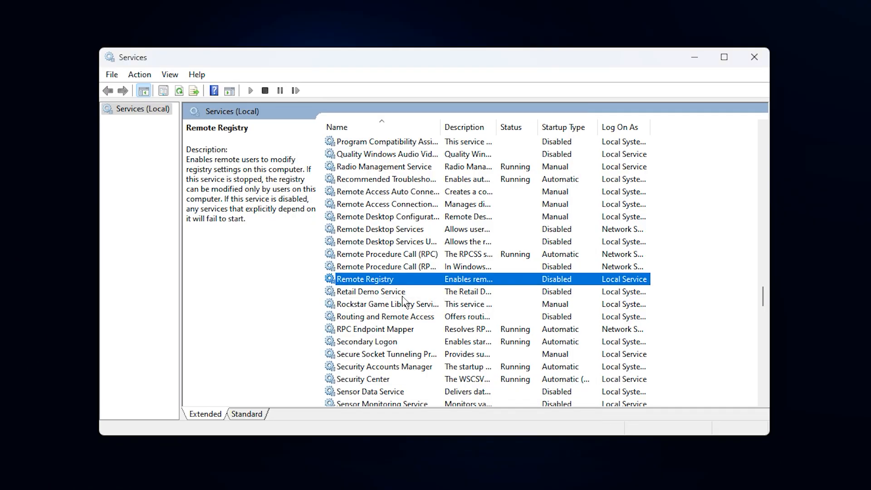
Scroll the list and select Program Compatibility Assistant Service to view its description.
scroll(down, 3)
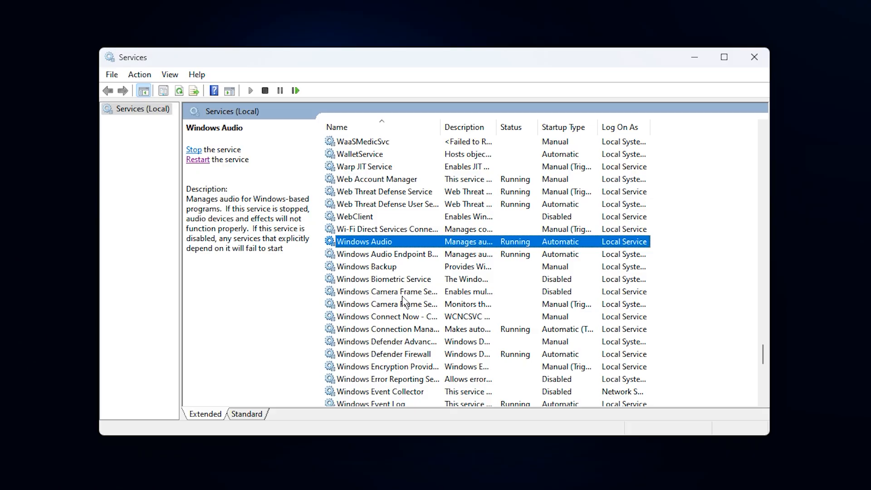
scroll(down, 3)
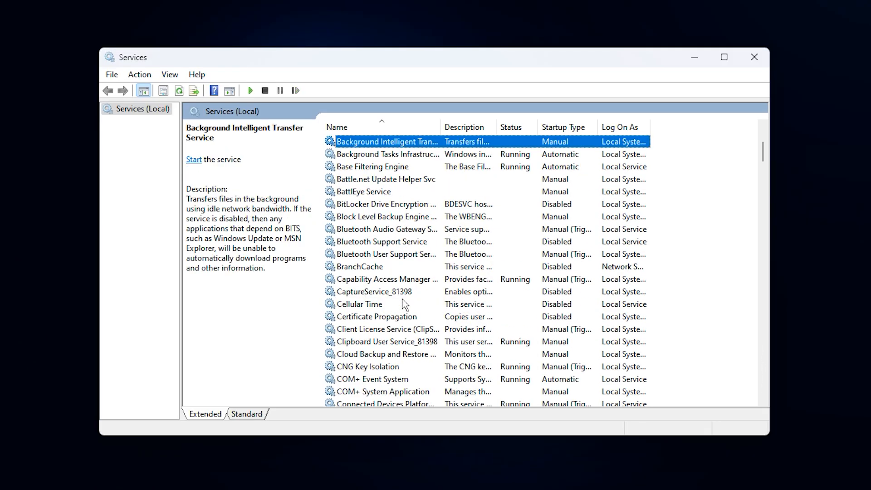
mouse_move(396, 228)
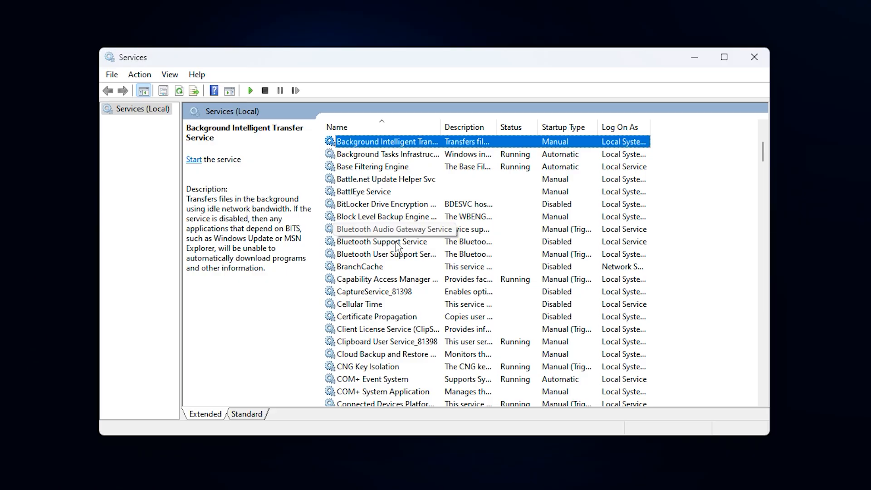
mouse_move(371, 221)
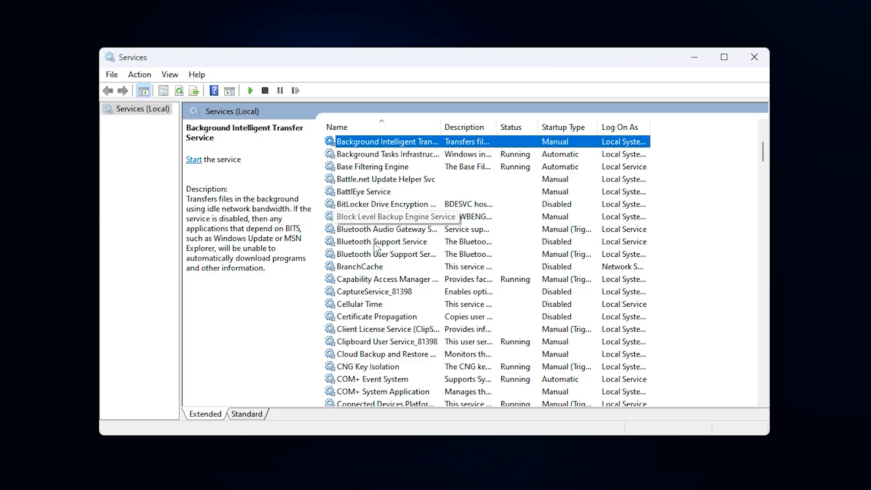
click(385, 254)
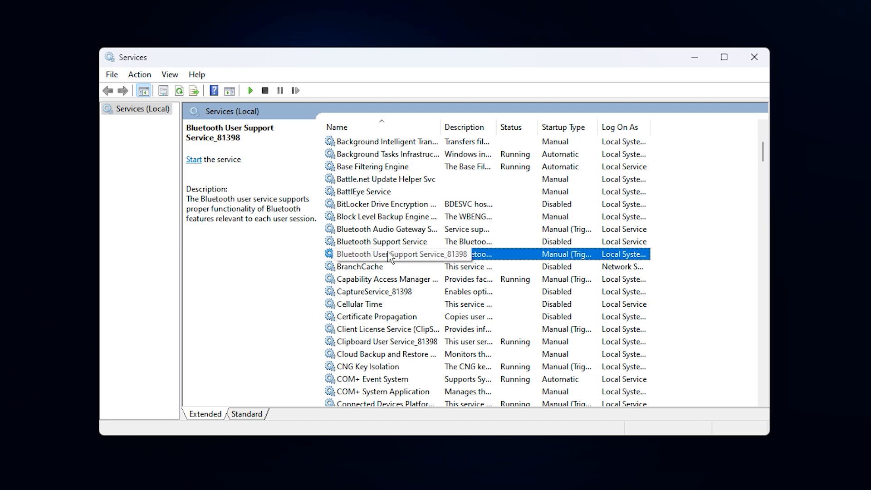
click(380, 241)
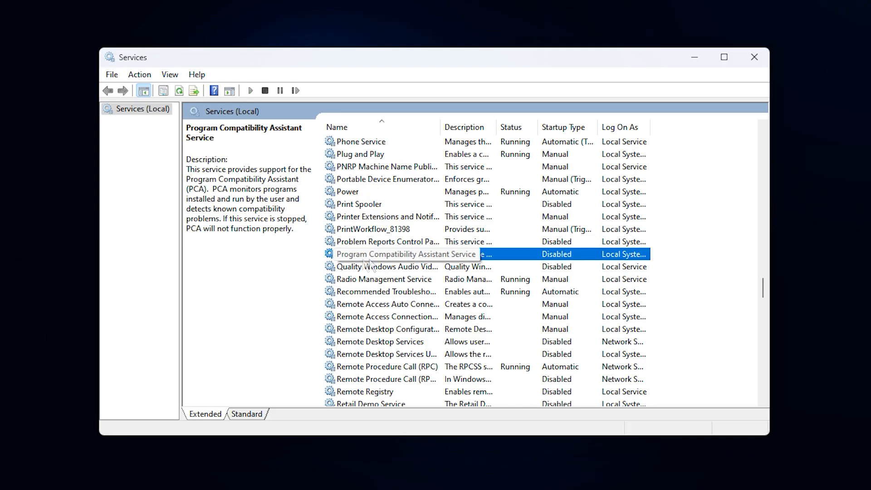
mouse_move(428, 262)
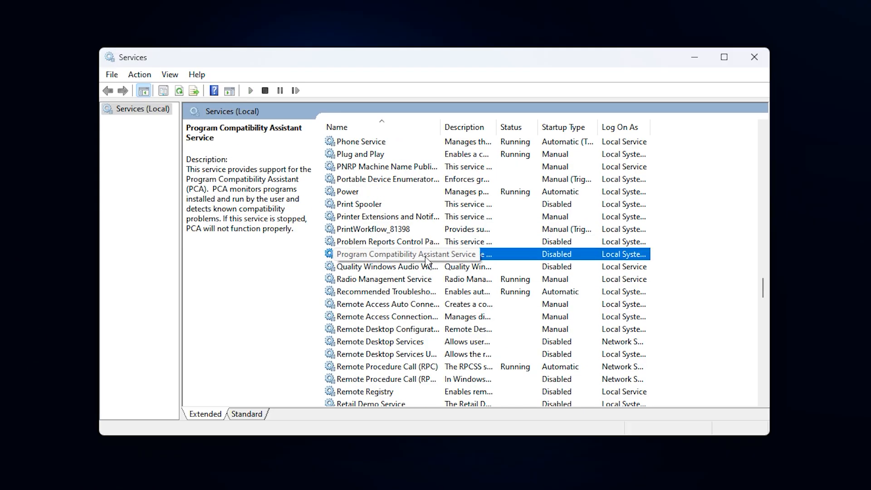
mouse_move(387, 260)
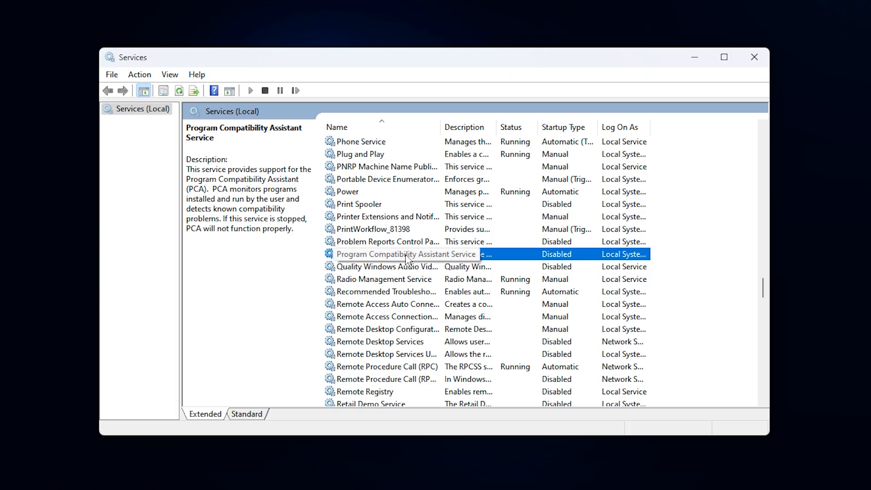
right_click(405, 254)
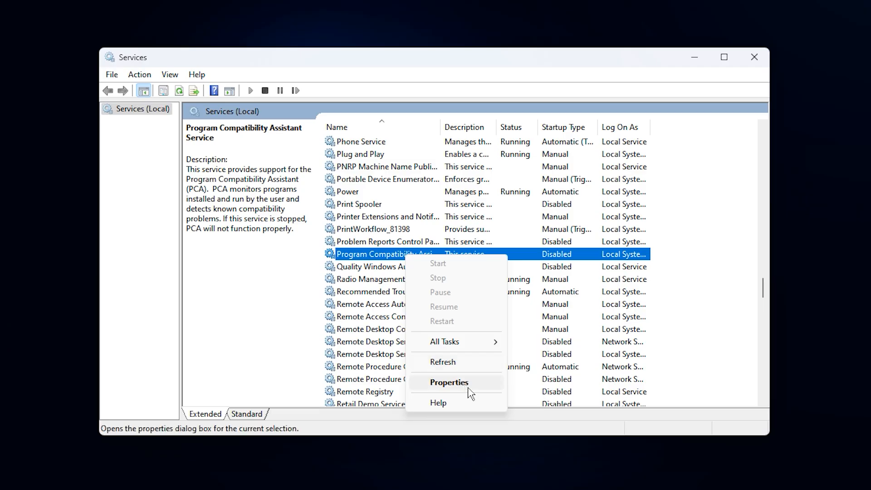
click(449, 382)
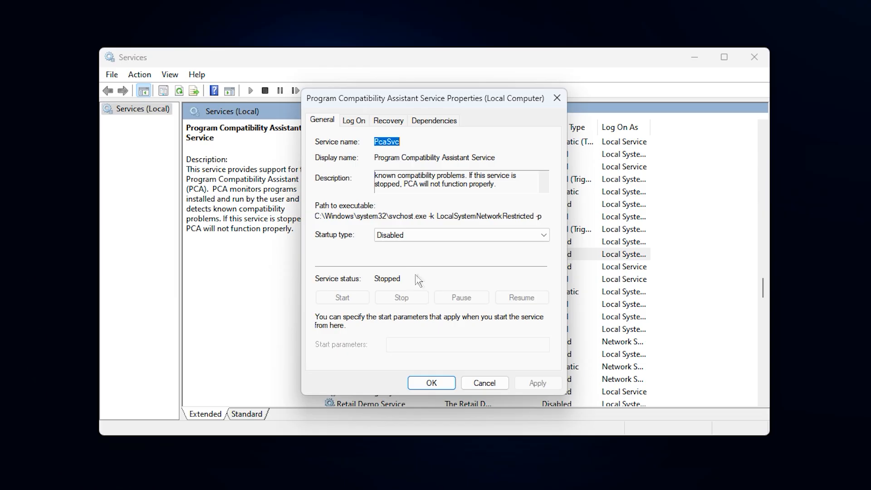
mouse_move(424, 251)
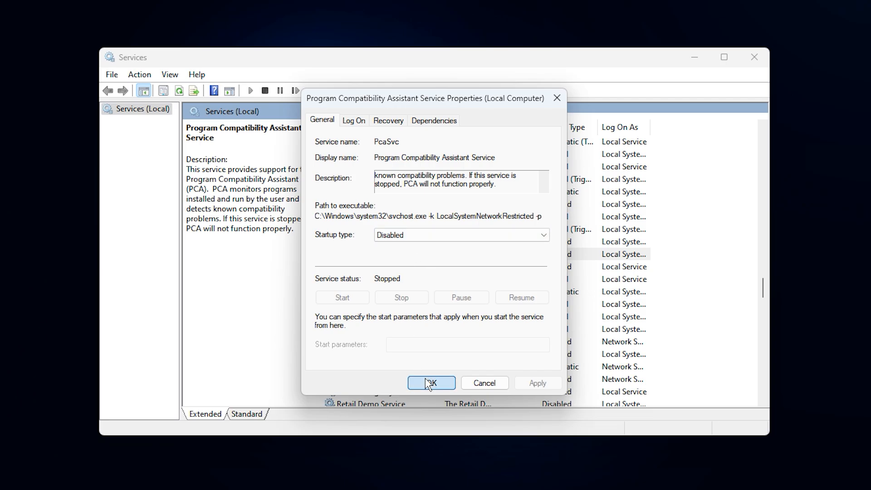
click(430, 383)
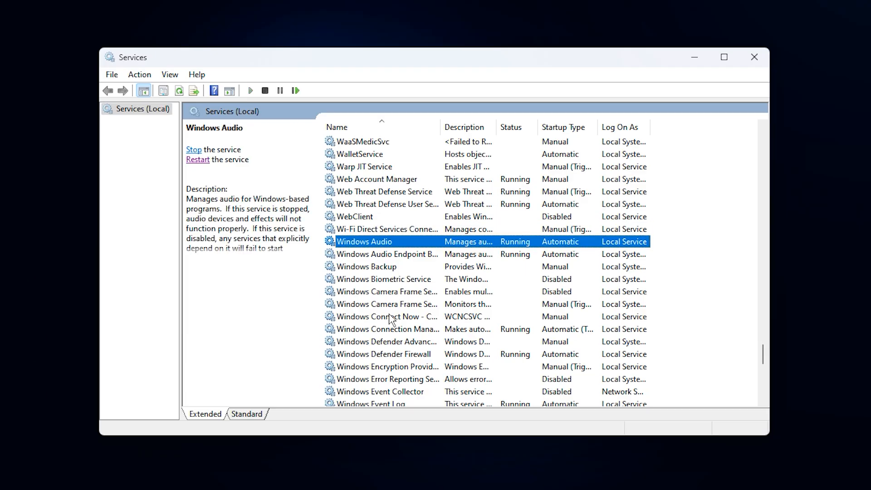
Locate Windows Search in the list and bring up its Properties.
scroll(down, 3)
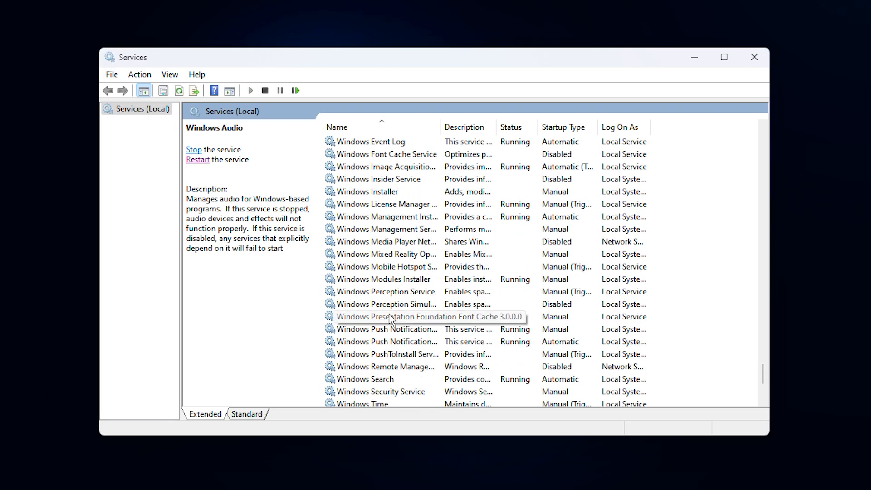
scroll(down, 3)
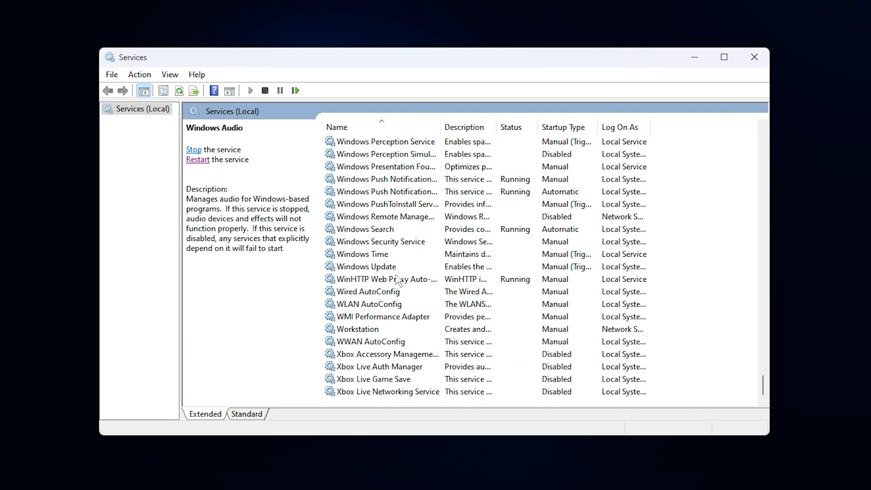
click(364, 229)
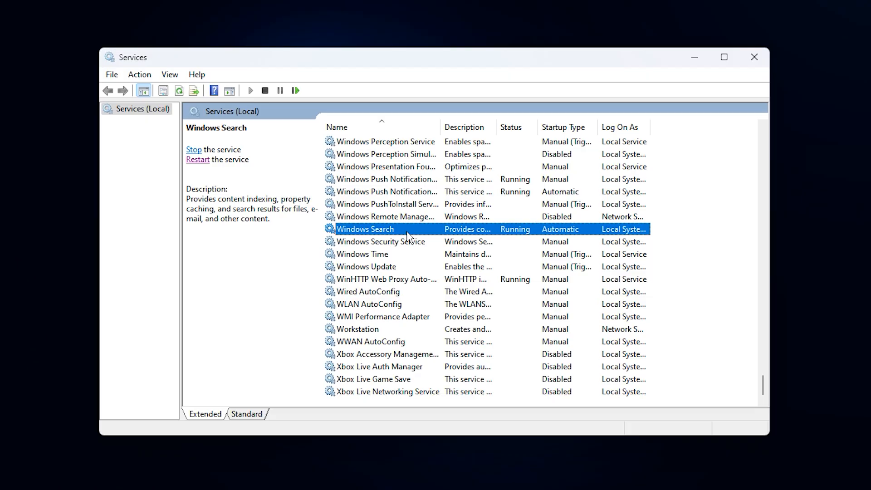
right_click(365, 229)
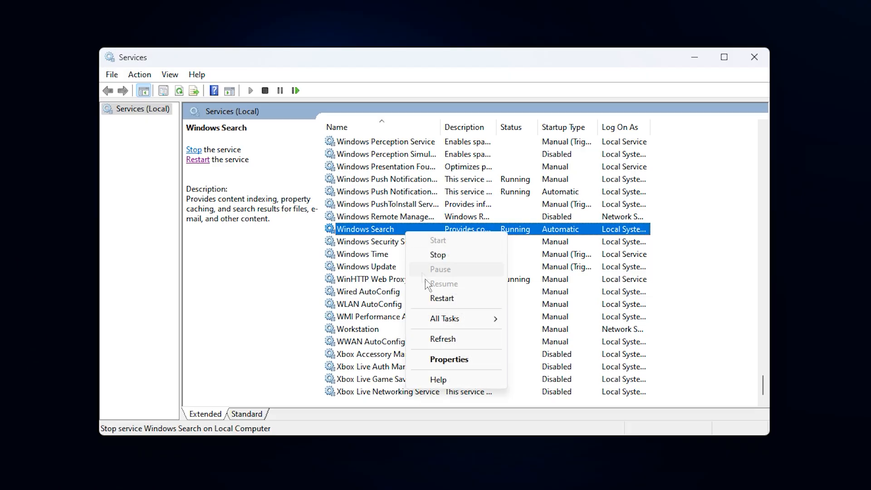
click(450, 360)
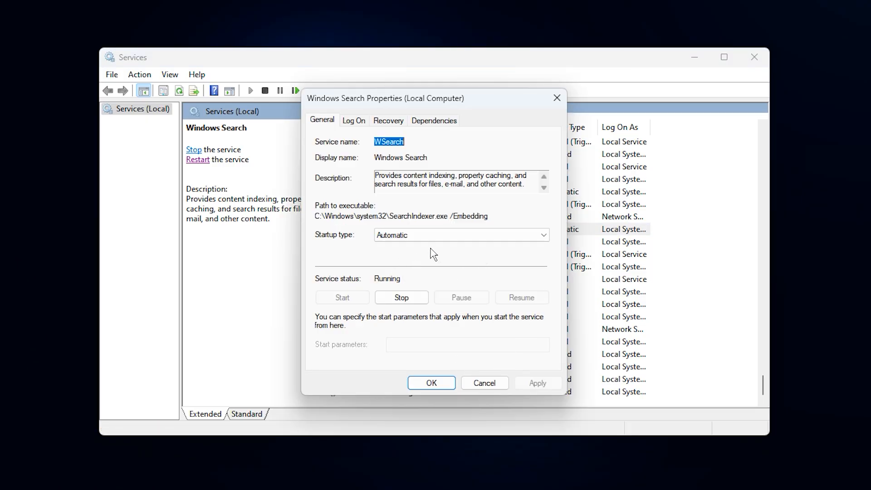
mouse_move(439, 266)
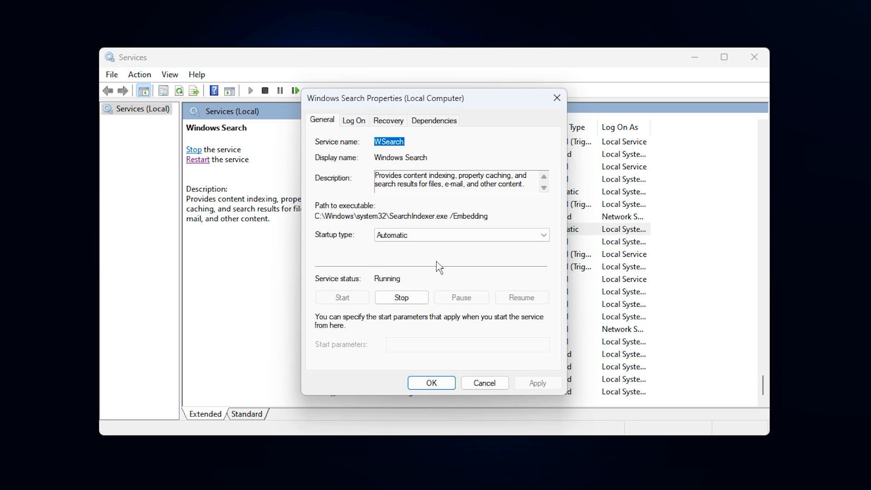
mouse_move(446, 252)
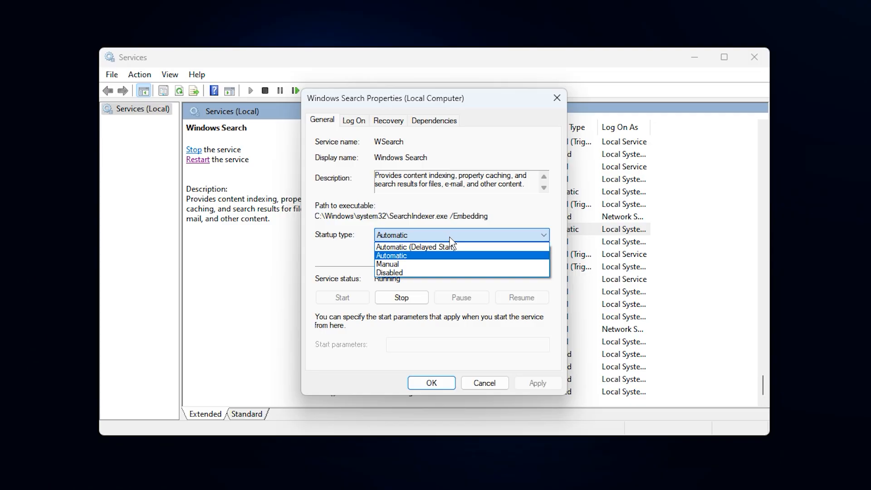
Set Windows Search startup type to Disabled, stop the service, and save the changes.
click(389, 272)
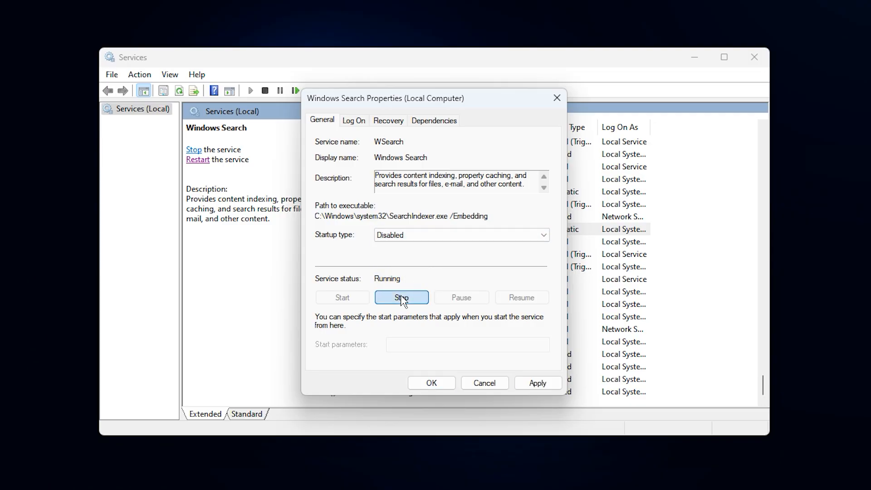
click(401, 297)
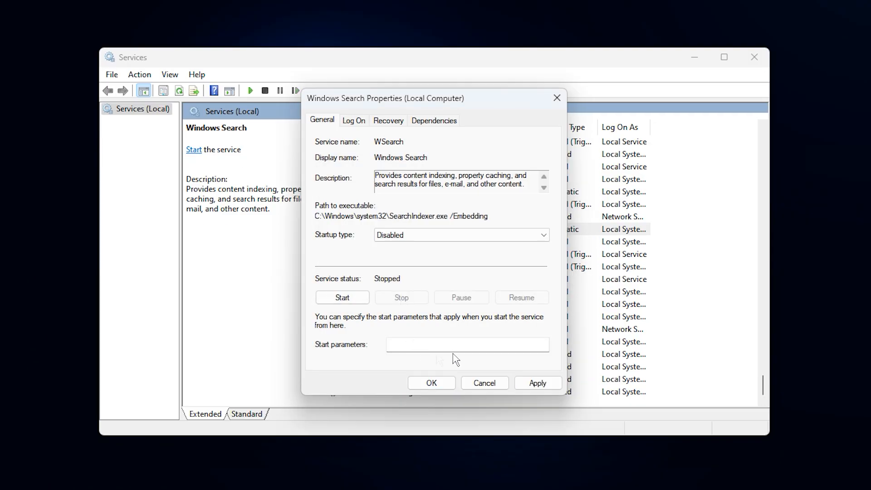
click(432, 383)
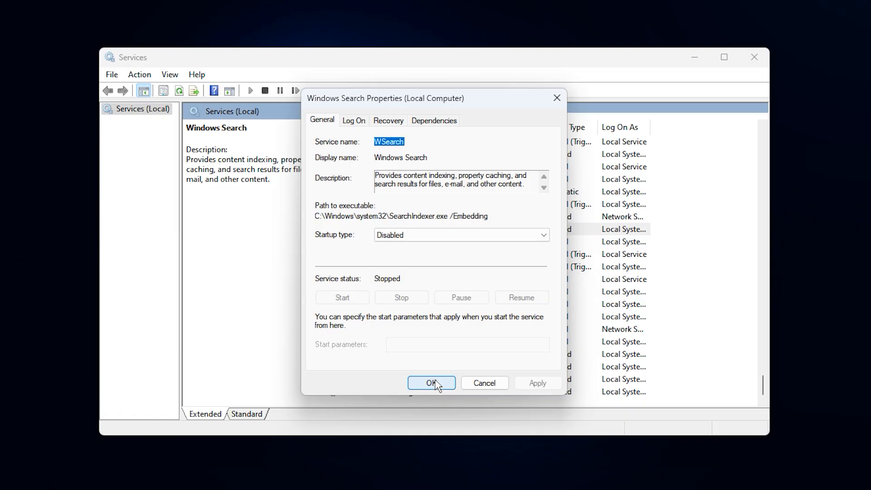
click(432, 383)
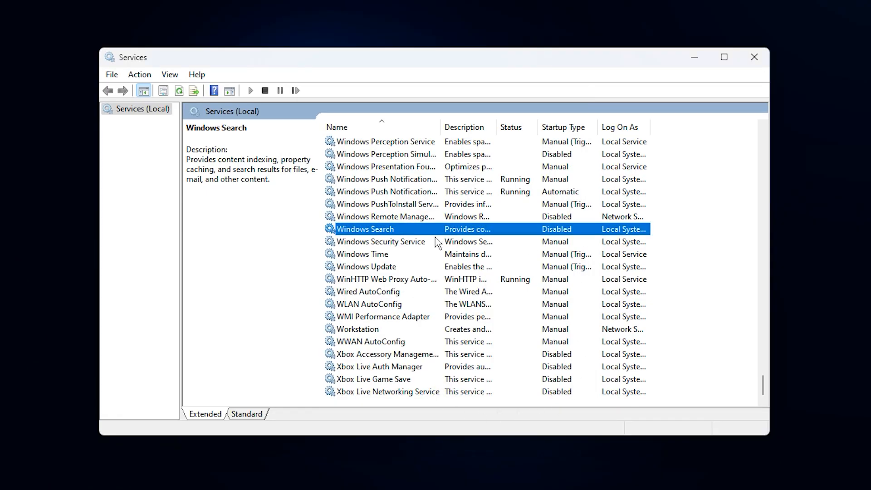
mouse_move(413, 273)
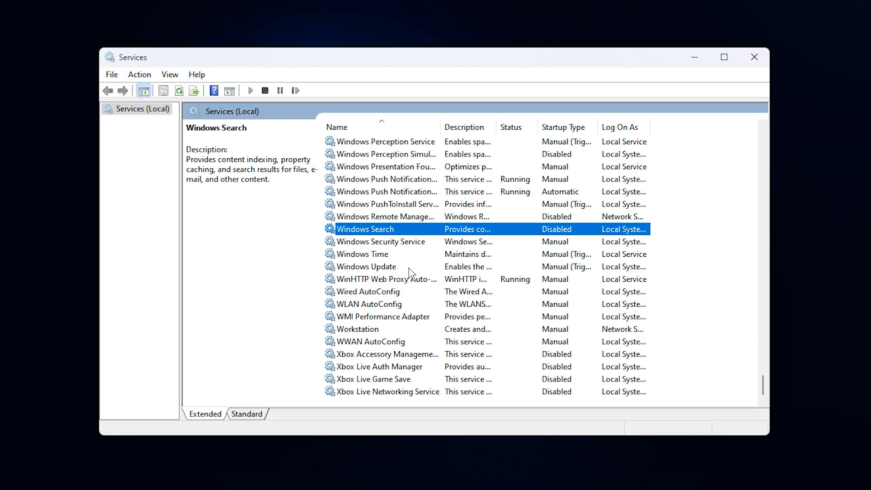
mouse_move(472, 243)
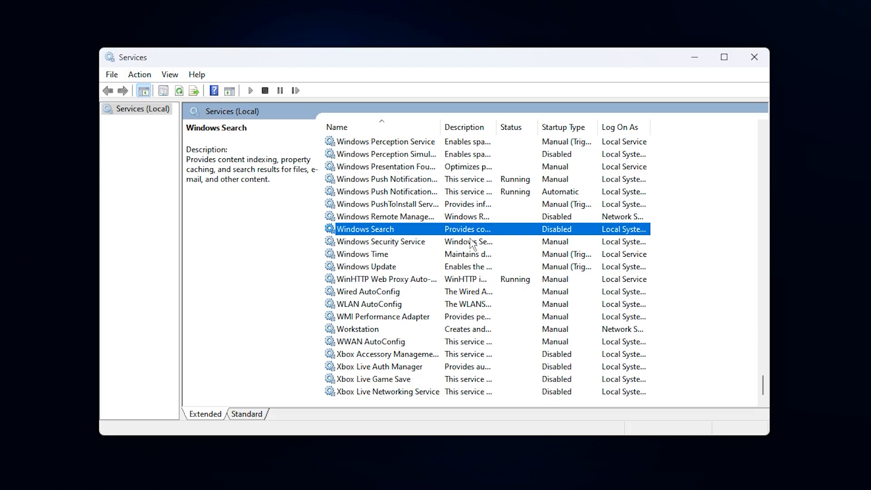